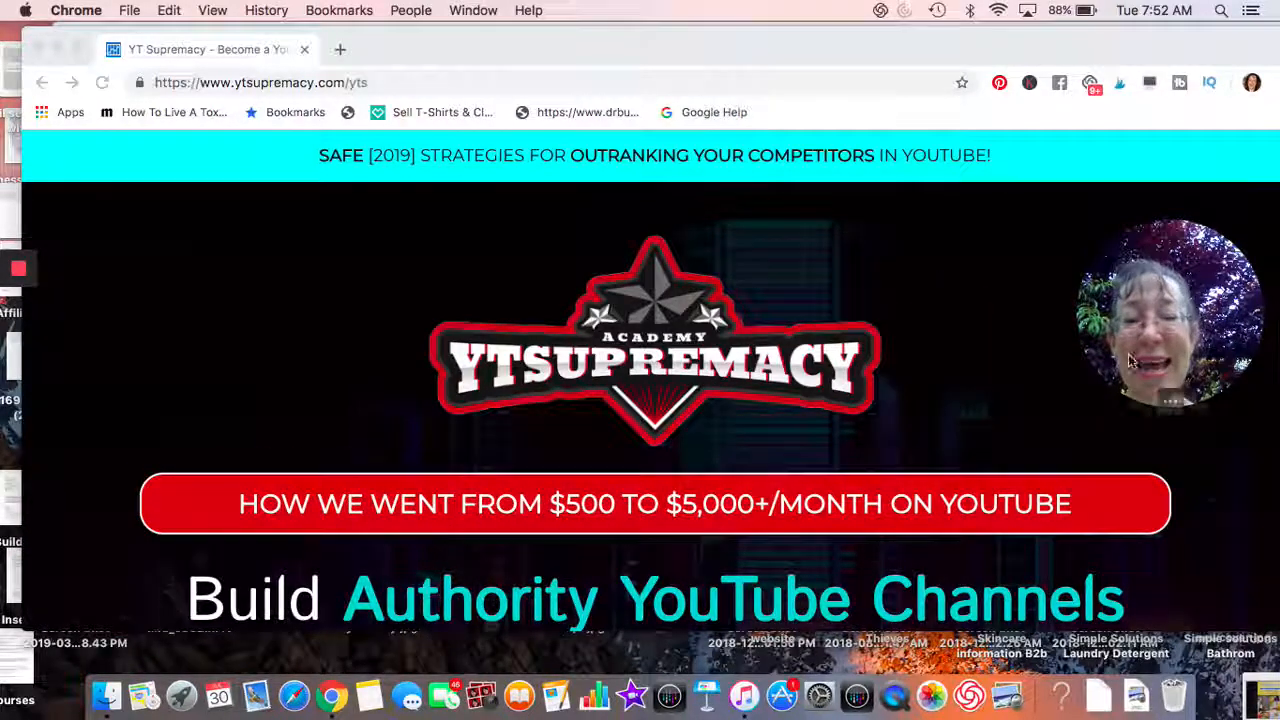
mouse_move(904, 414)
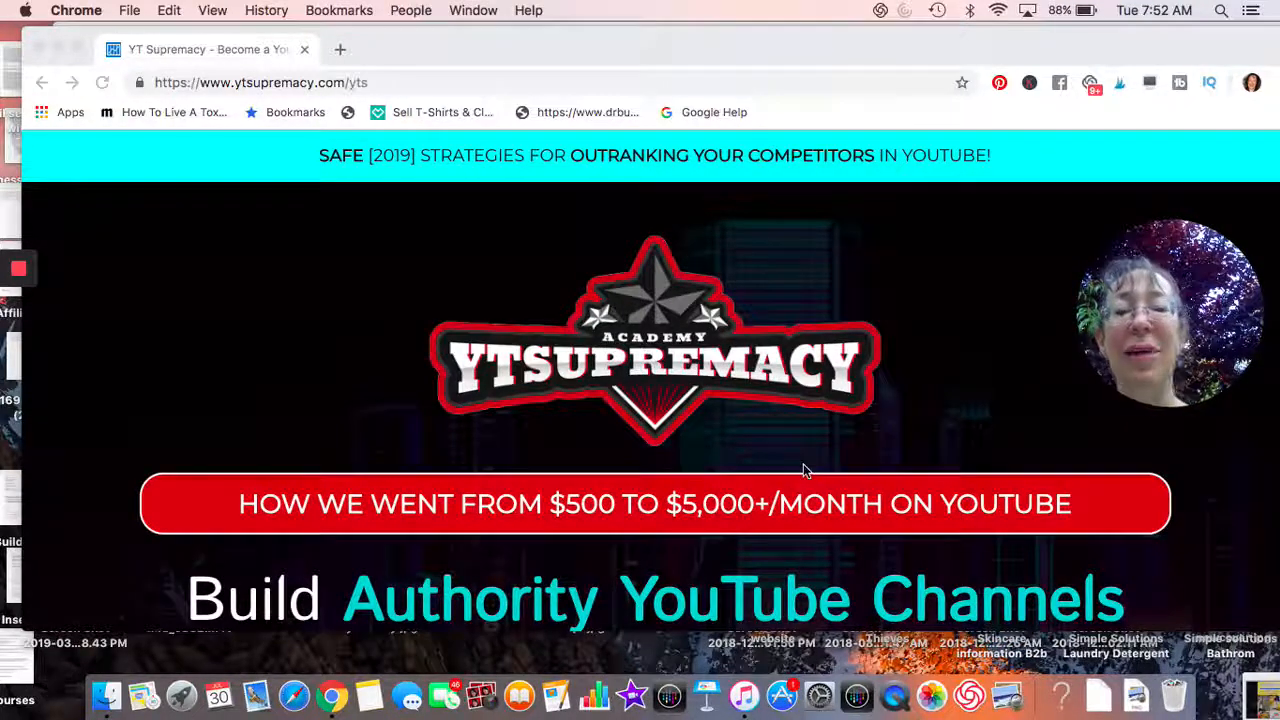
scroll(down, 3)
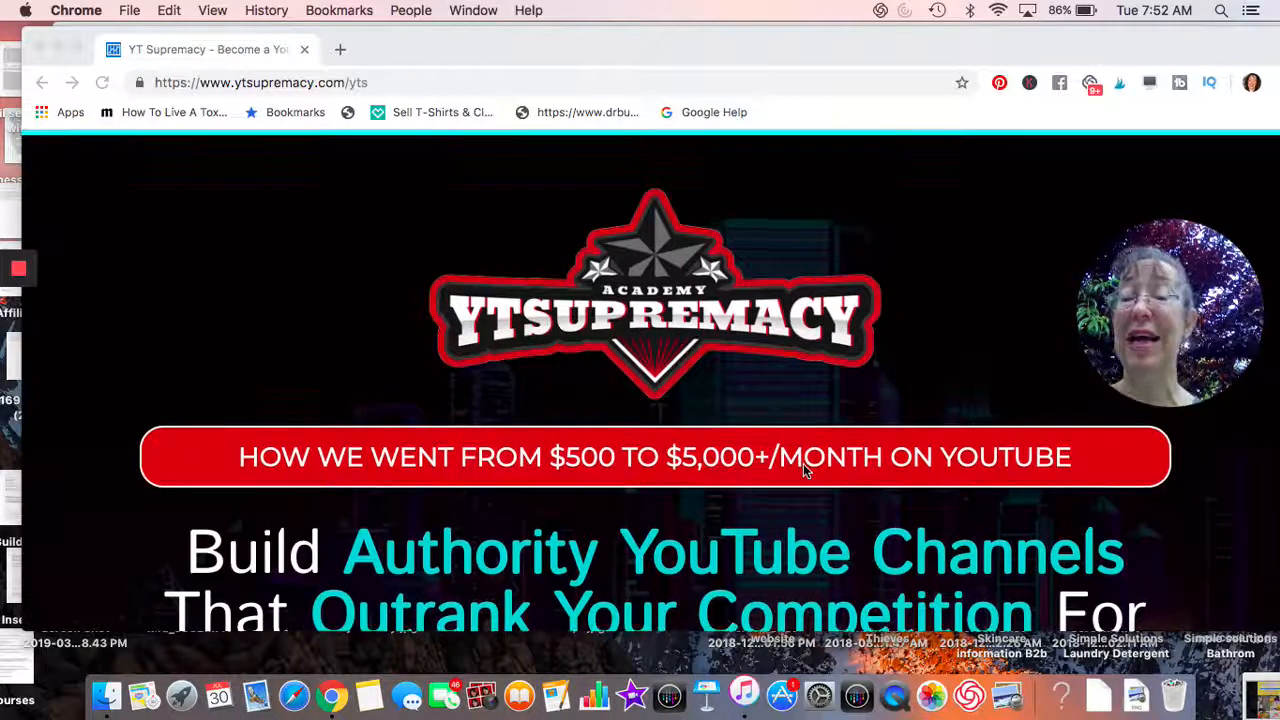
mouse_move(688, 424)
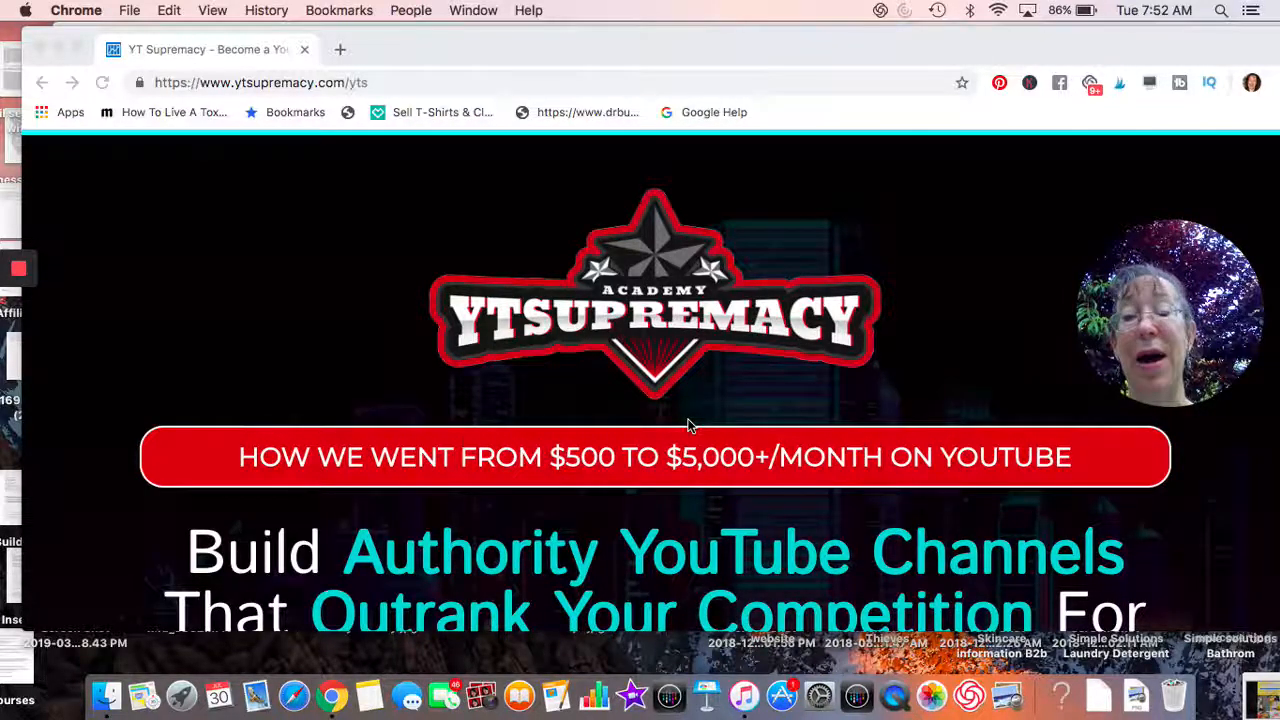
scroll(down, 3)
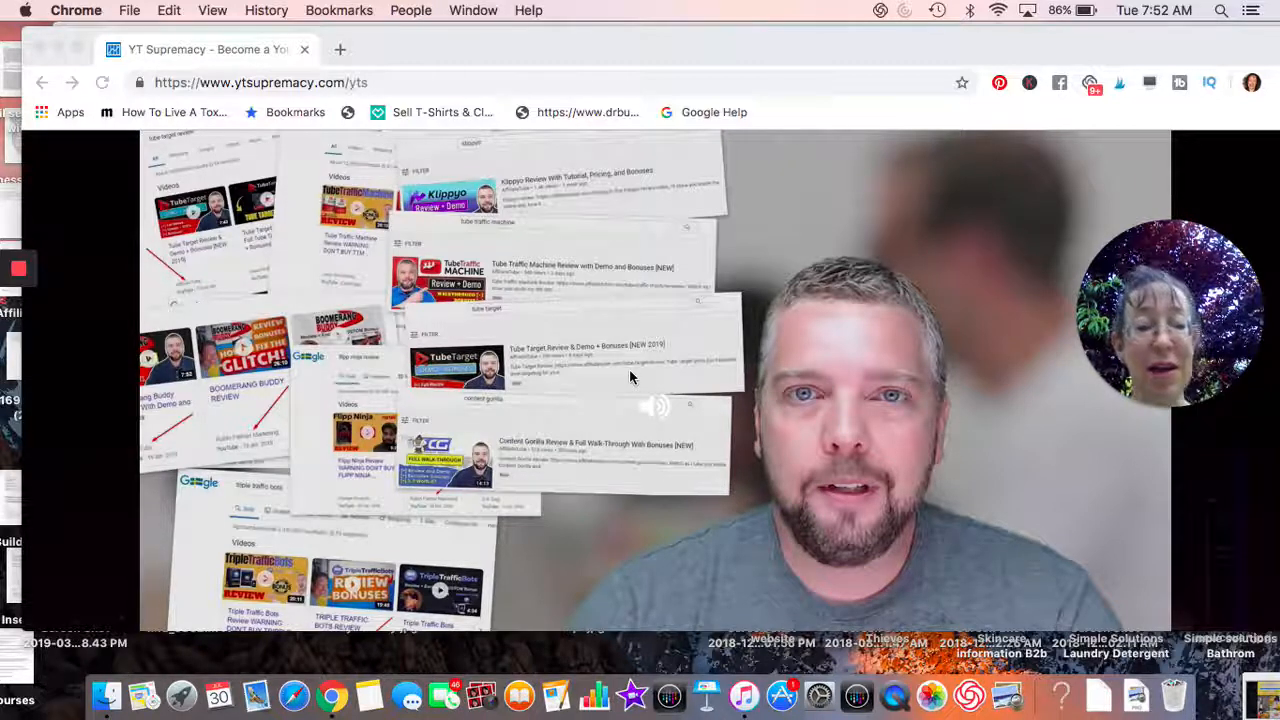
mouse_move(748, 292)
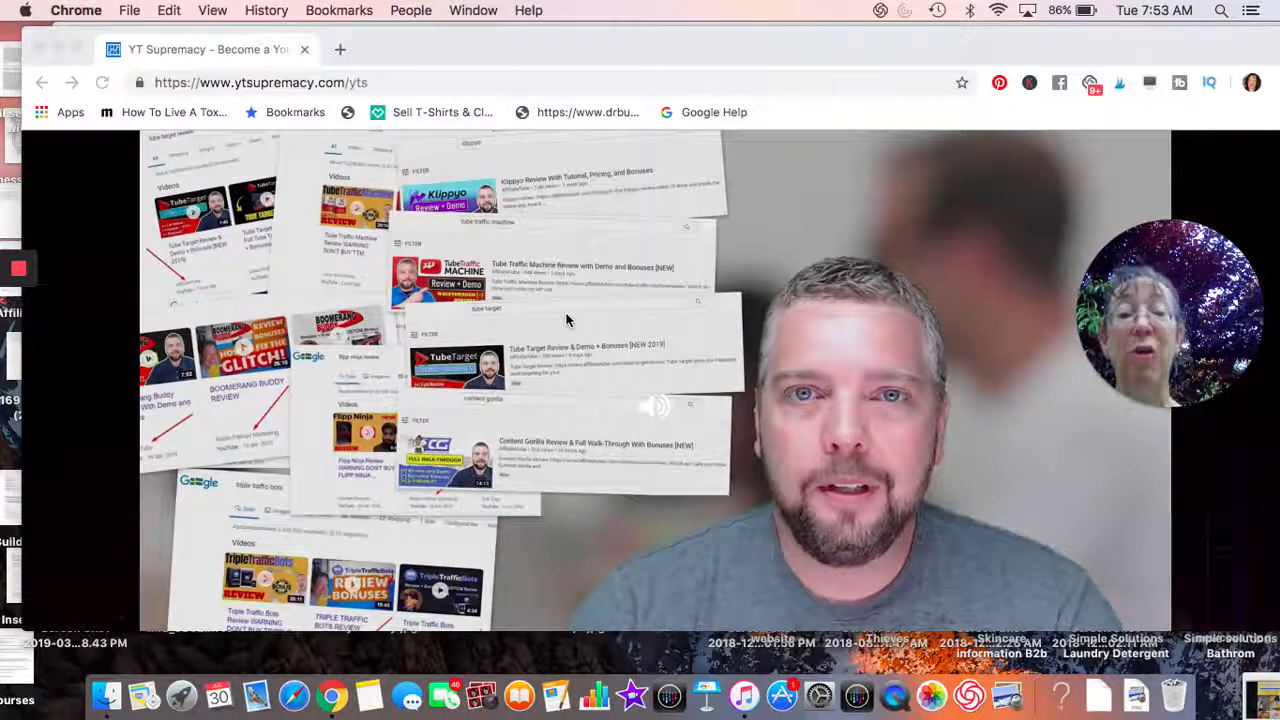
scroll(down, 3)
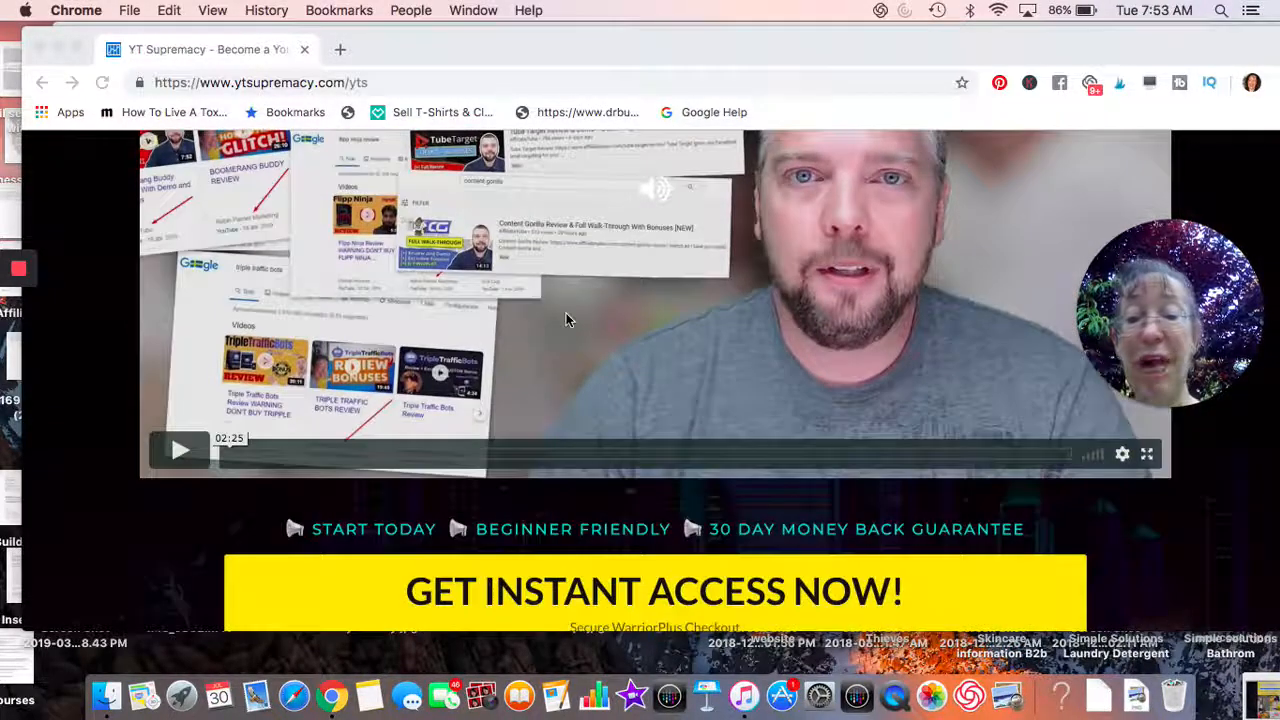
scroll(down, 3)
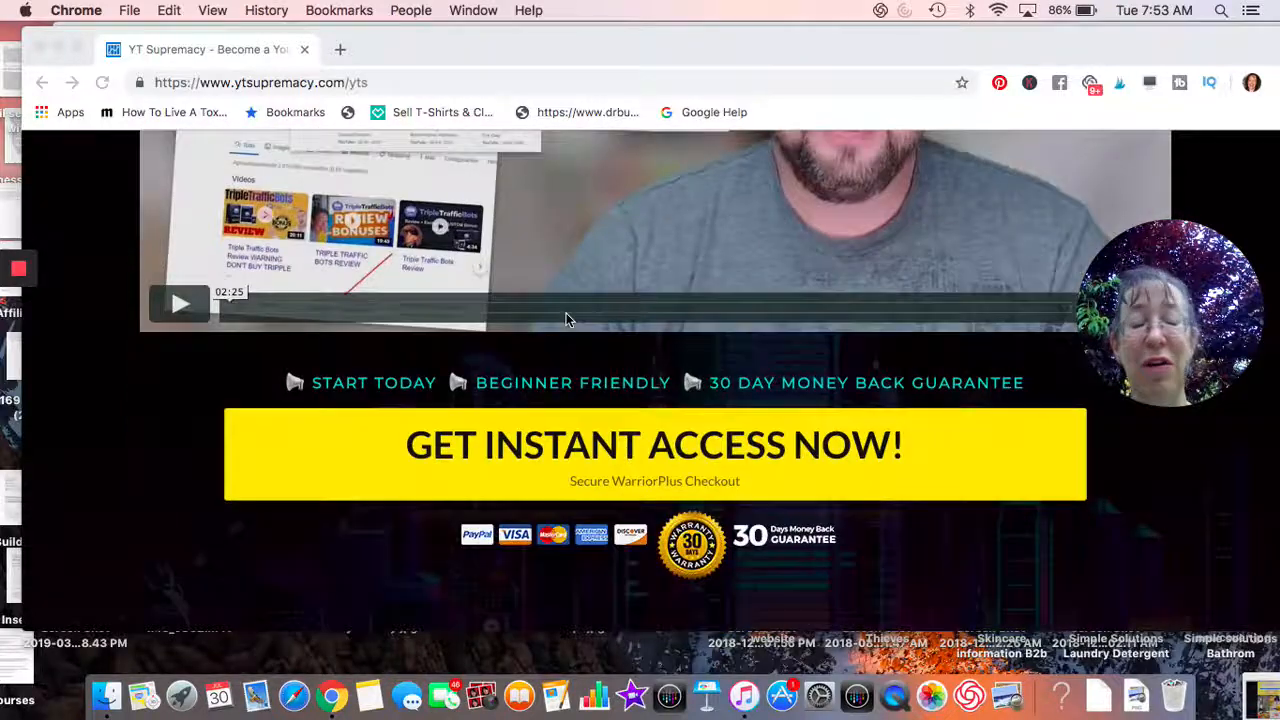
scroll(down, 3)
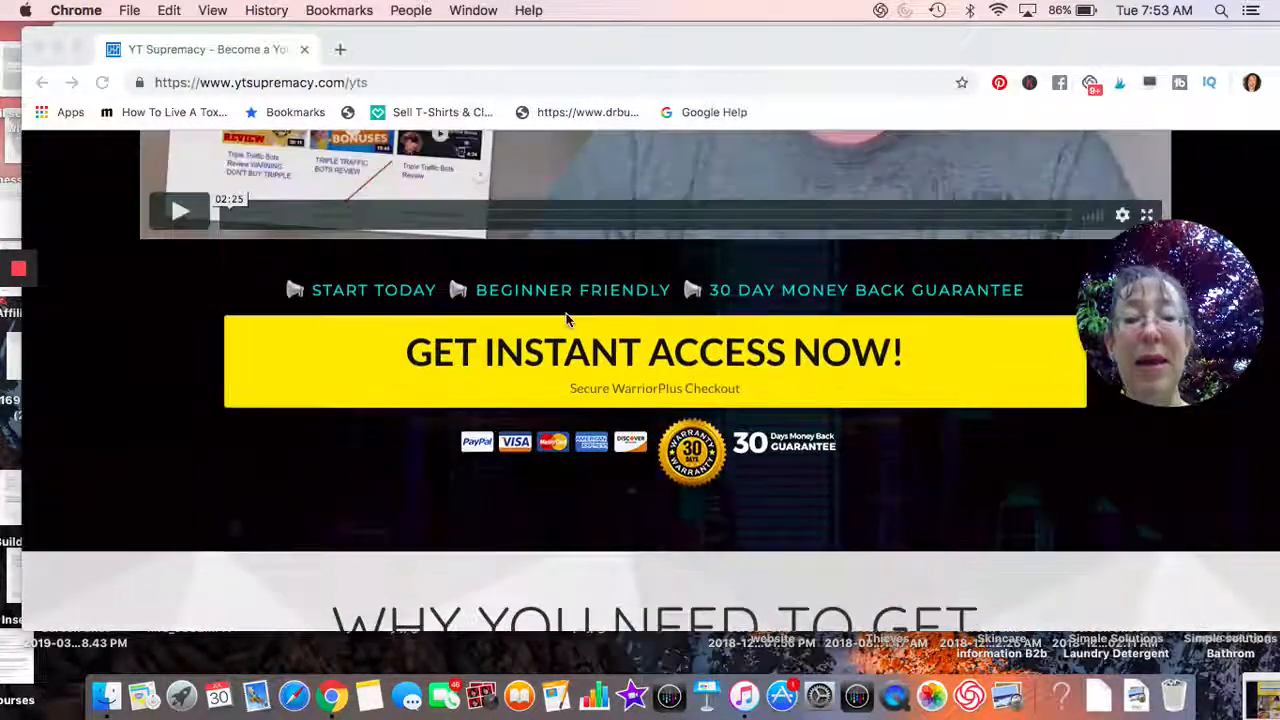
mouse_move(564, 382)
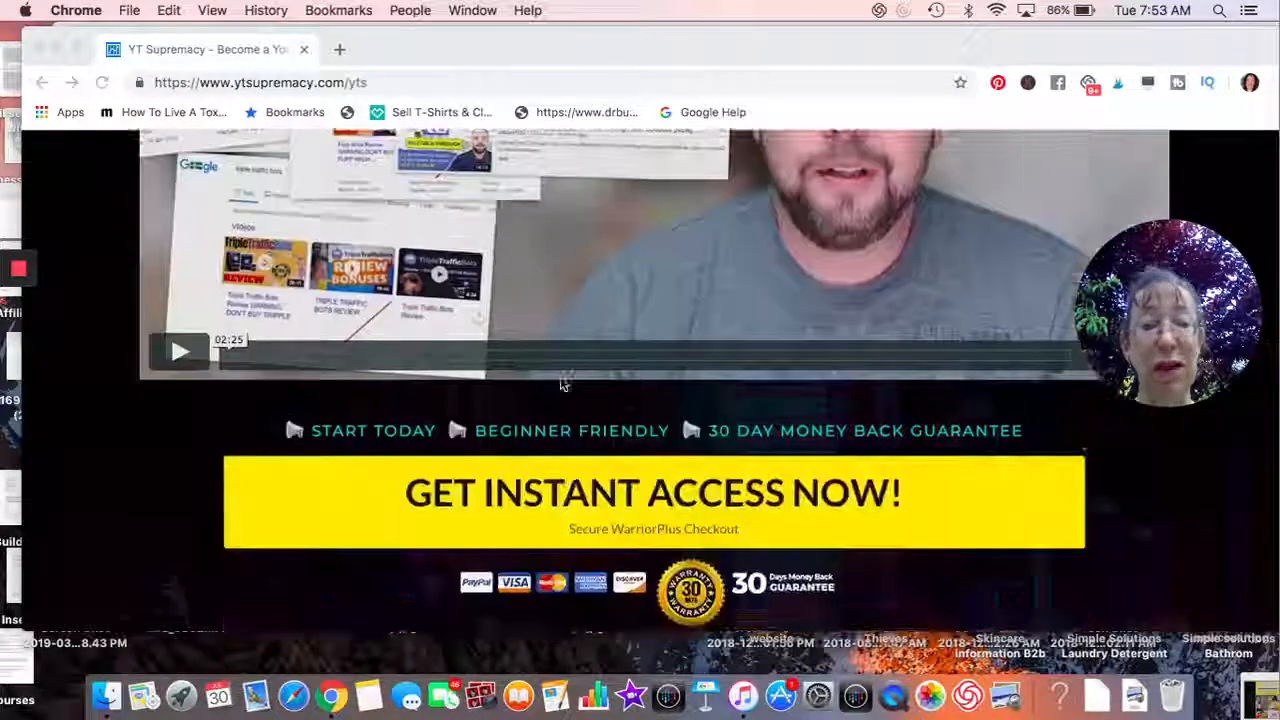
scroll(down, 3)
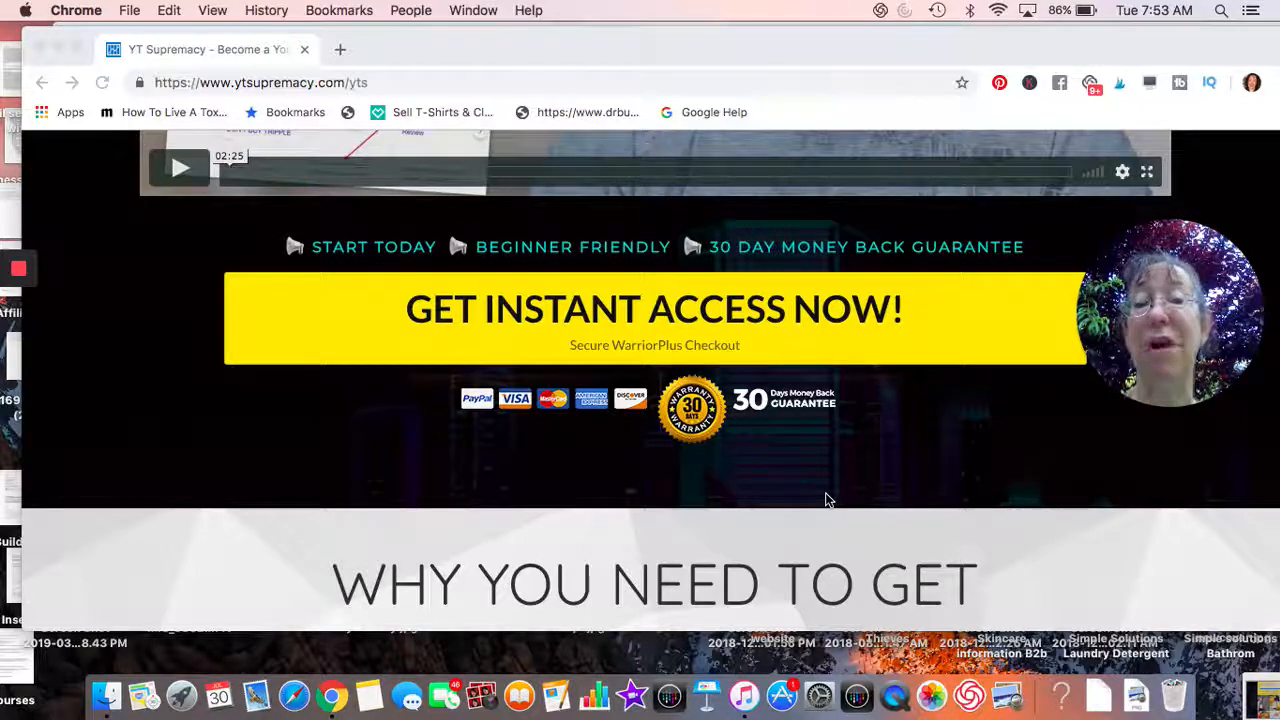
mouse_move(692, 364)
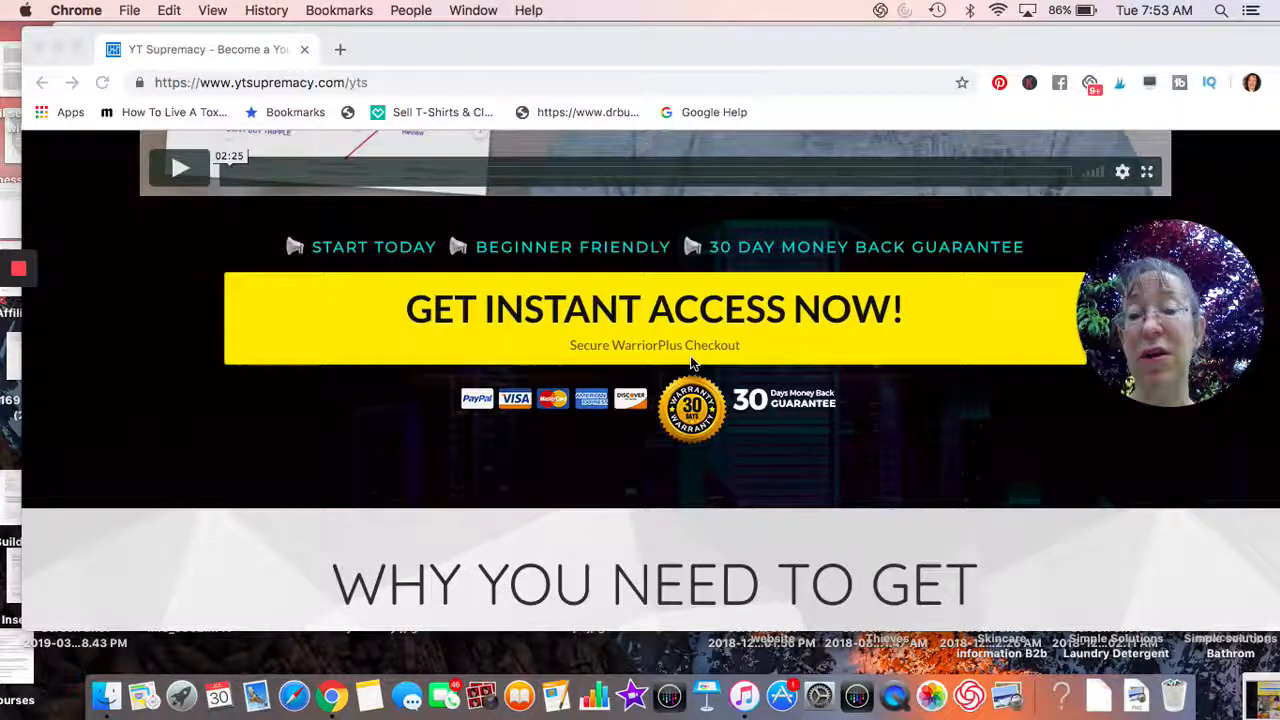
scroll(down, 3)
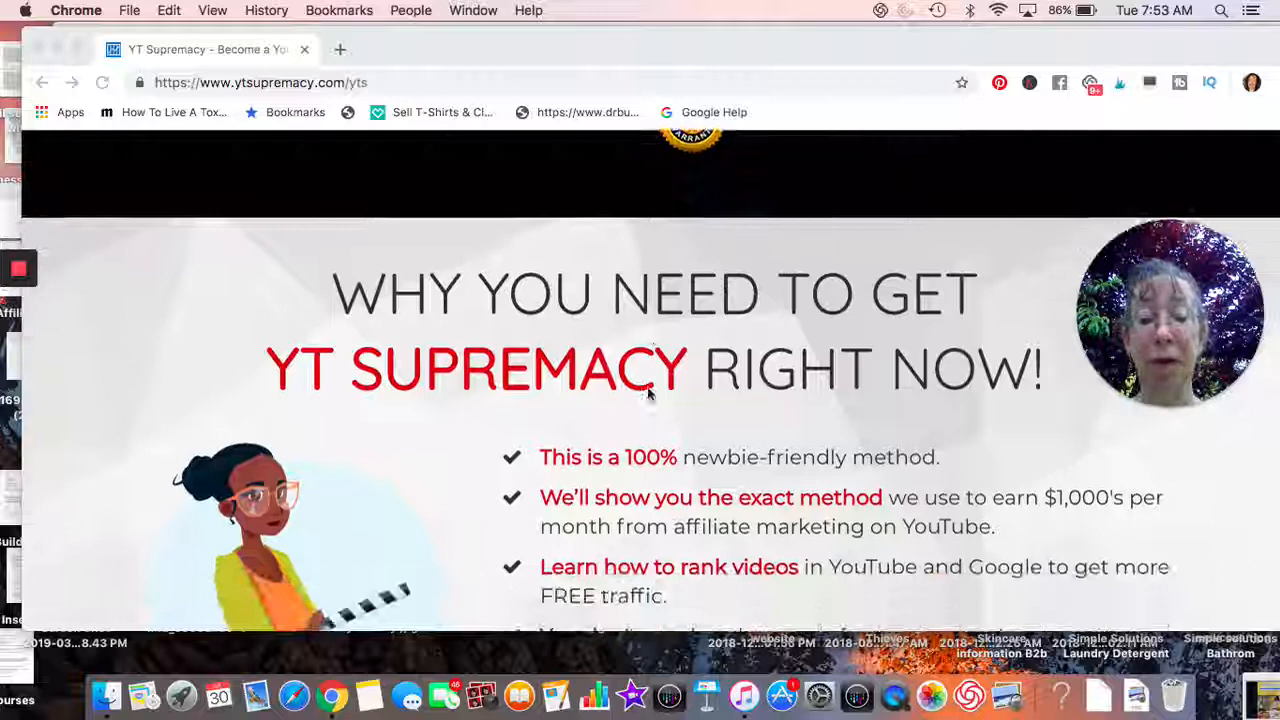
scroll(down, 3)
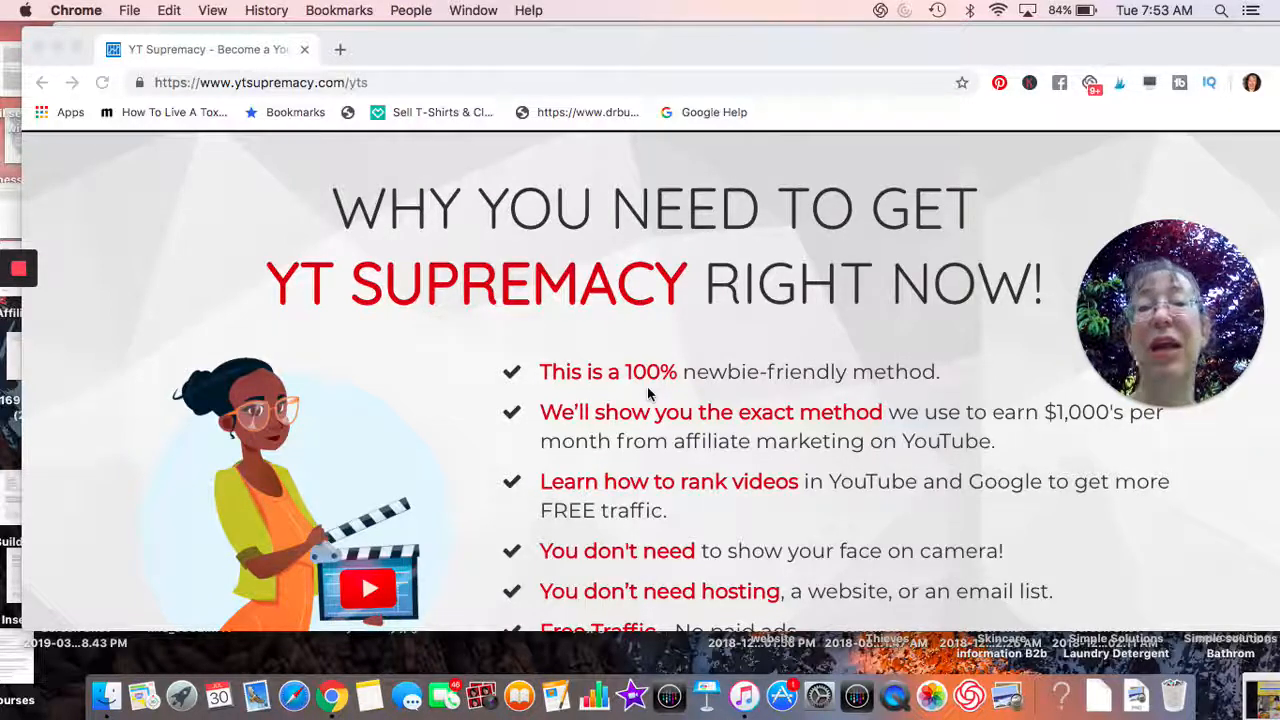
scroll(down, 3)
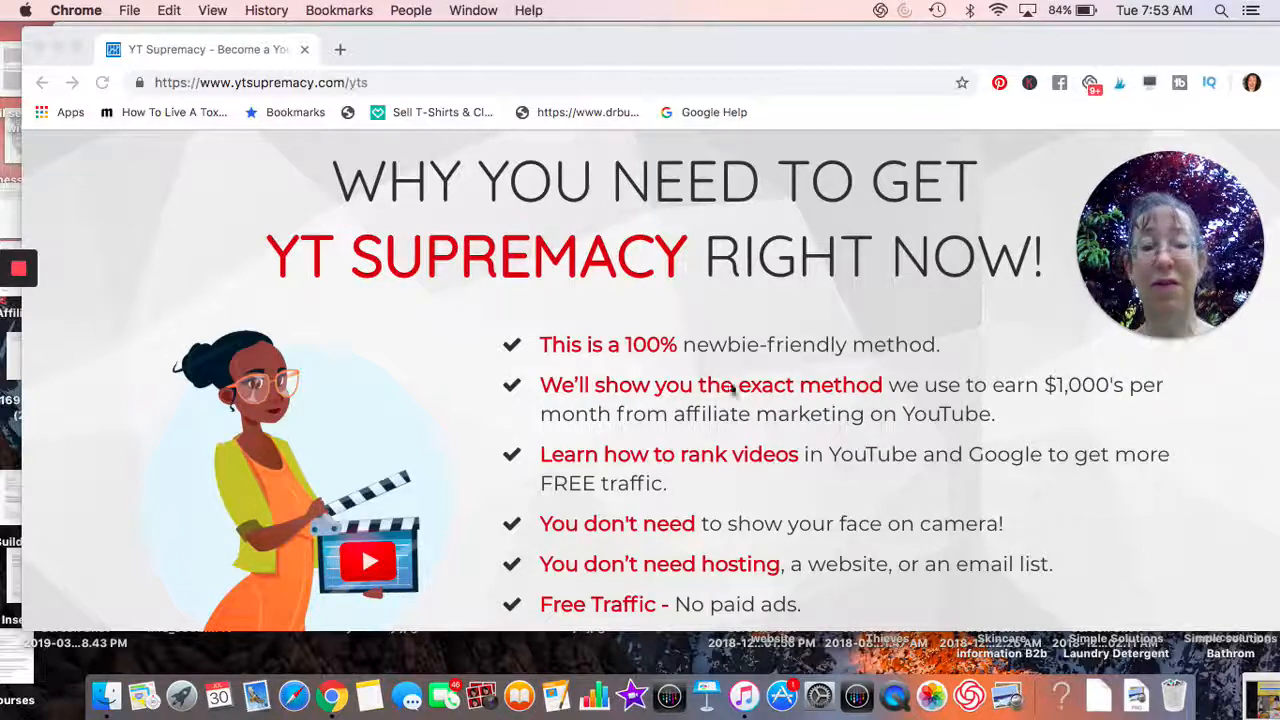
scroll(down, 3)
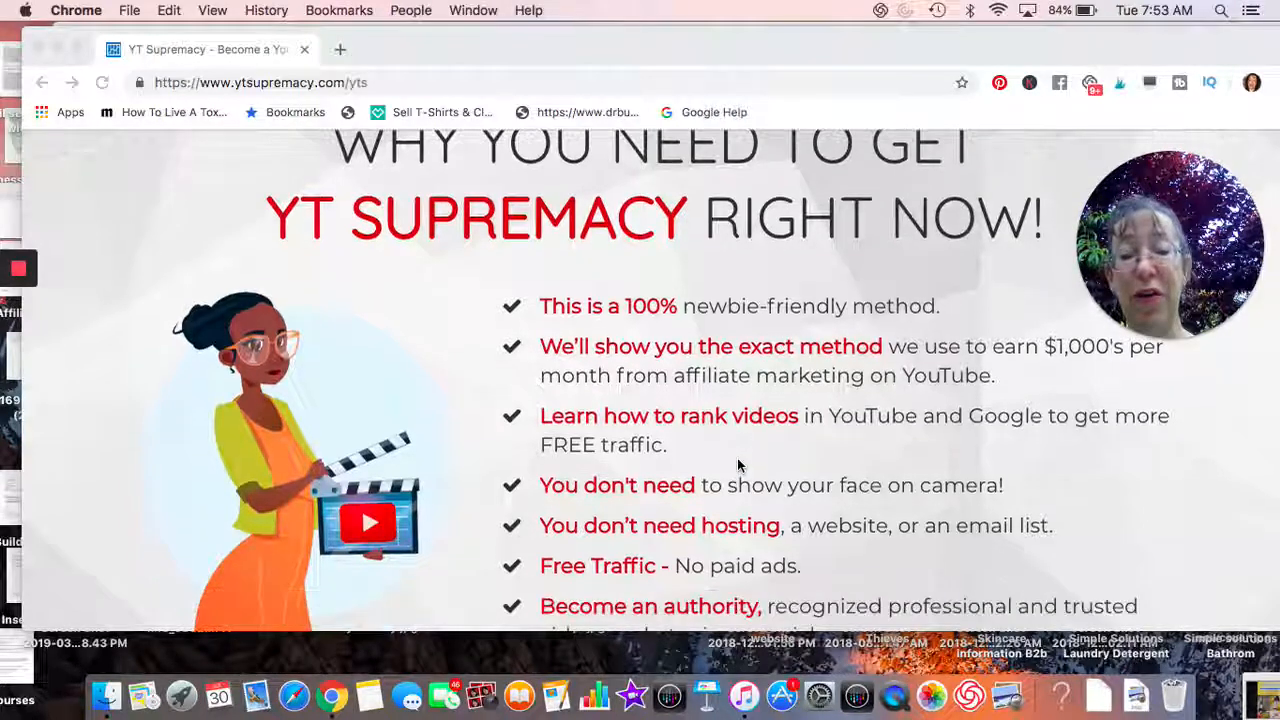
scroll(down, 3)
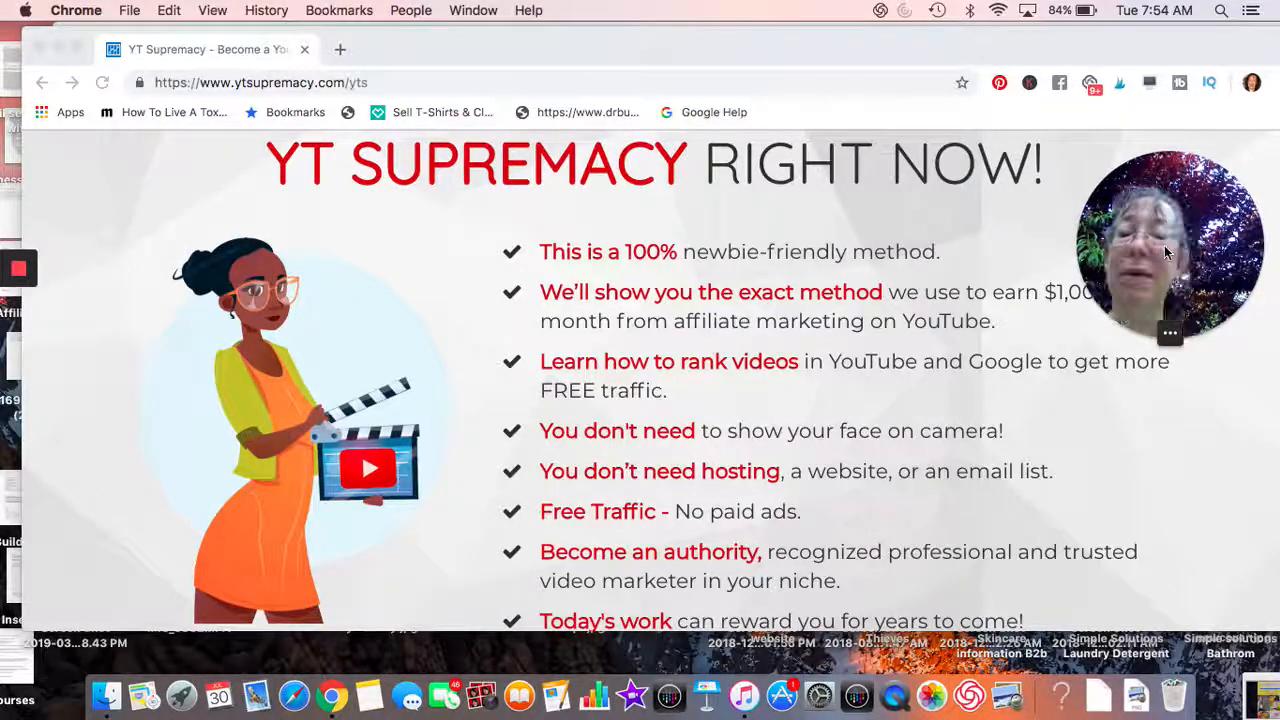
mouse_move(386, 252)
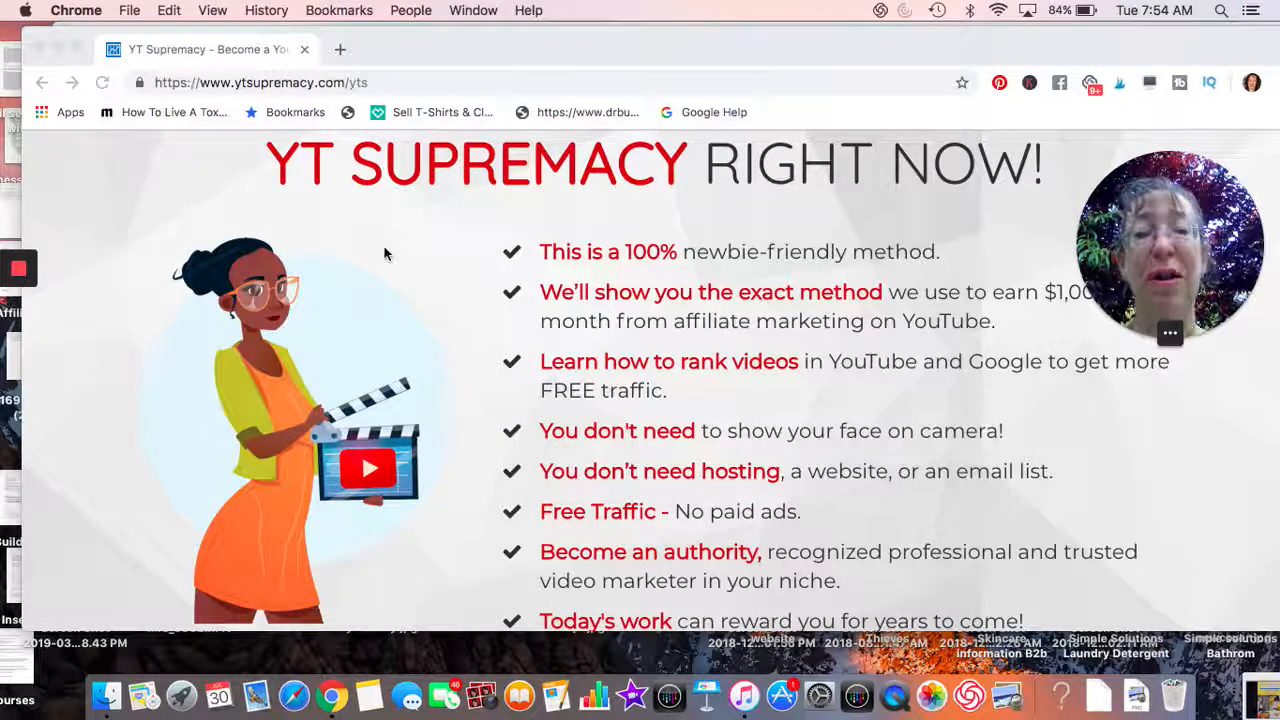
scroll(down, 3)
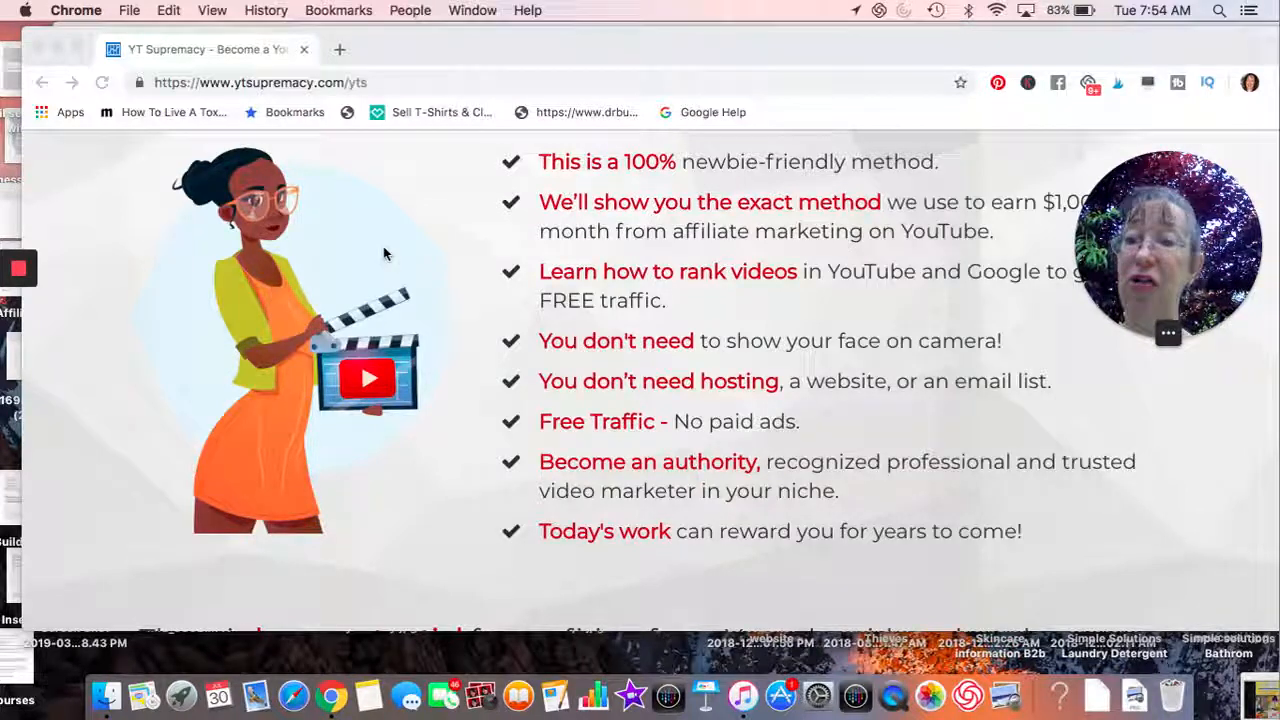
scroll(down, 3)
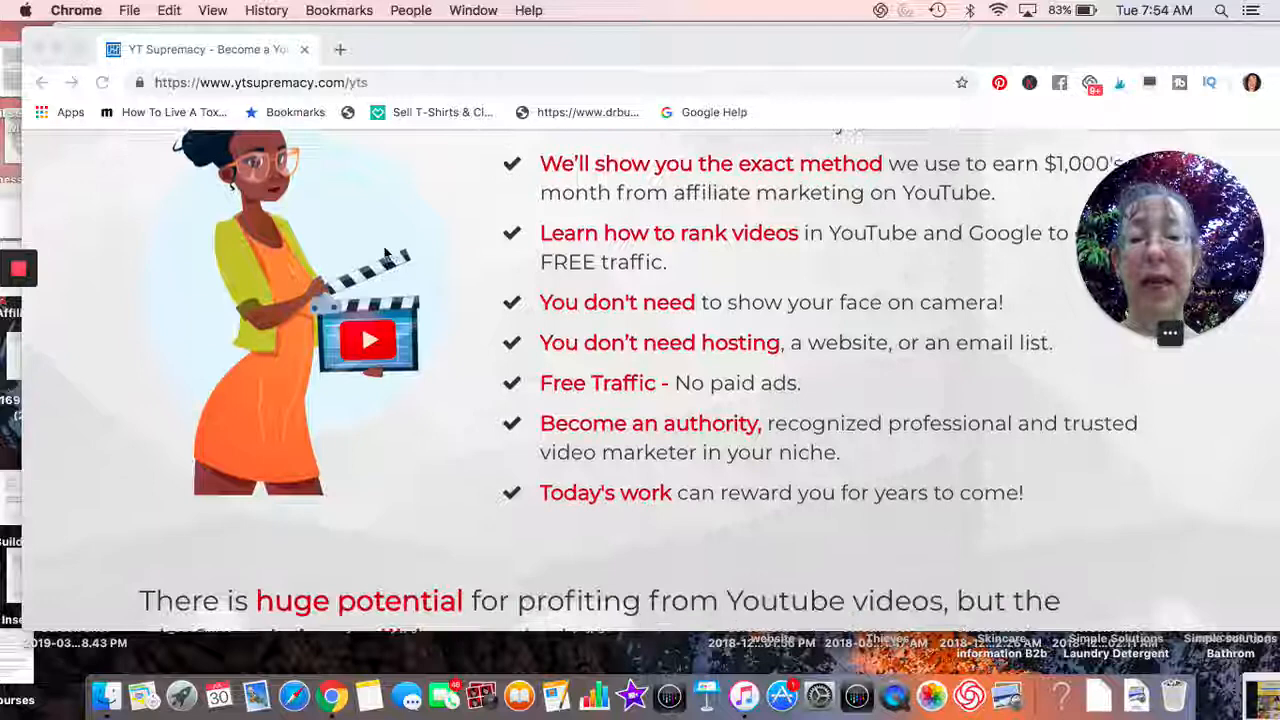
scroll(down, 3)
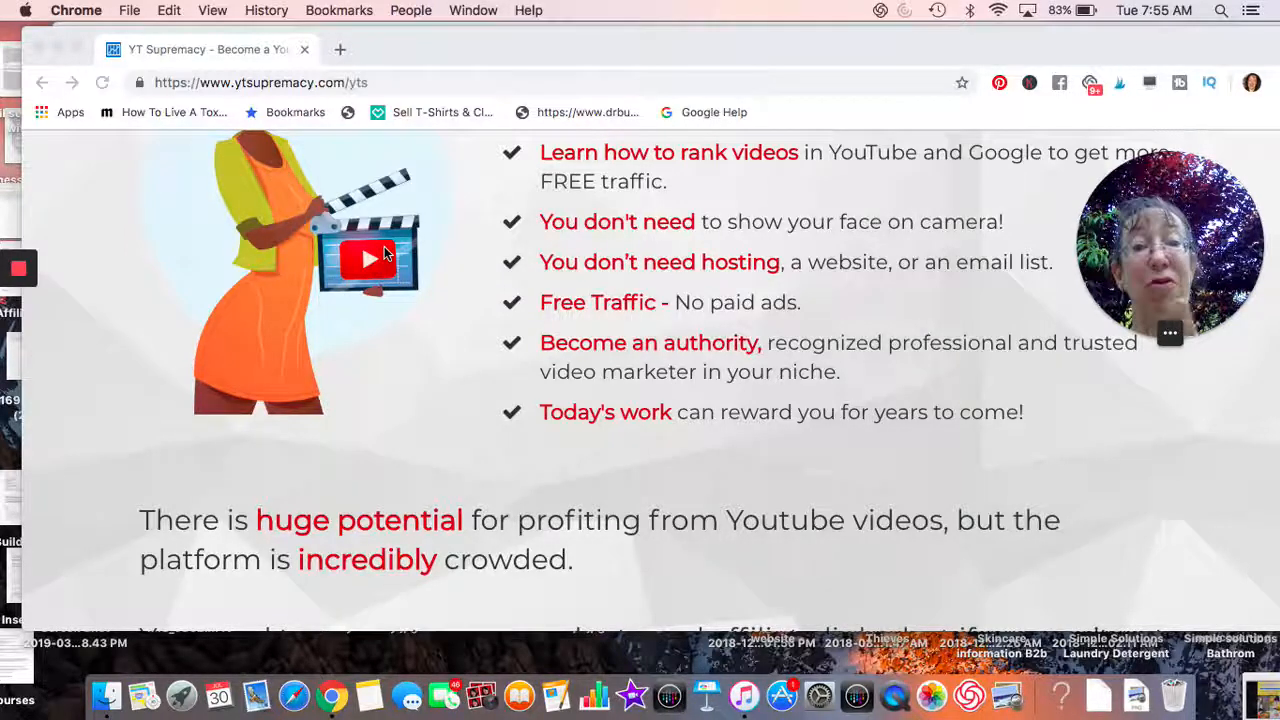
scroll(down, 3)
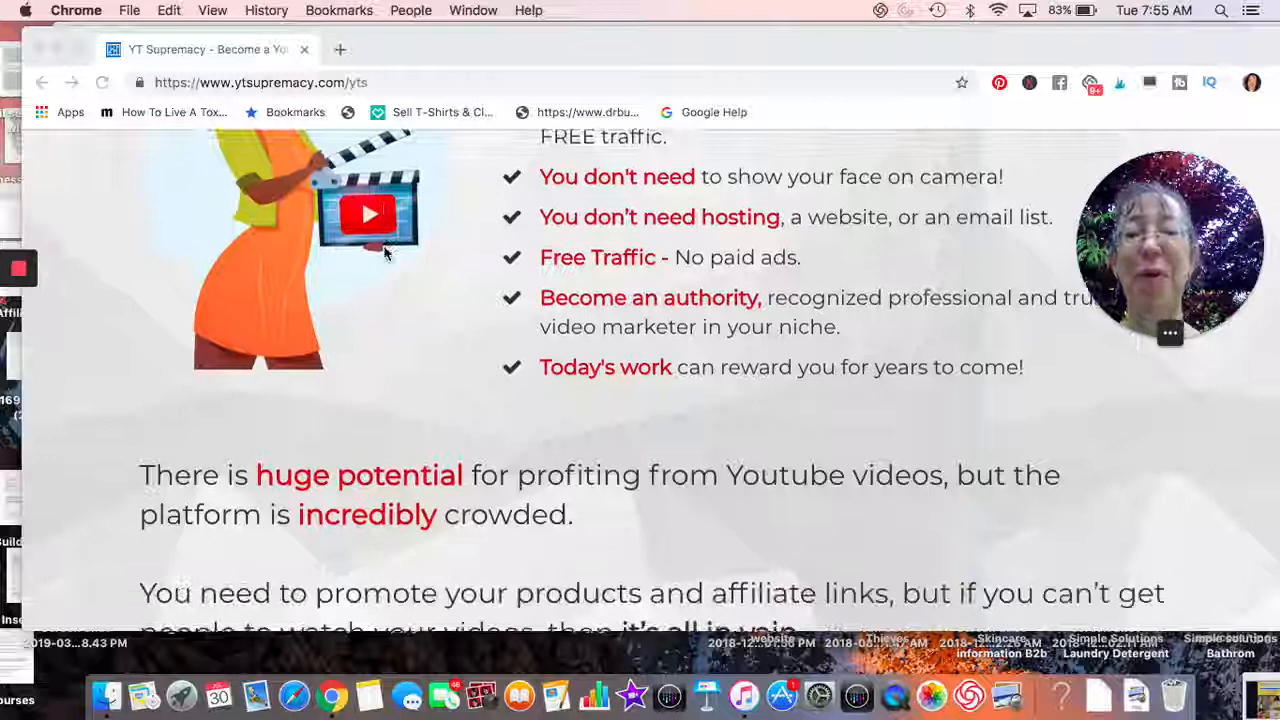
scroll(down, 3)
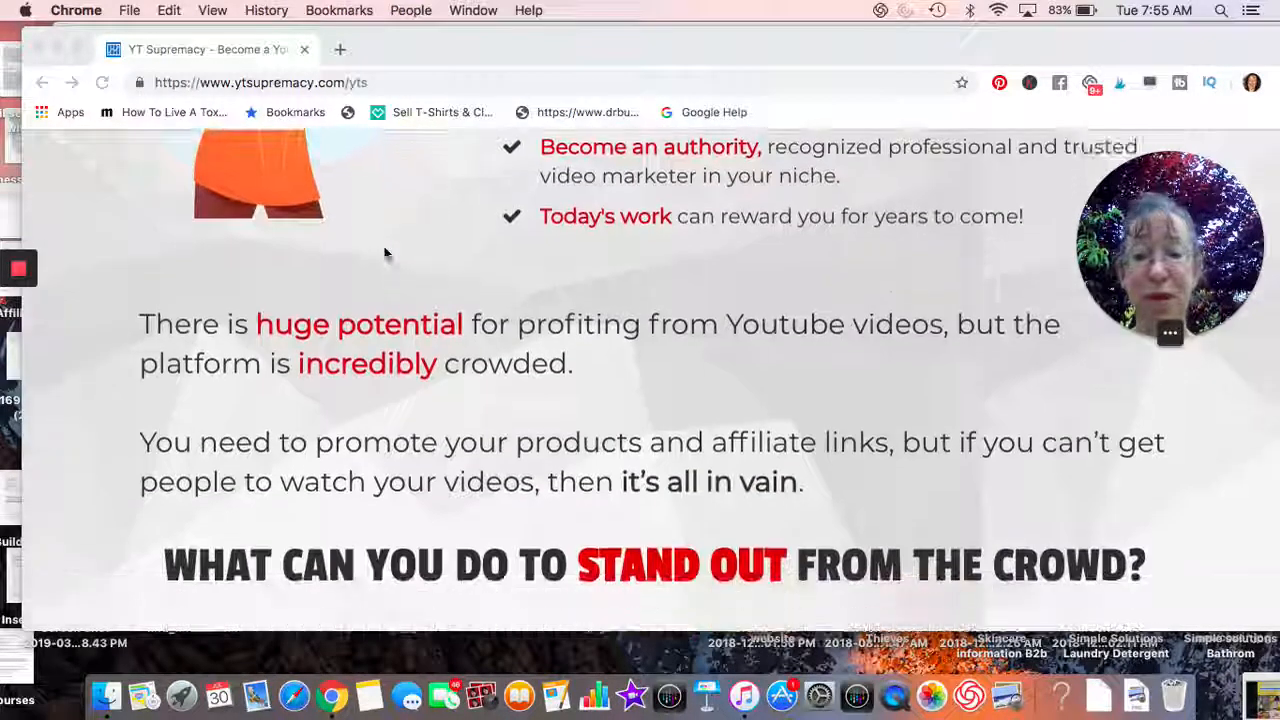
scroll(down, 3)
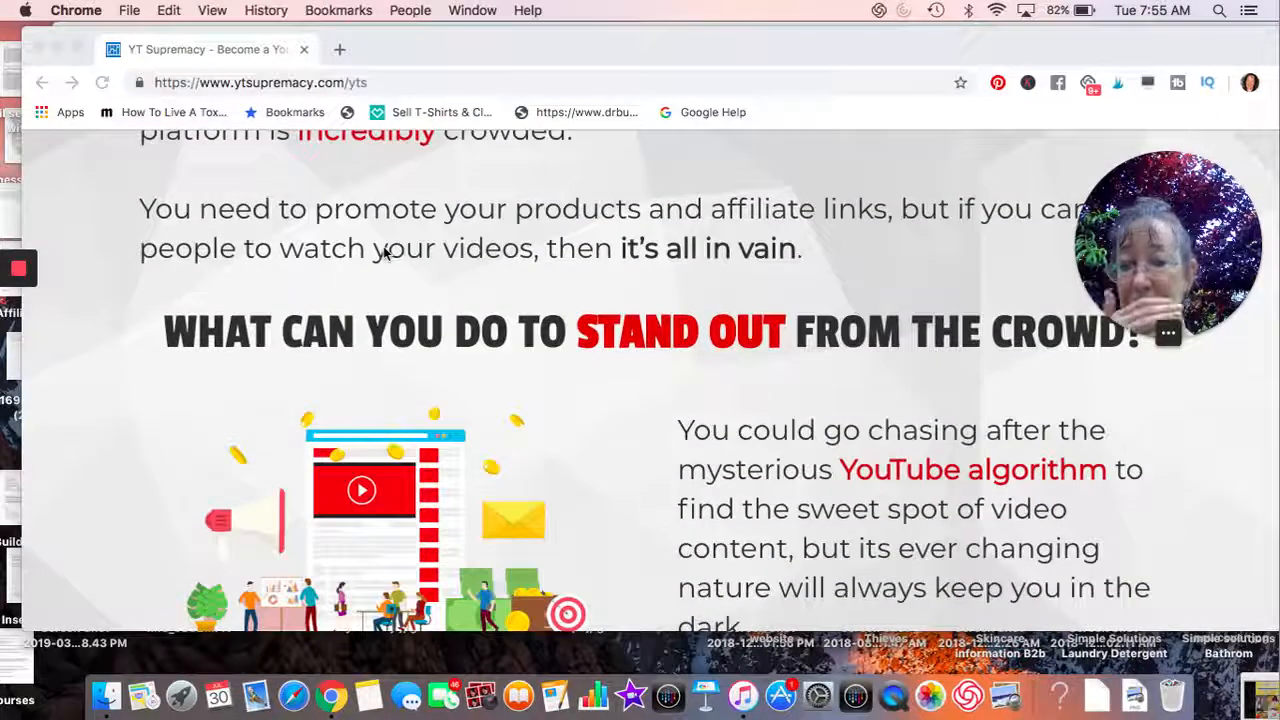
scroll(down, 3)
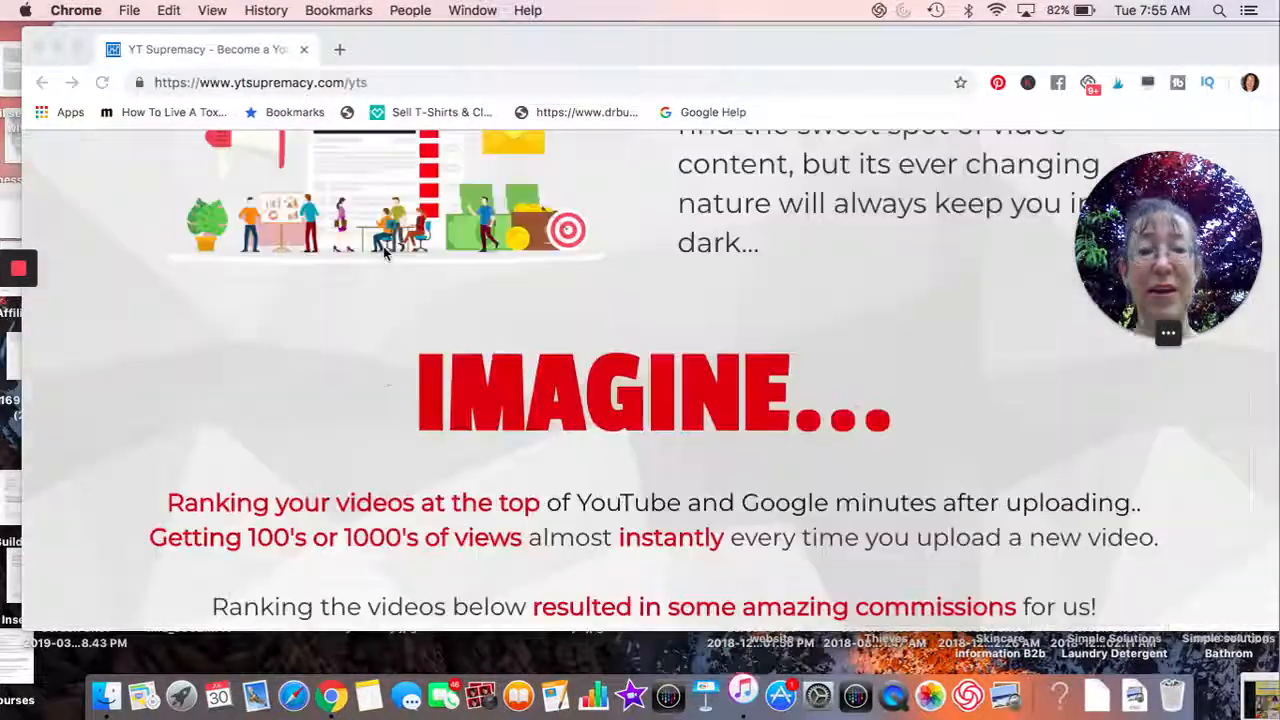
scroll(up, 3)
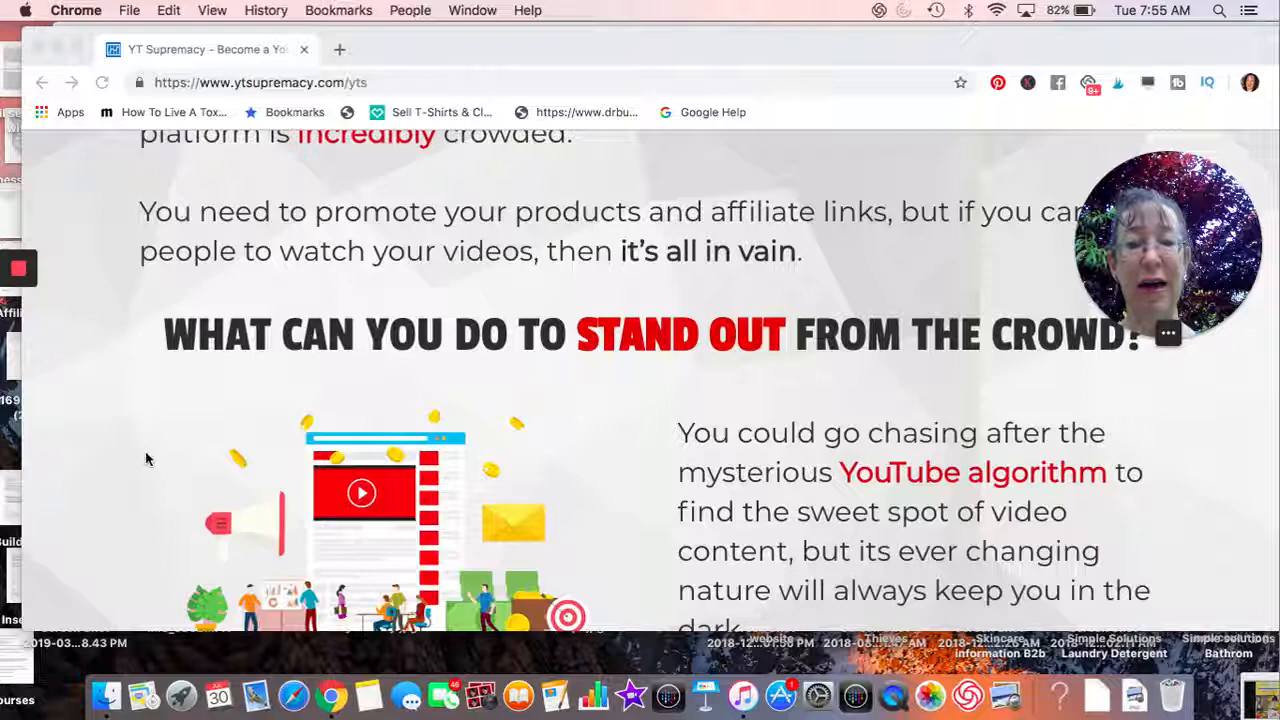
mouse_move(698, 366)
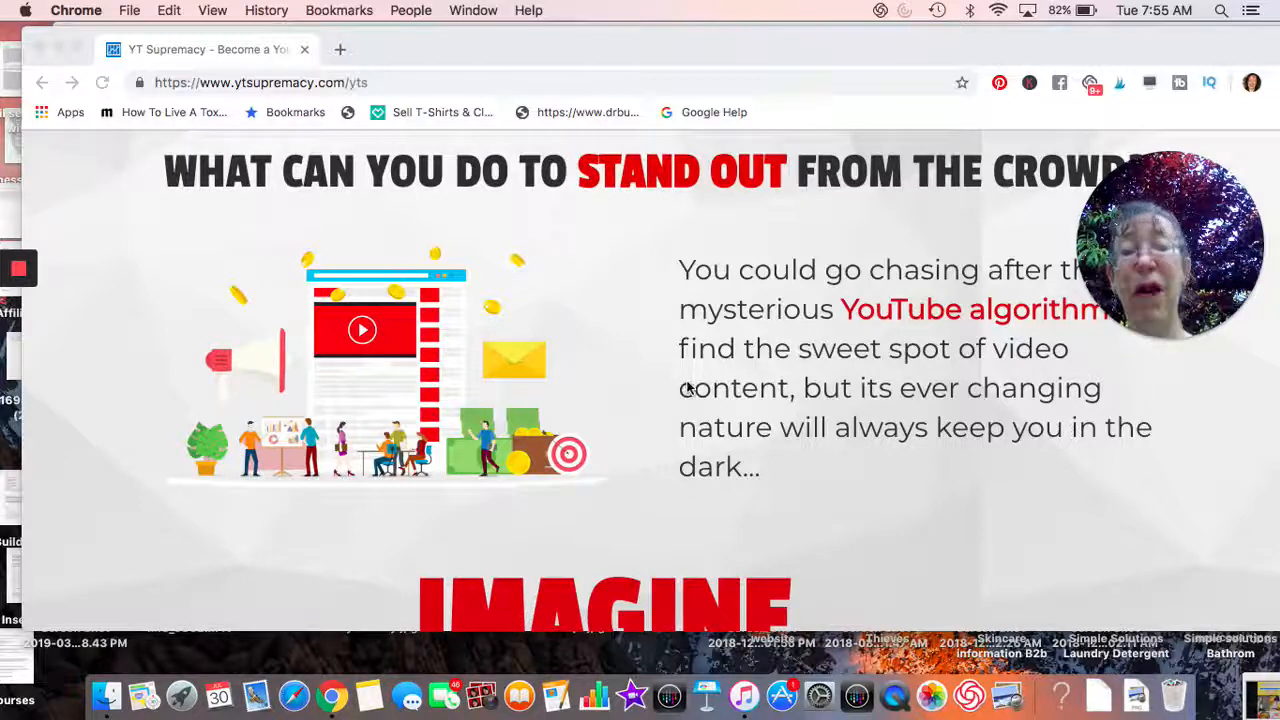
scroll(down, 3)
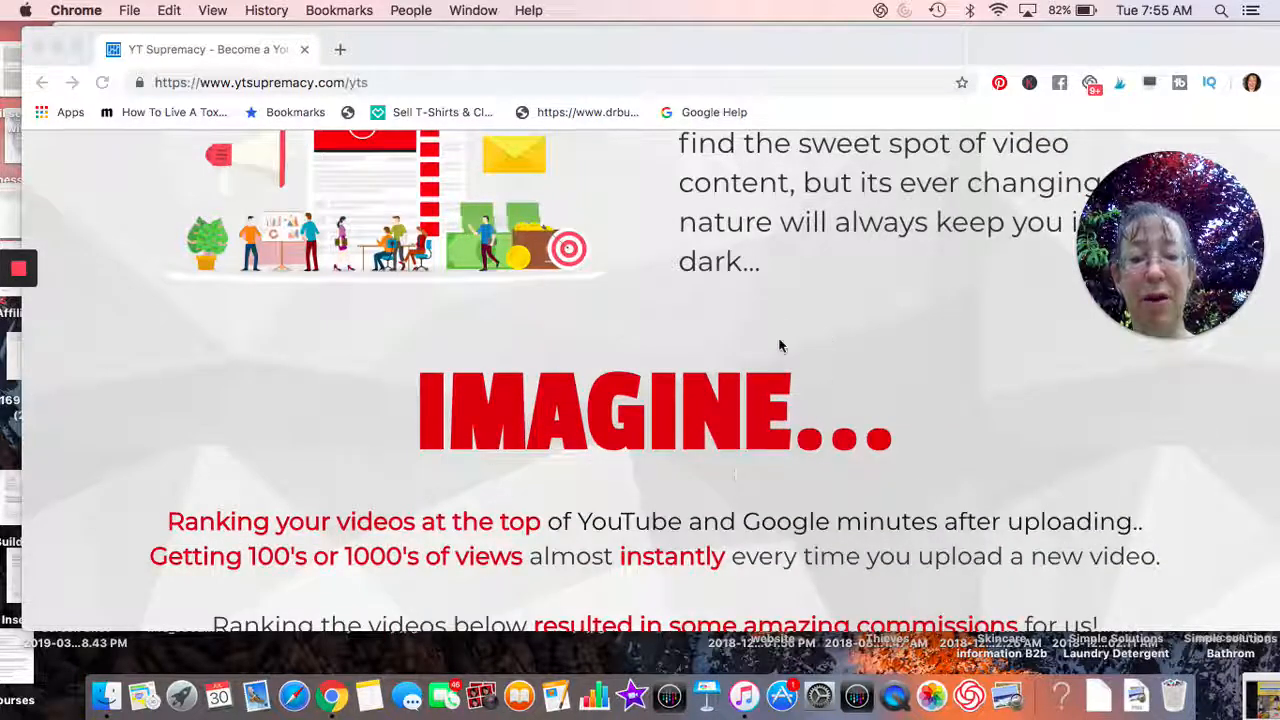
mouse_move(572, 410)
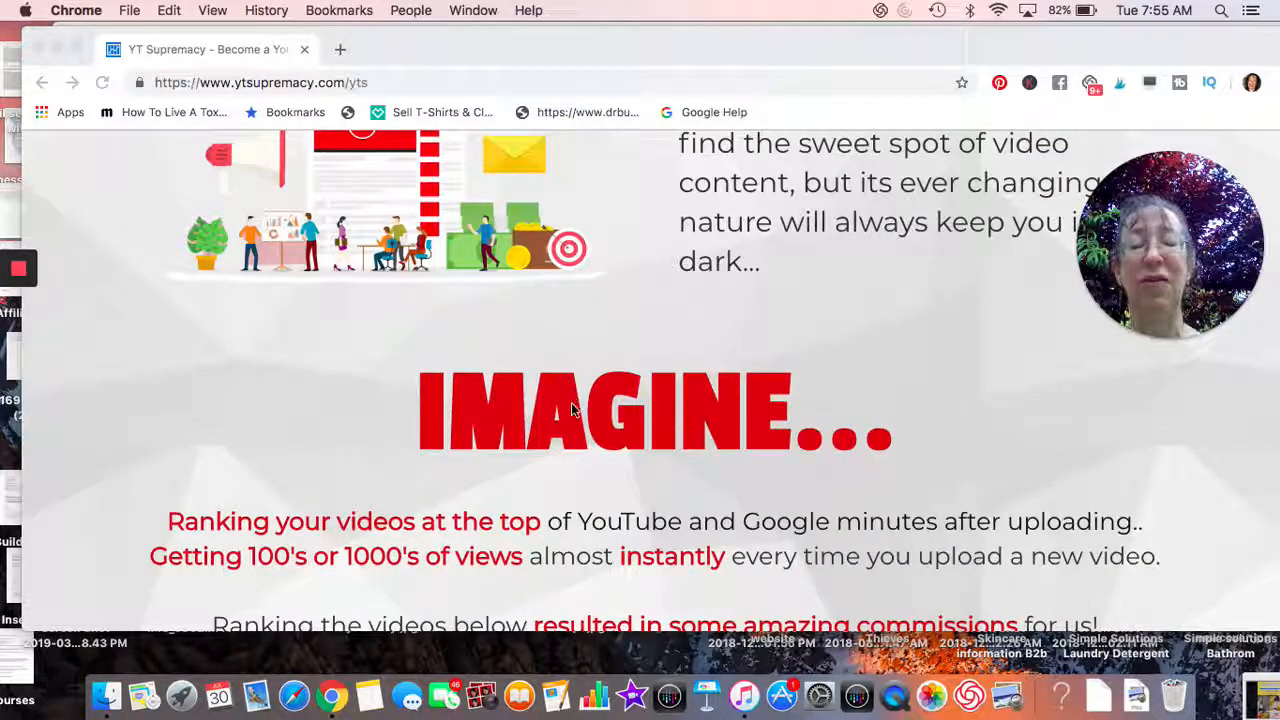
scroll(down, 3)
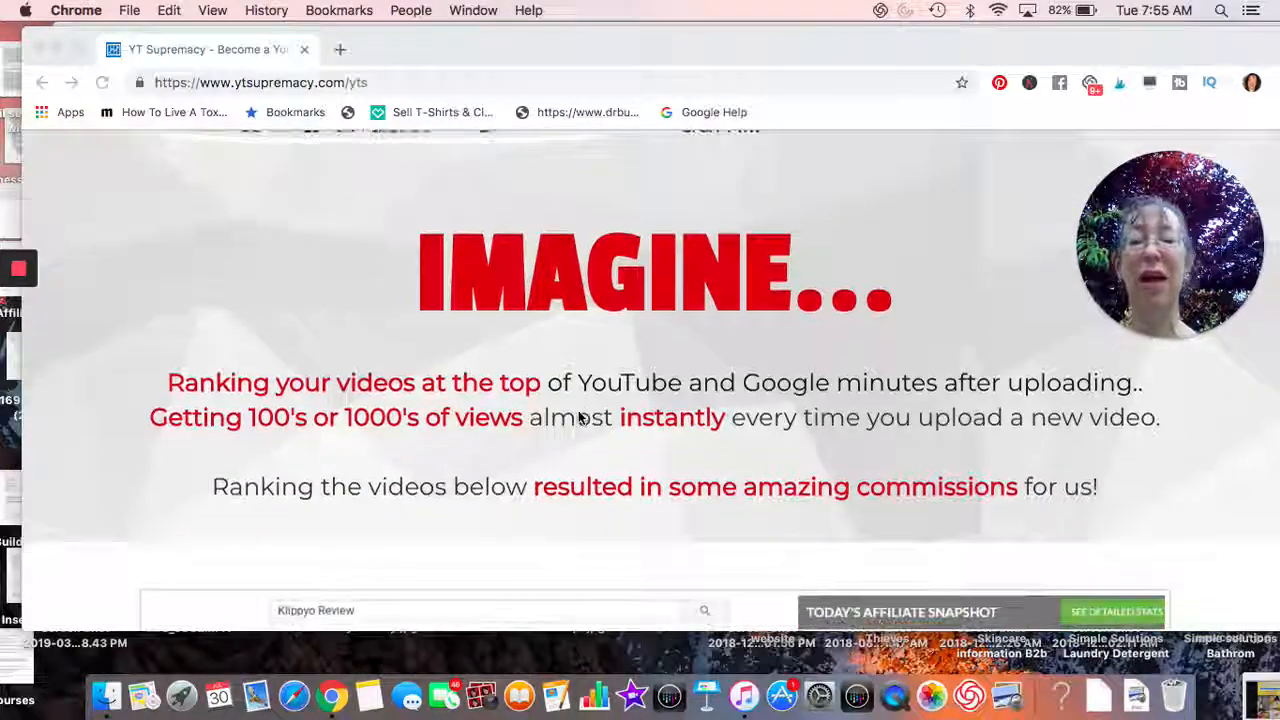
scroll(down, 3)
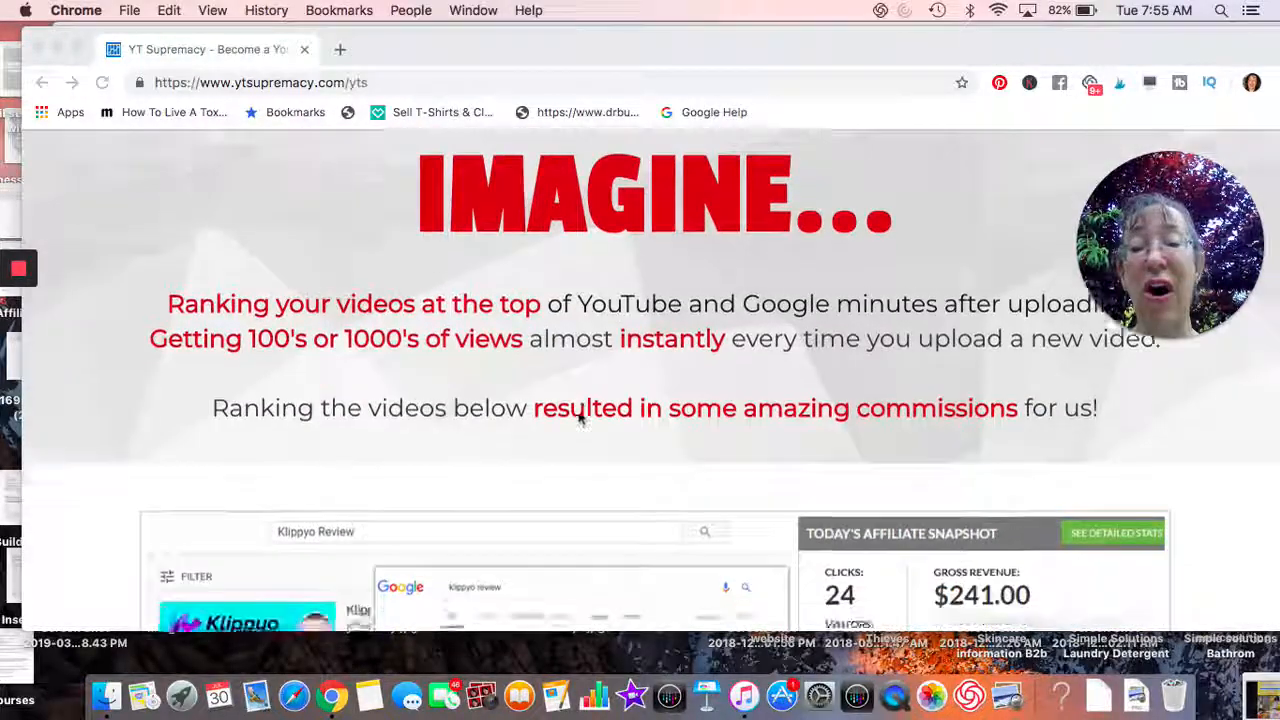
scroll(down, 3)
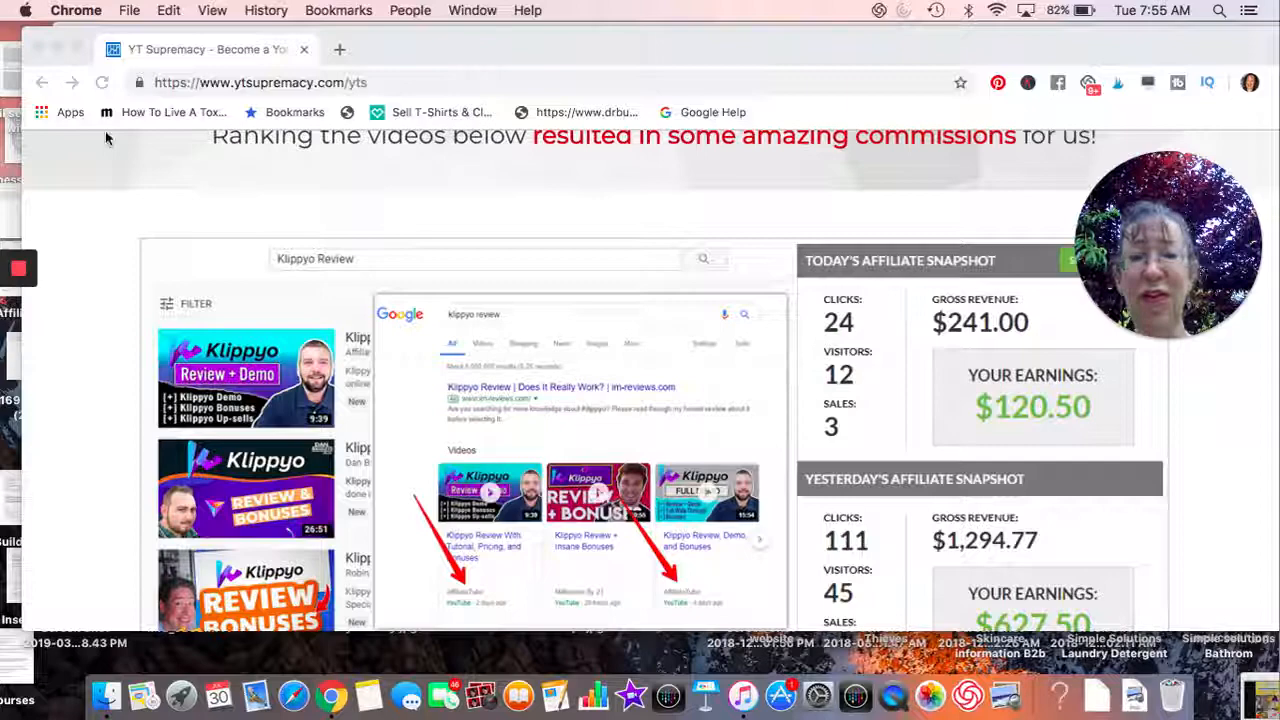
scroll(down, 3)
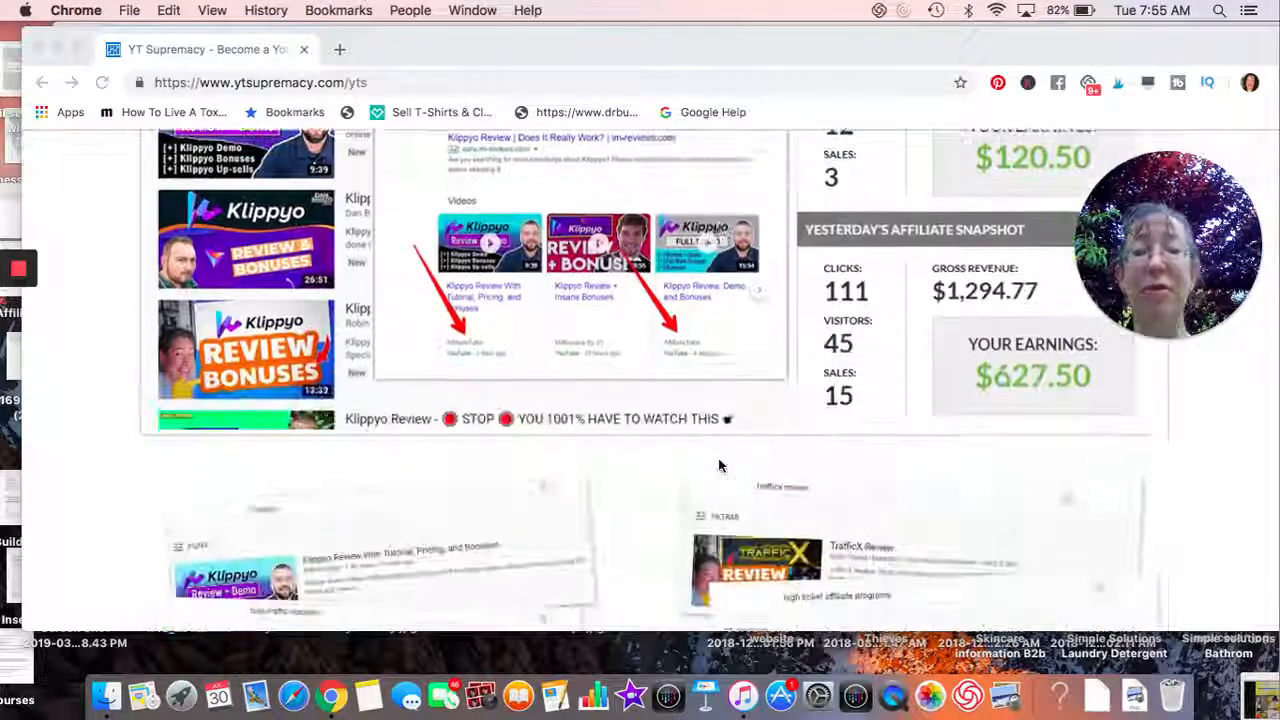
scroll(down, 3)
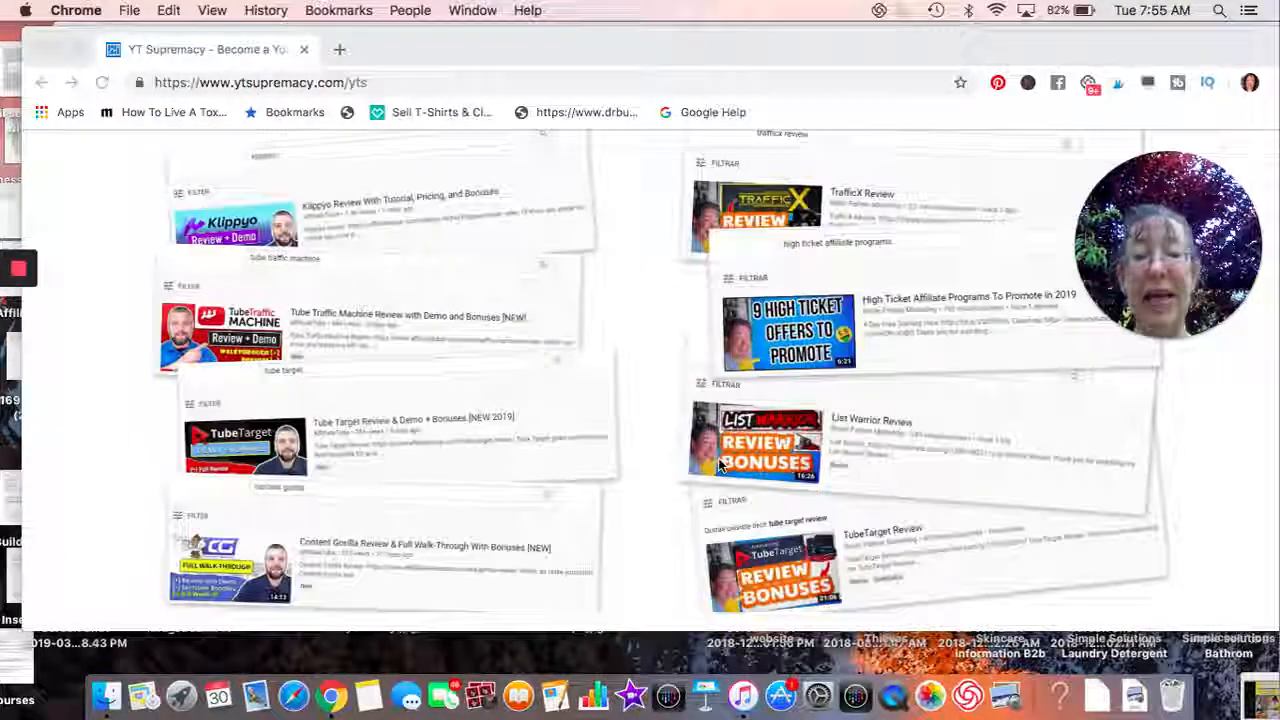
scroll(down, 3)
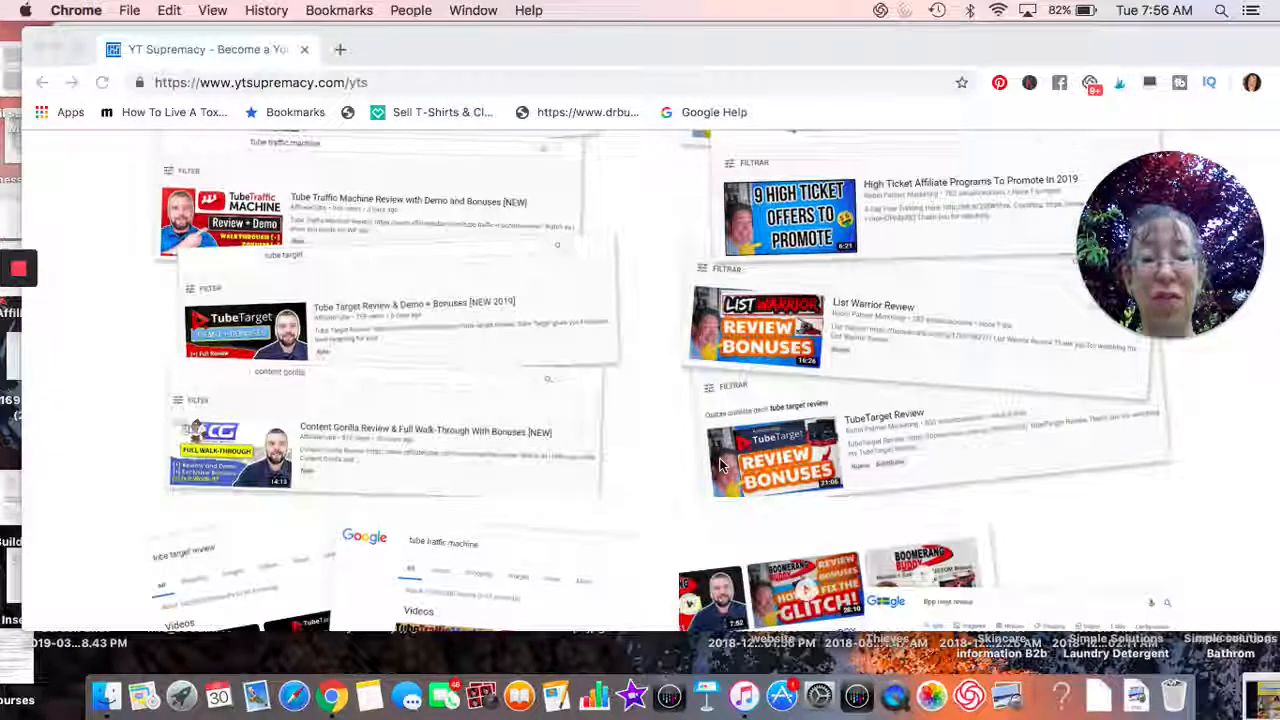
scroll(down, 3)
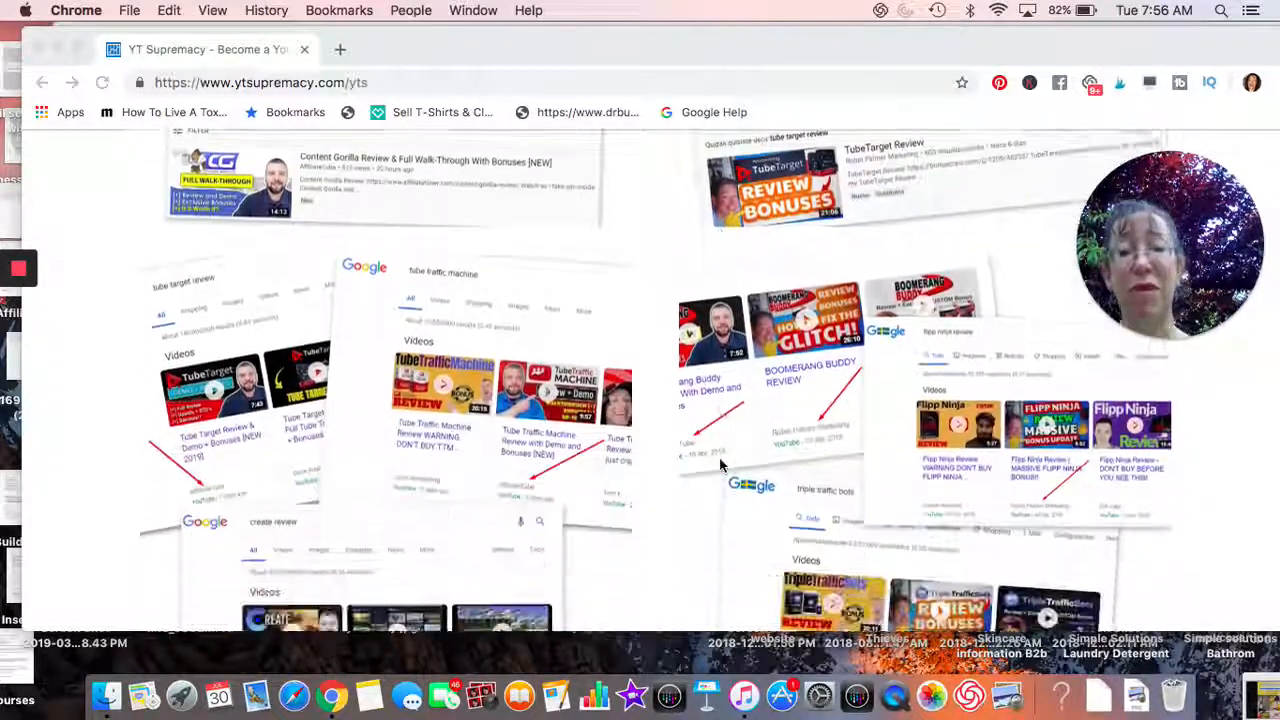
scroll(down, 3)
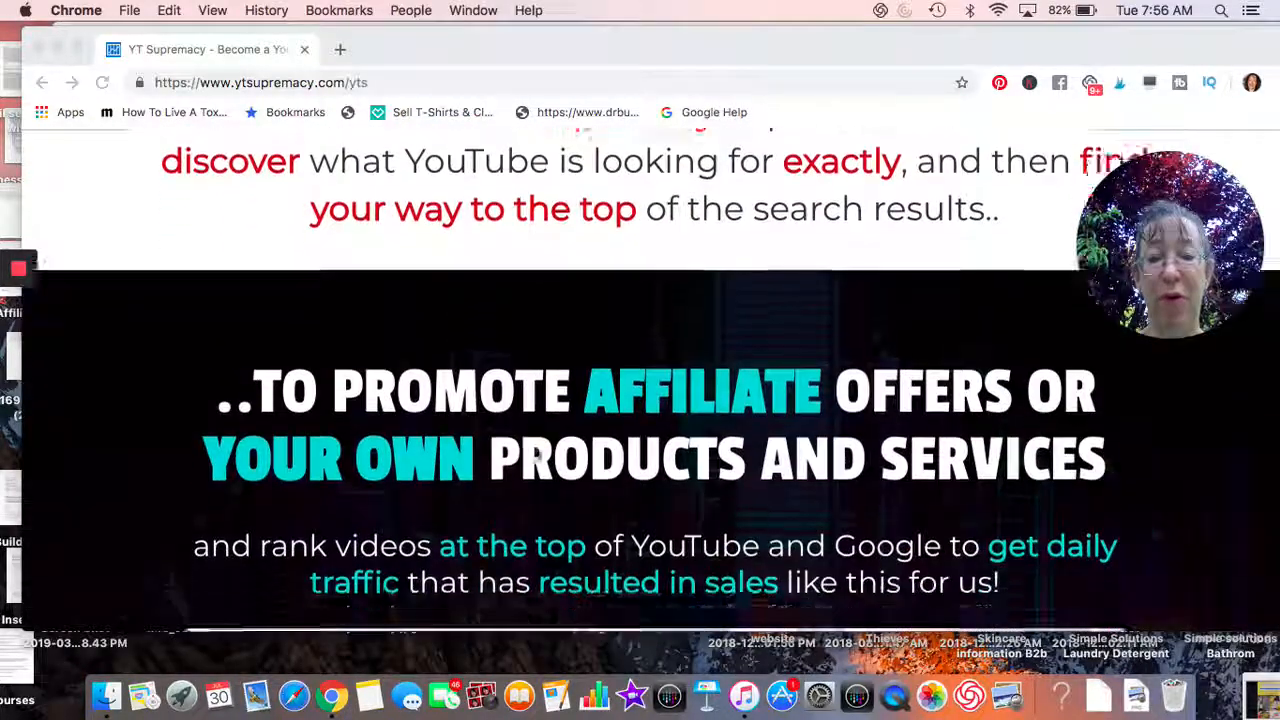
scroll(down, 3)
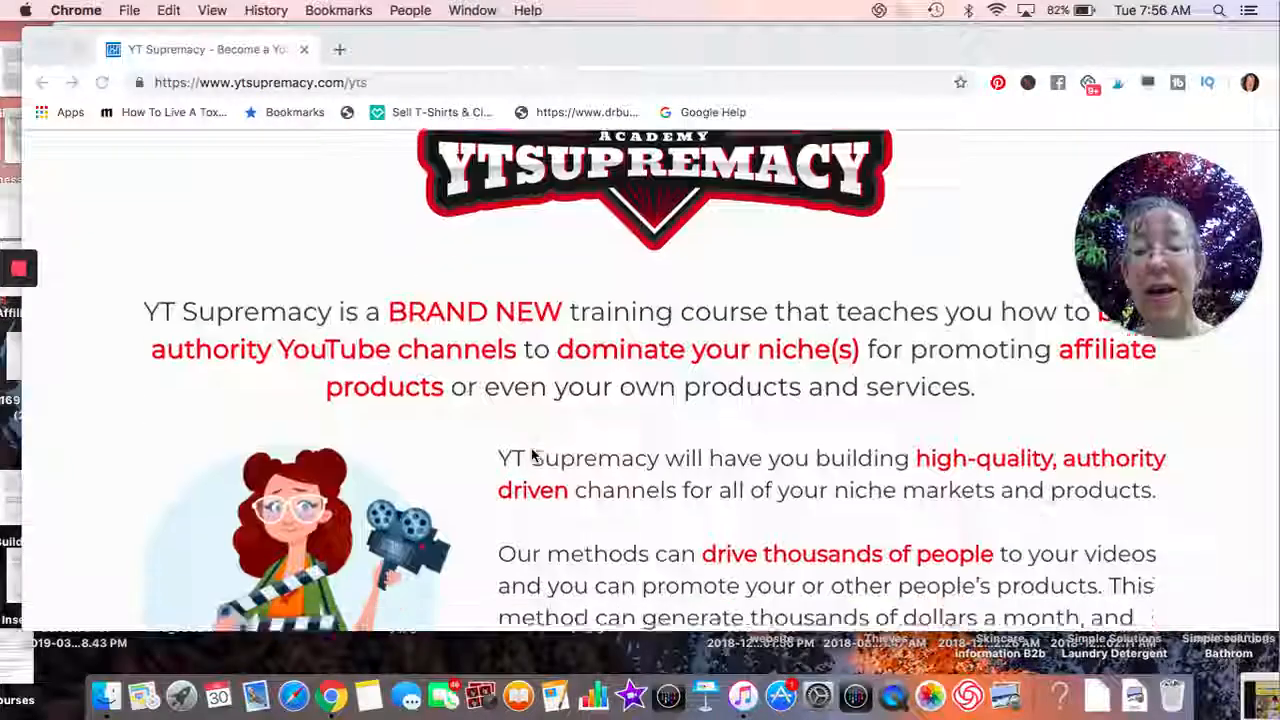
scroll(down, 3)
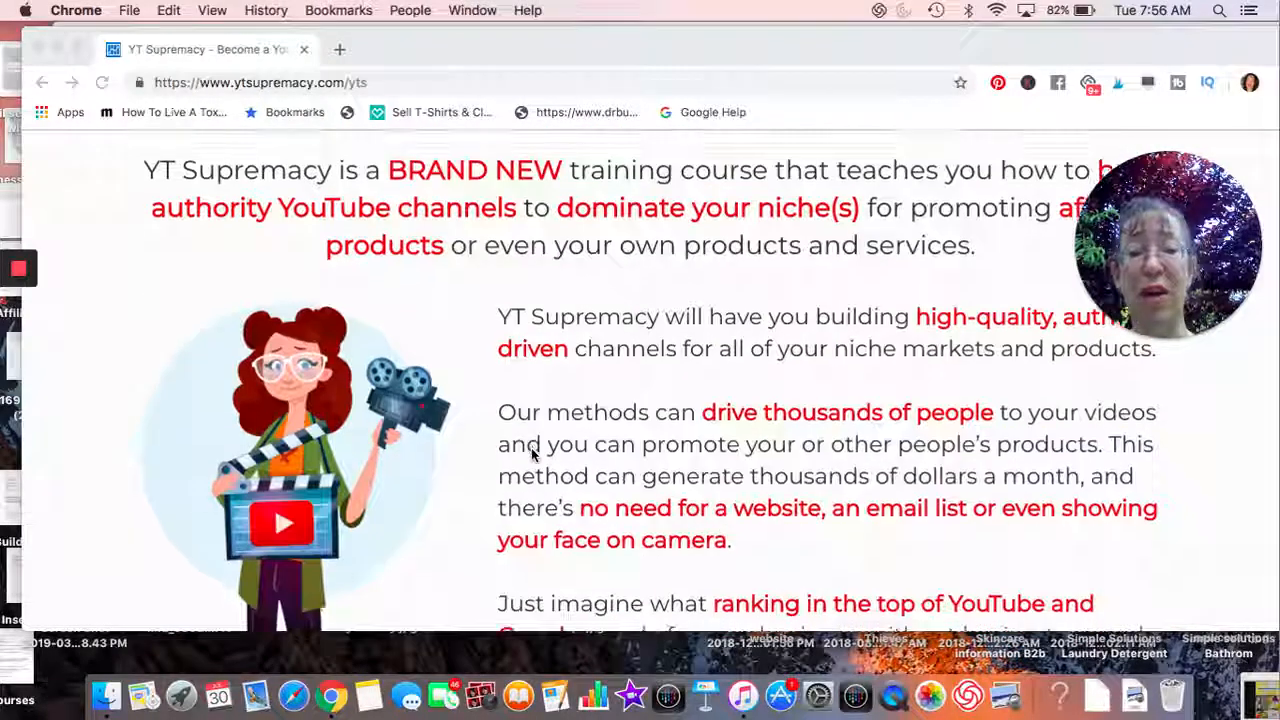
scroll(down, 3)
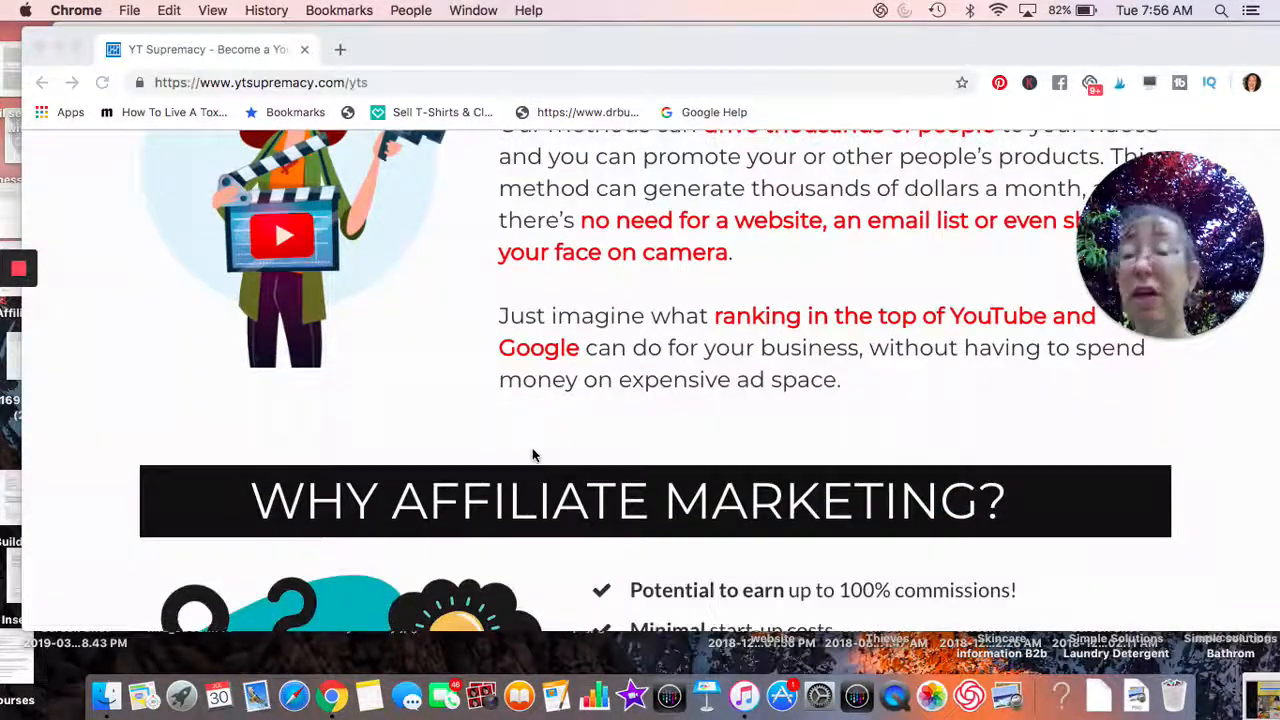
scroll(down, 3)
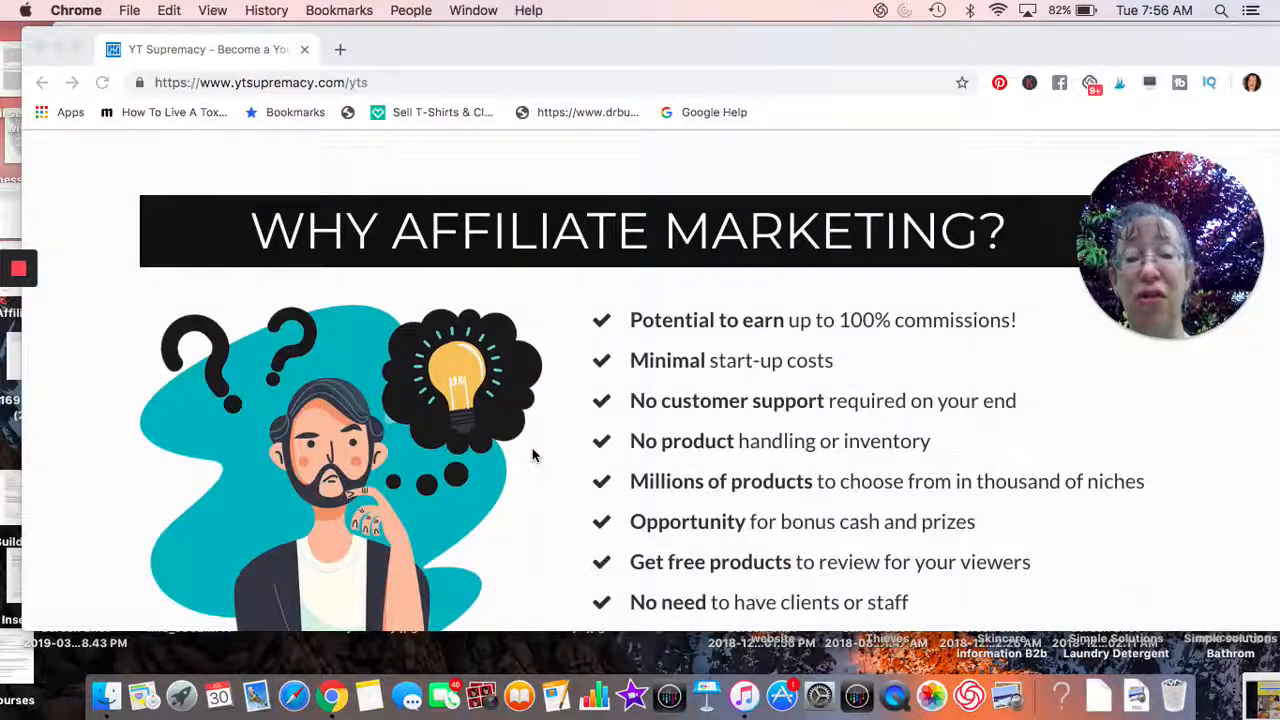
scroll(down, 3)
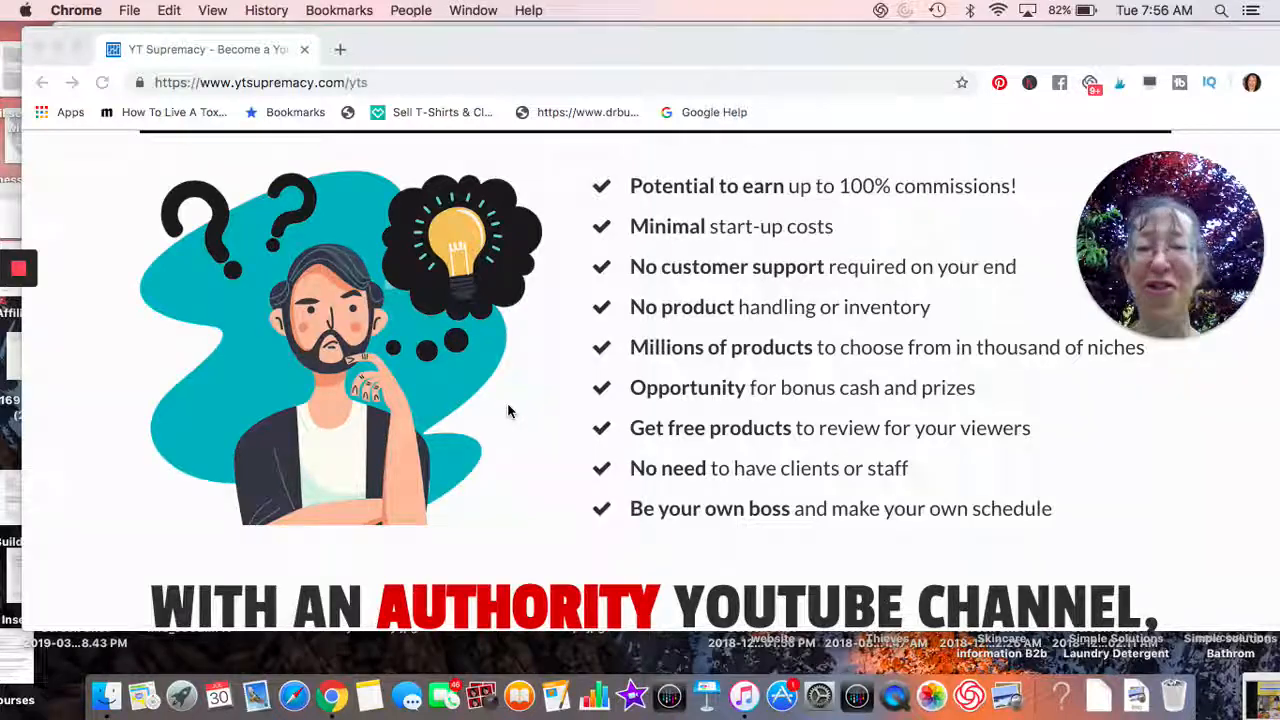
scroll(down, 3)
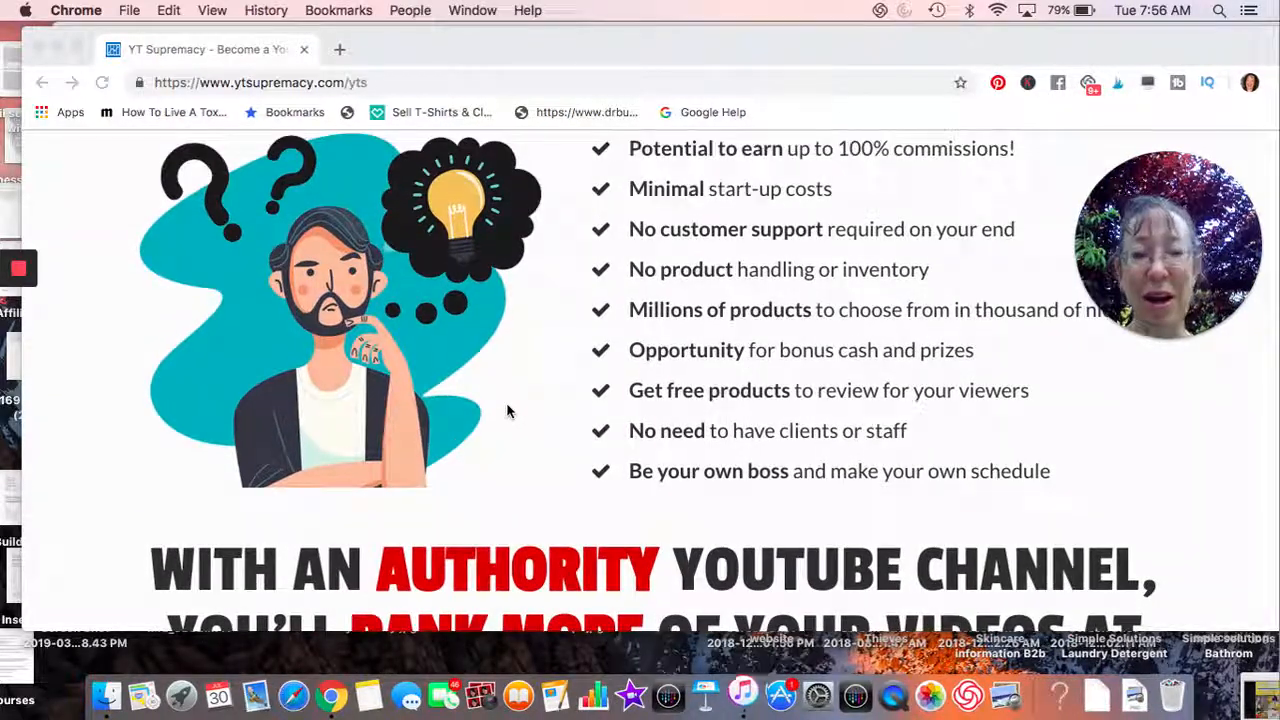
scroll(down, 3)
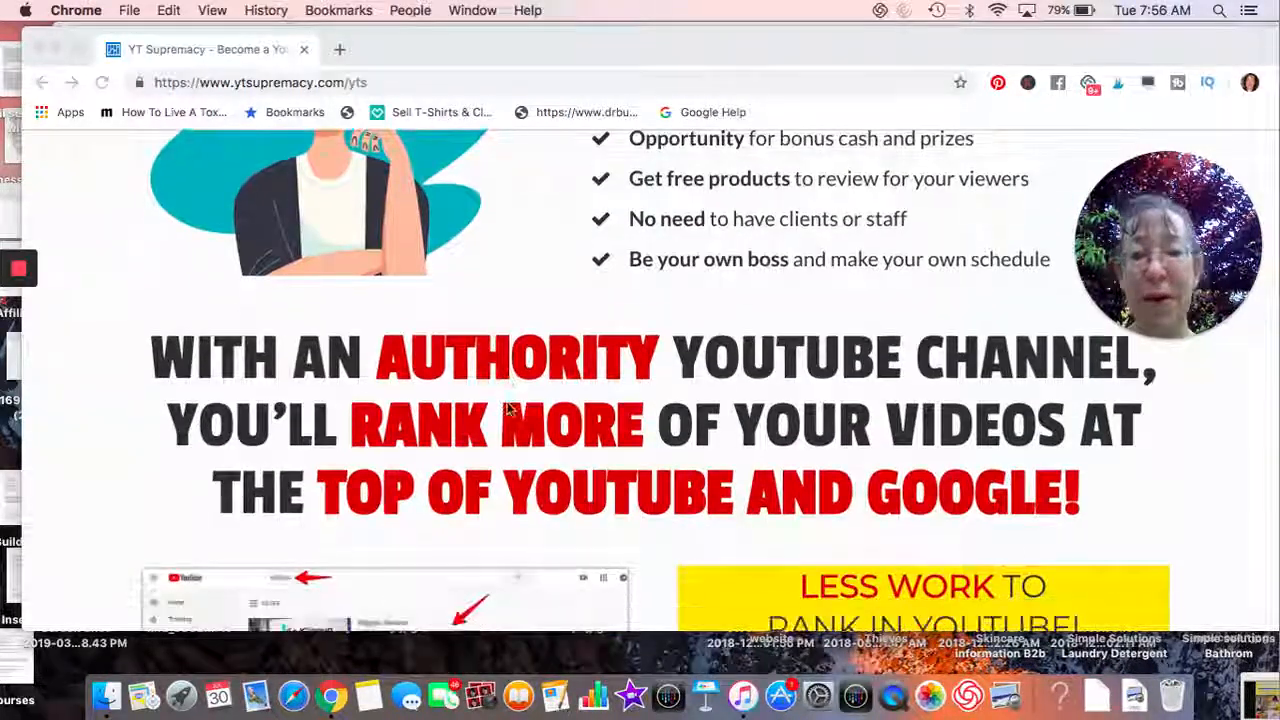
scroll(down, 3)
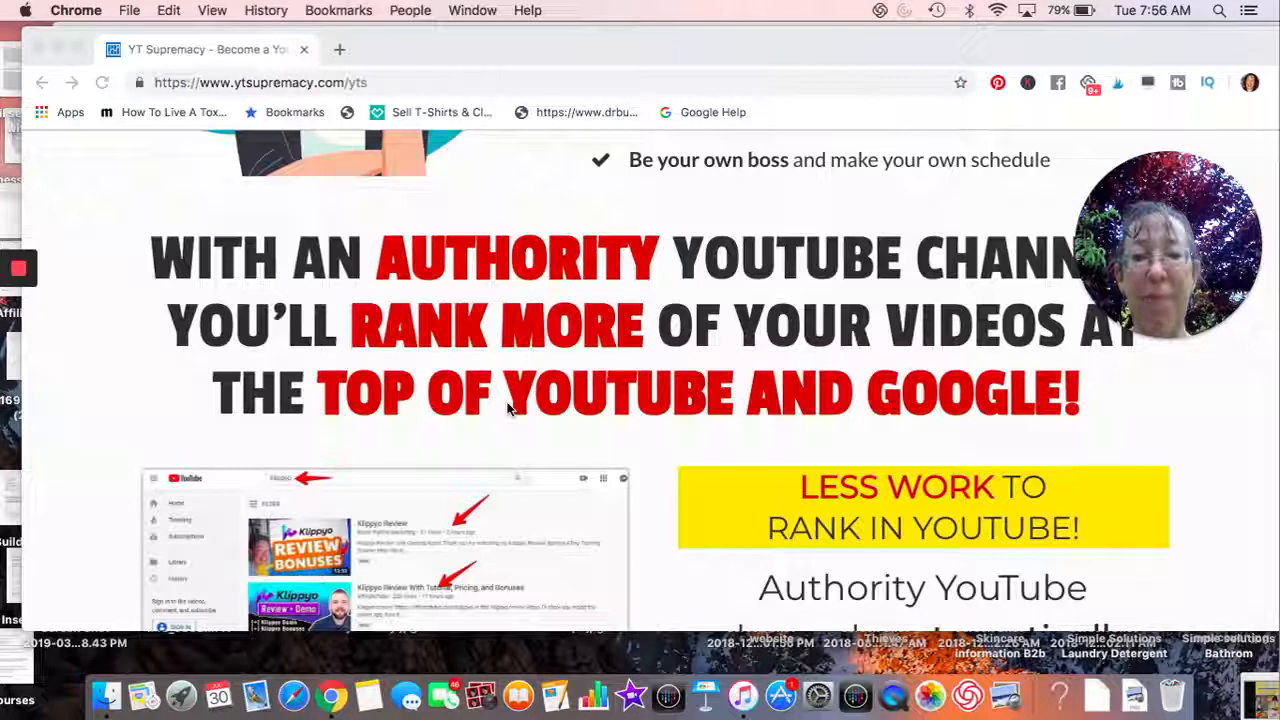
scroll(down, 3)
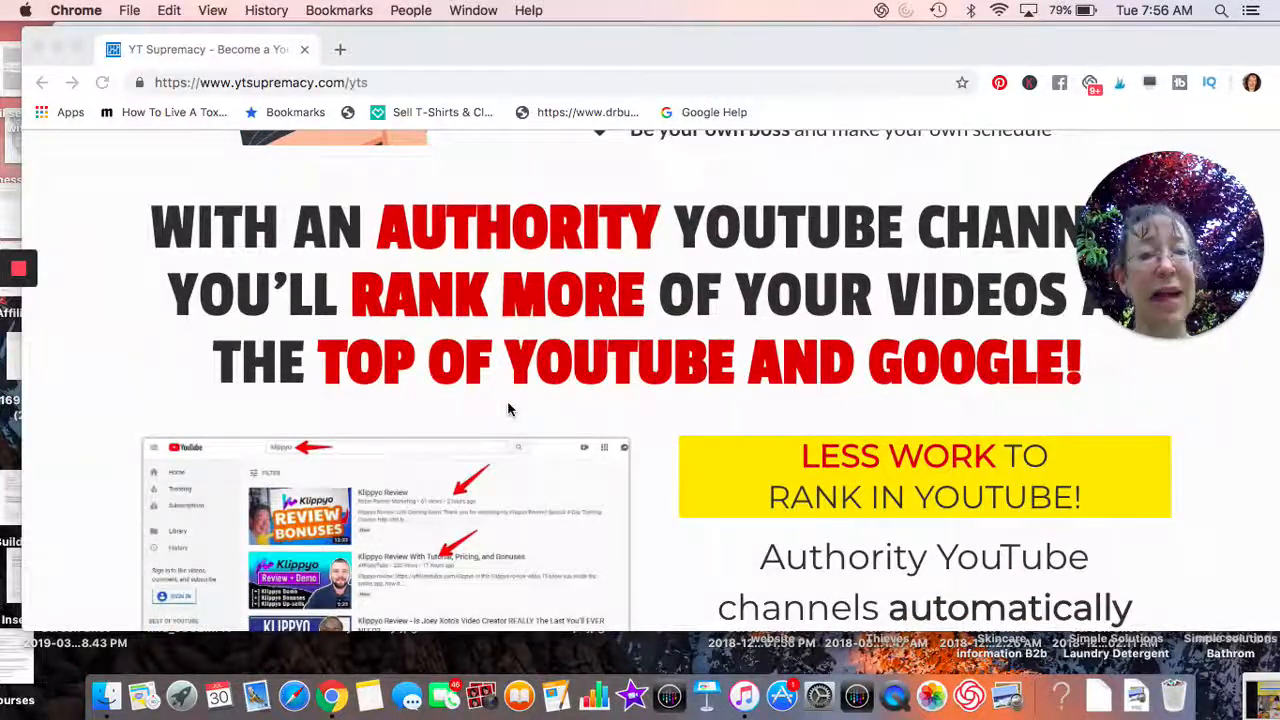
scroll(down, 3)
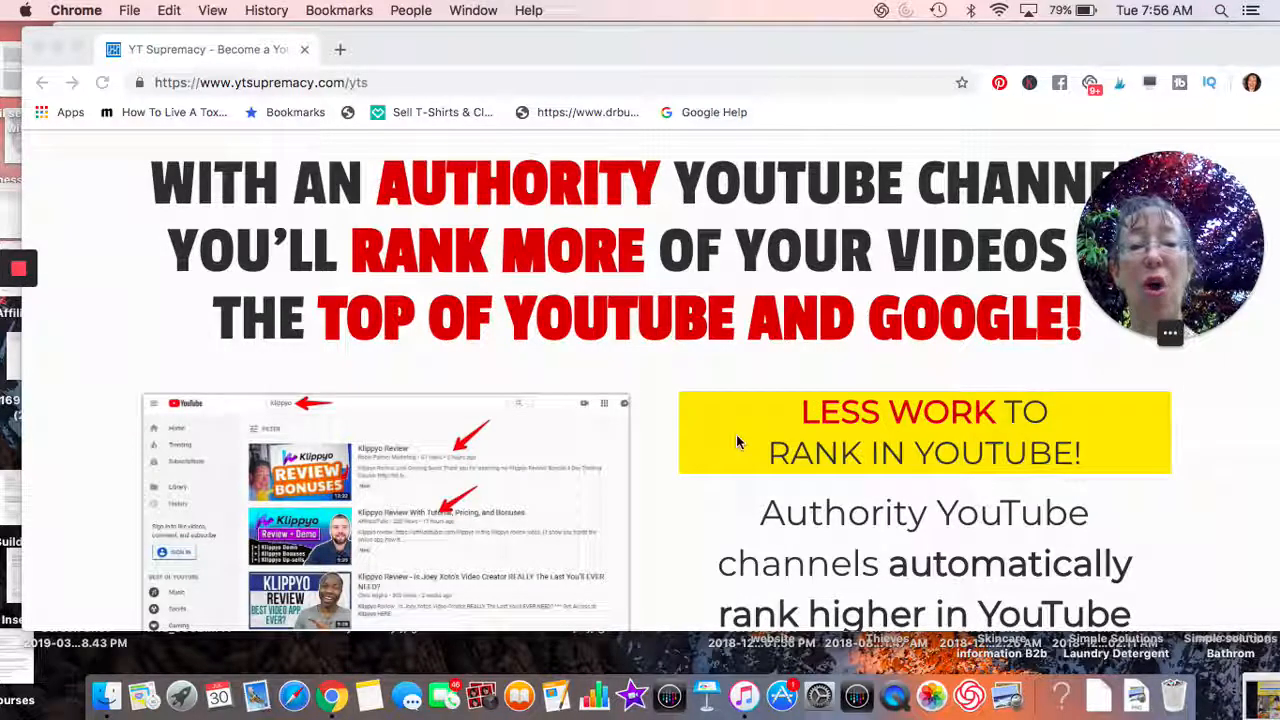
scroll(down, 3)
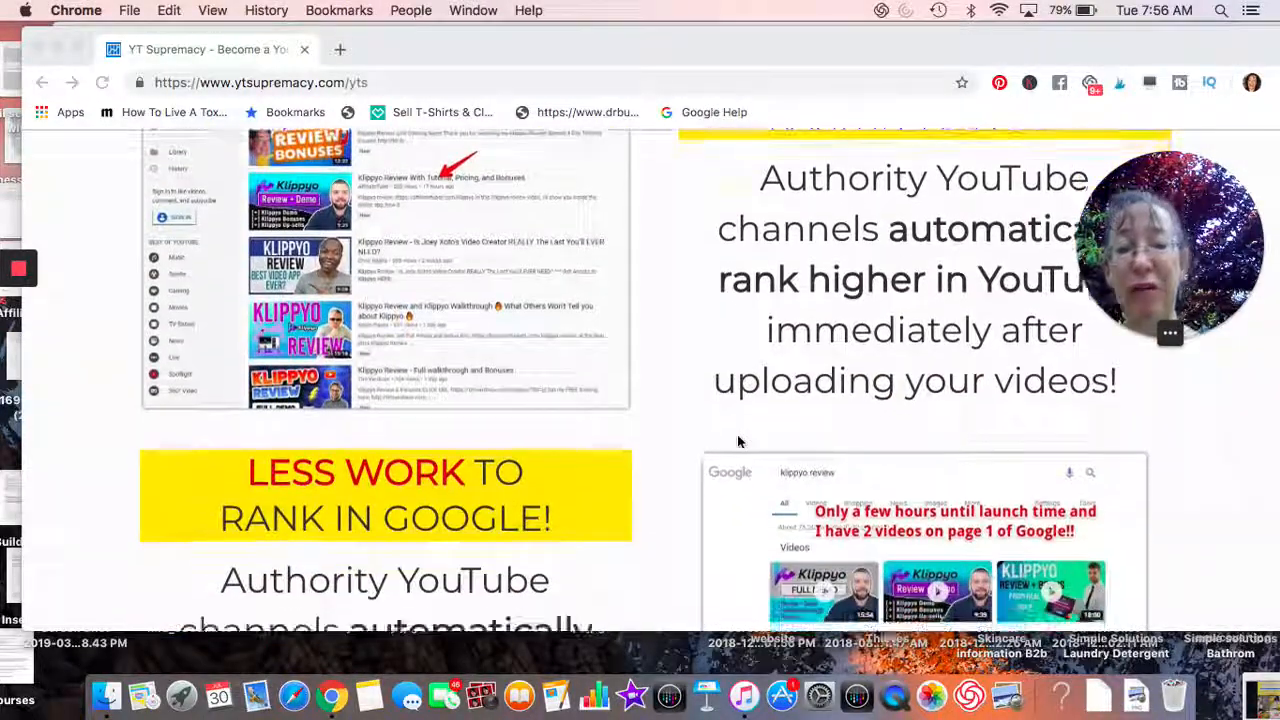
scroll(down, 3)
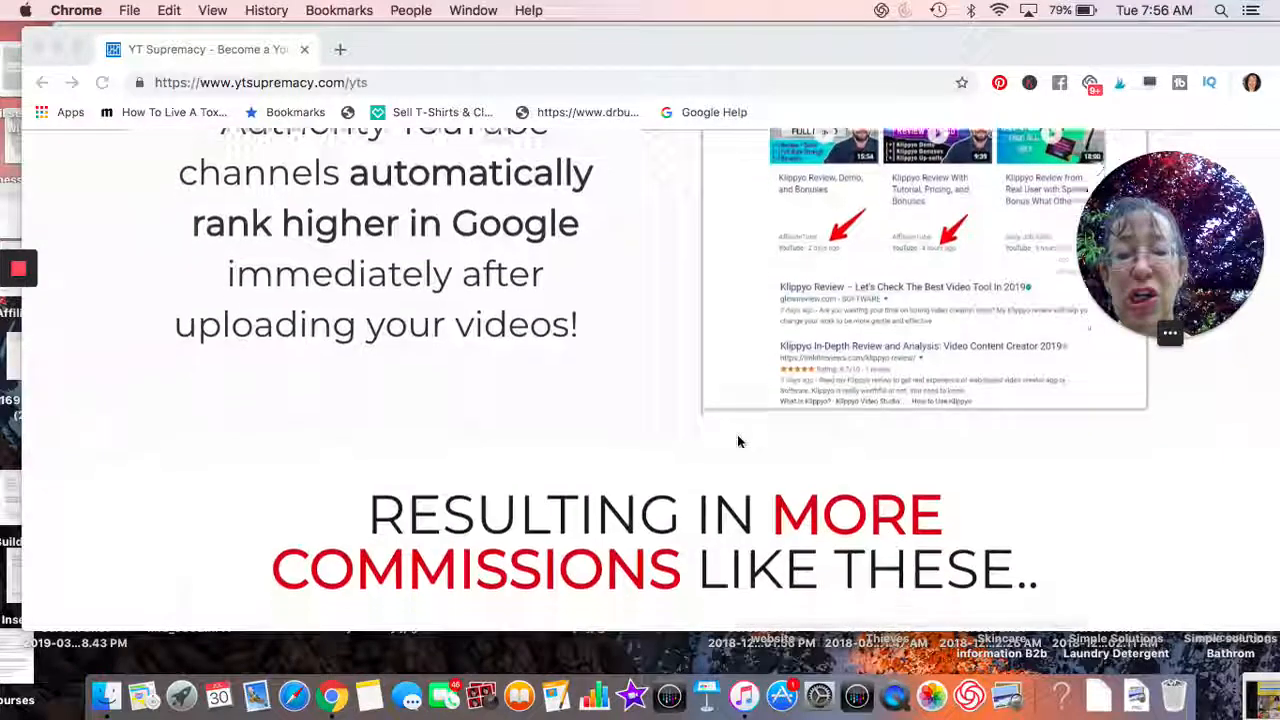
scroll(down, 3)
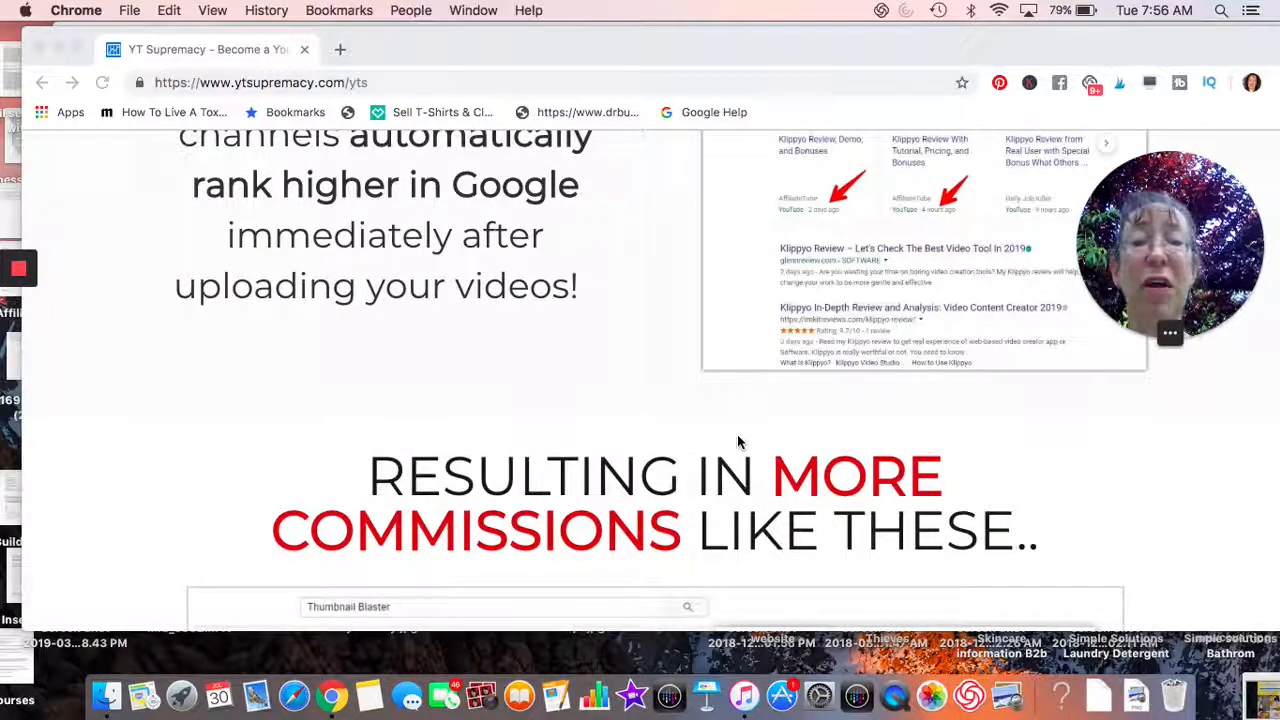
scroll(down, 3)
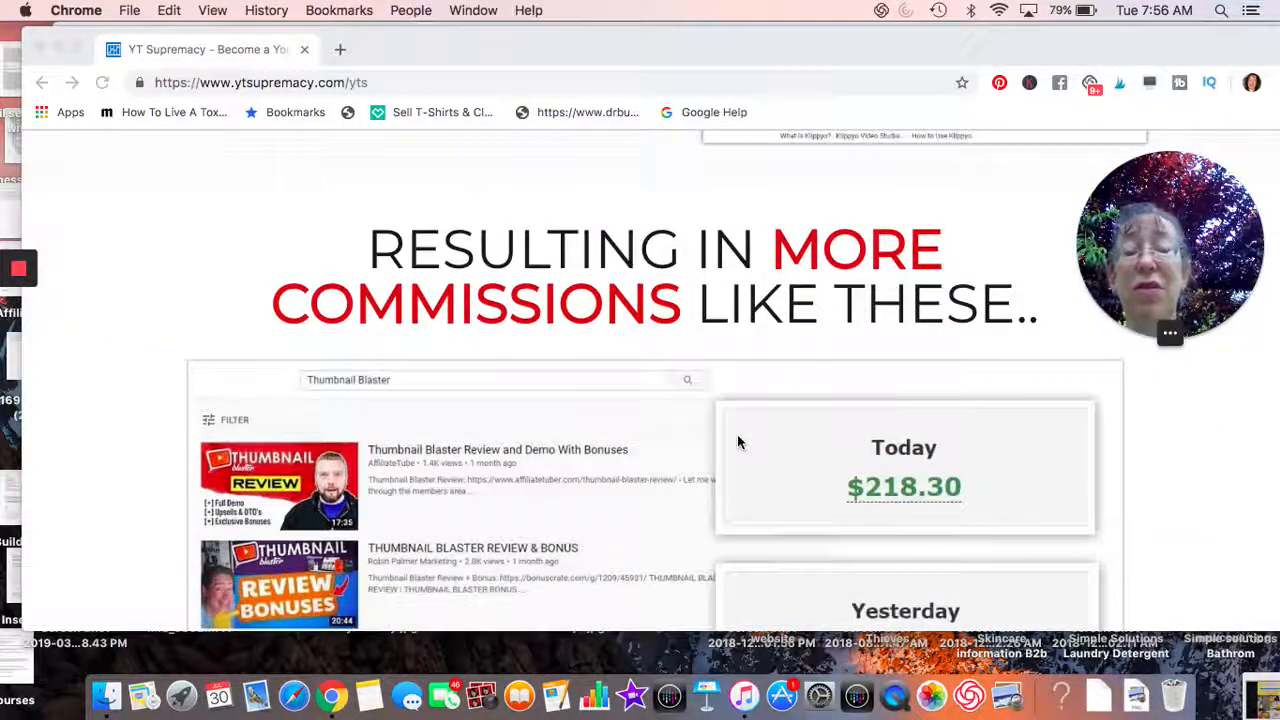
scroll(down, 3)
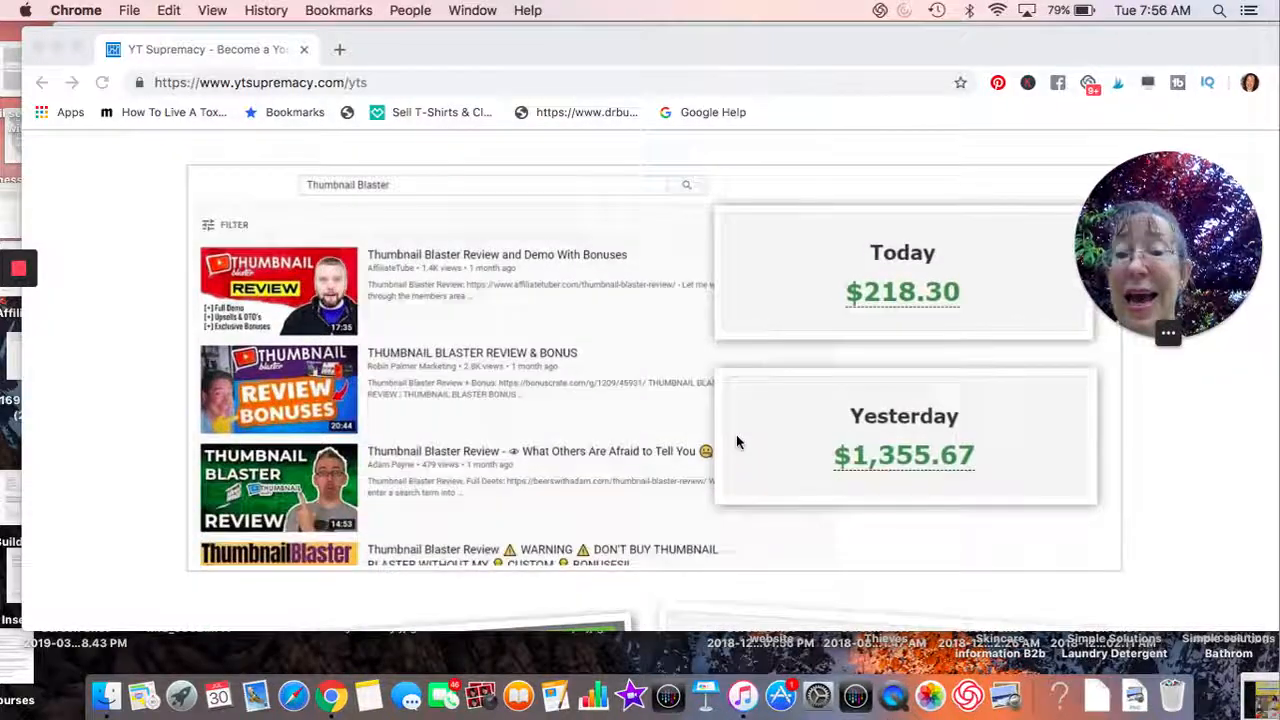
scroll(down, 3)
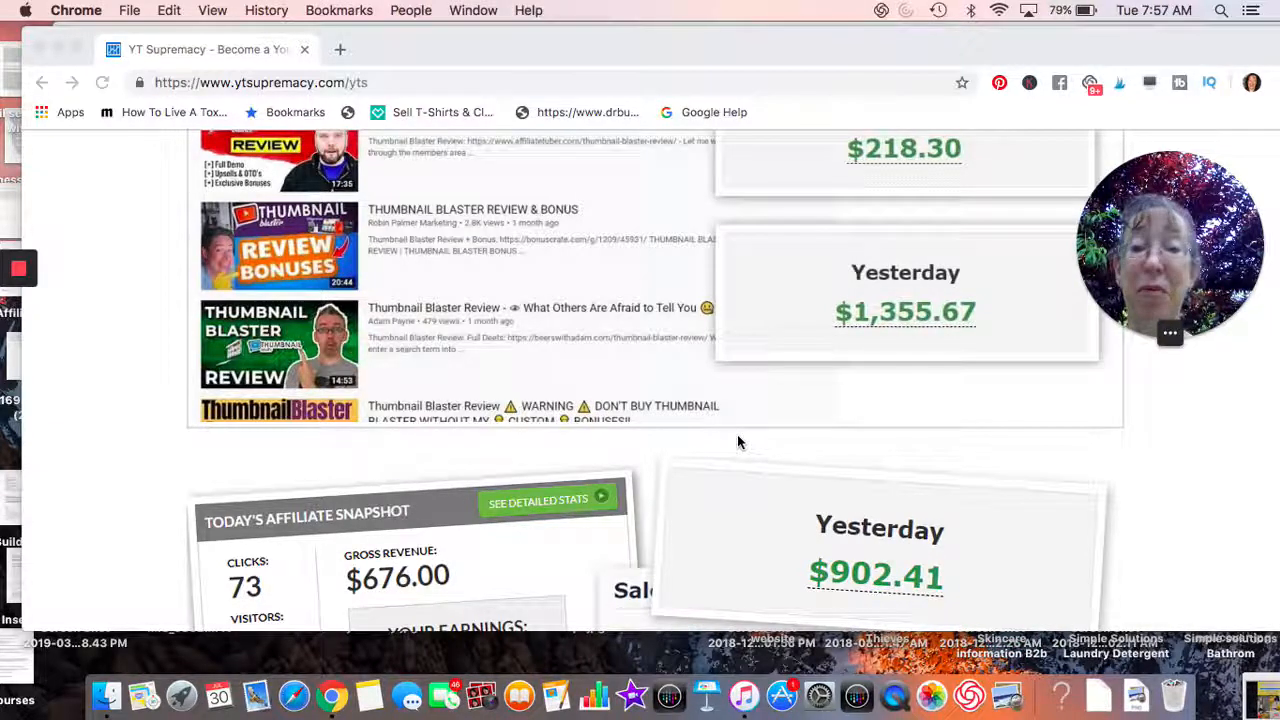
scroll(down, 3)
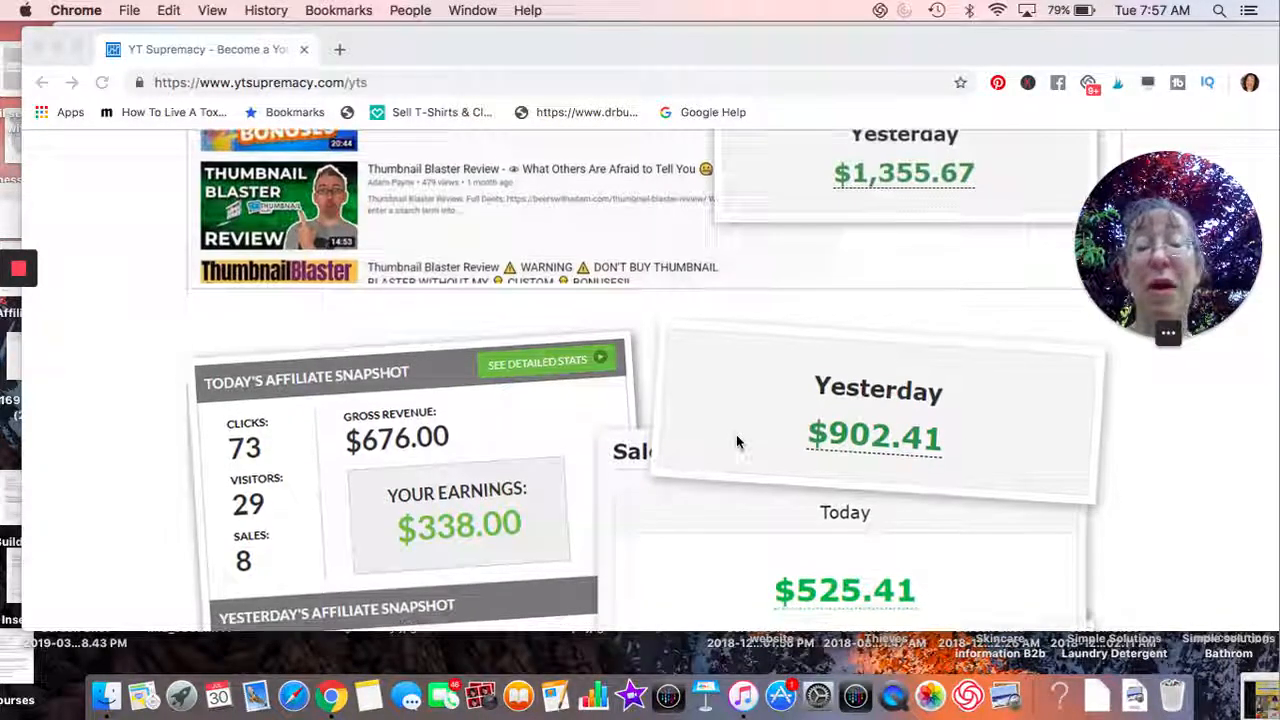
scroll(down, 3)
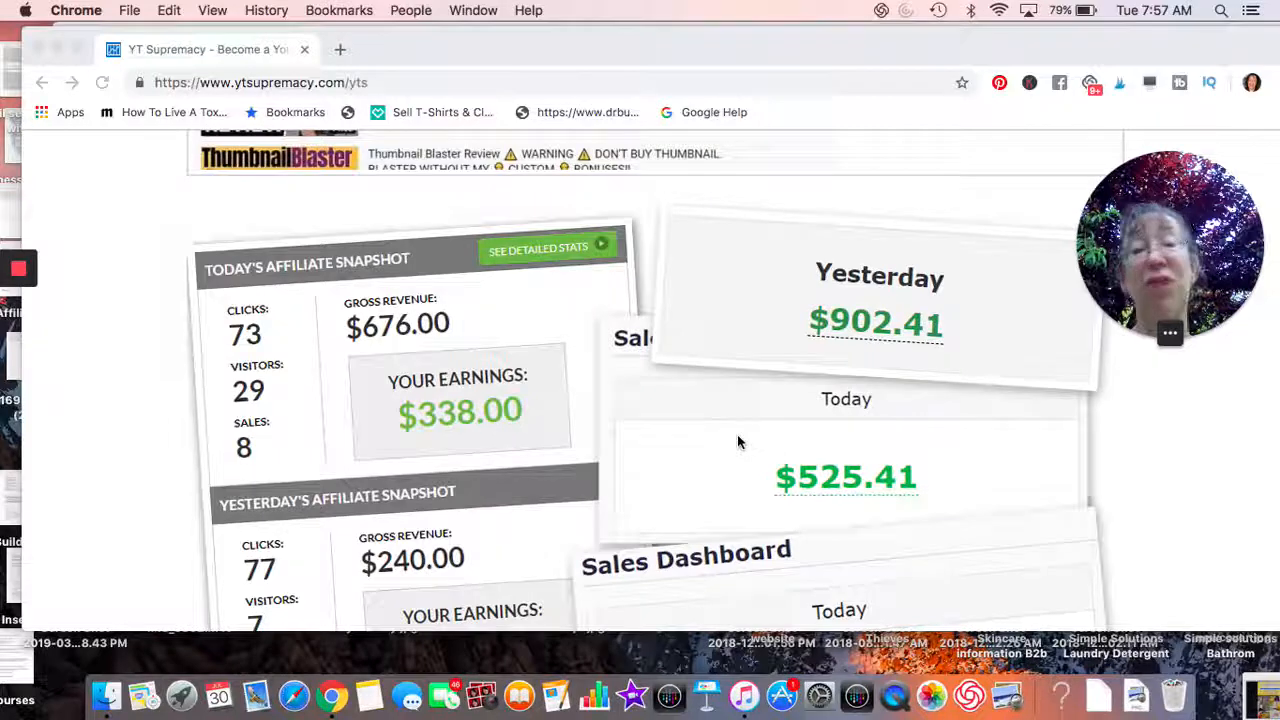
scroll(down, 3)
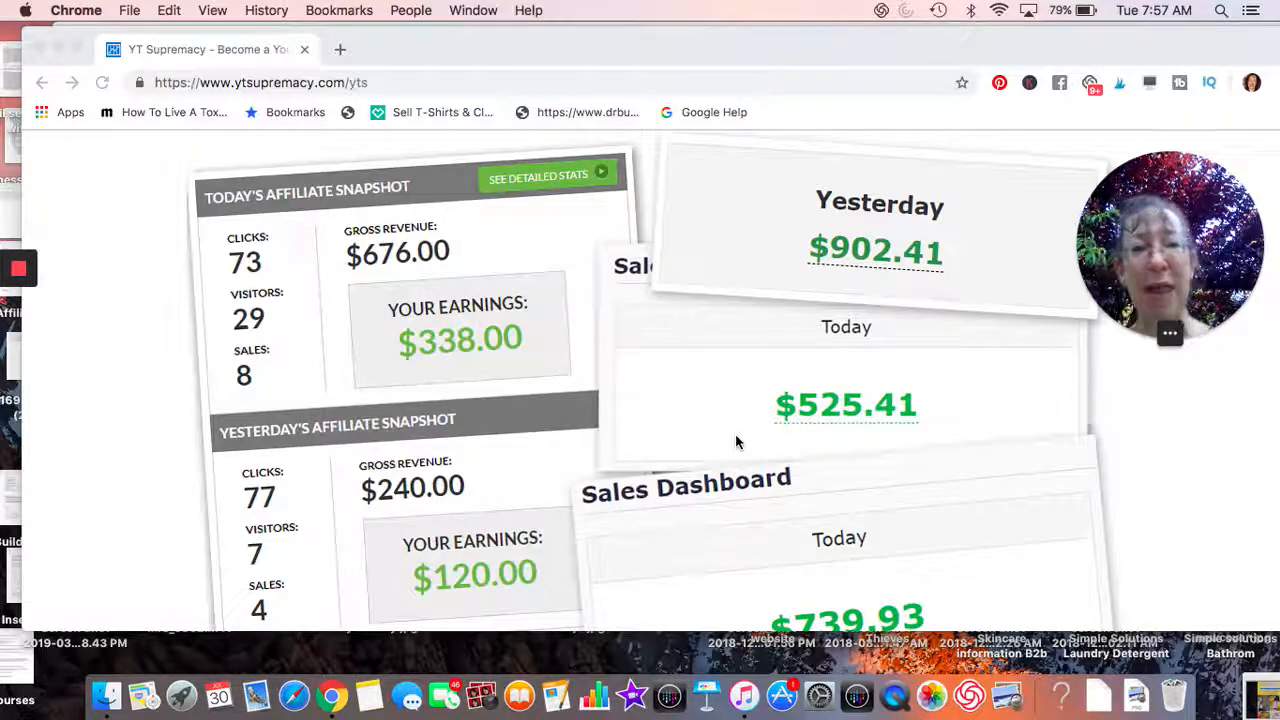
scroll(down, 3)
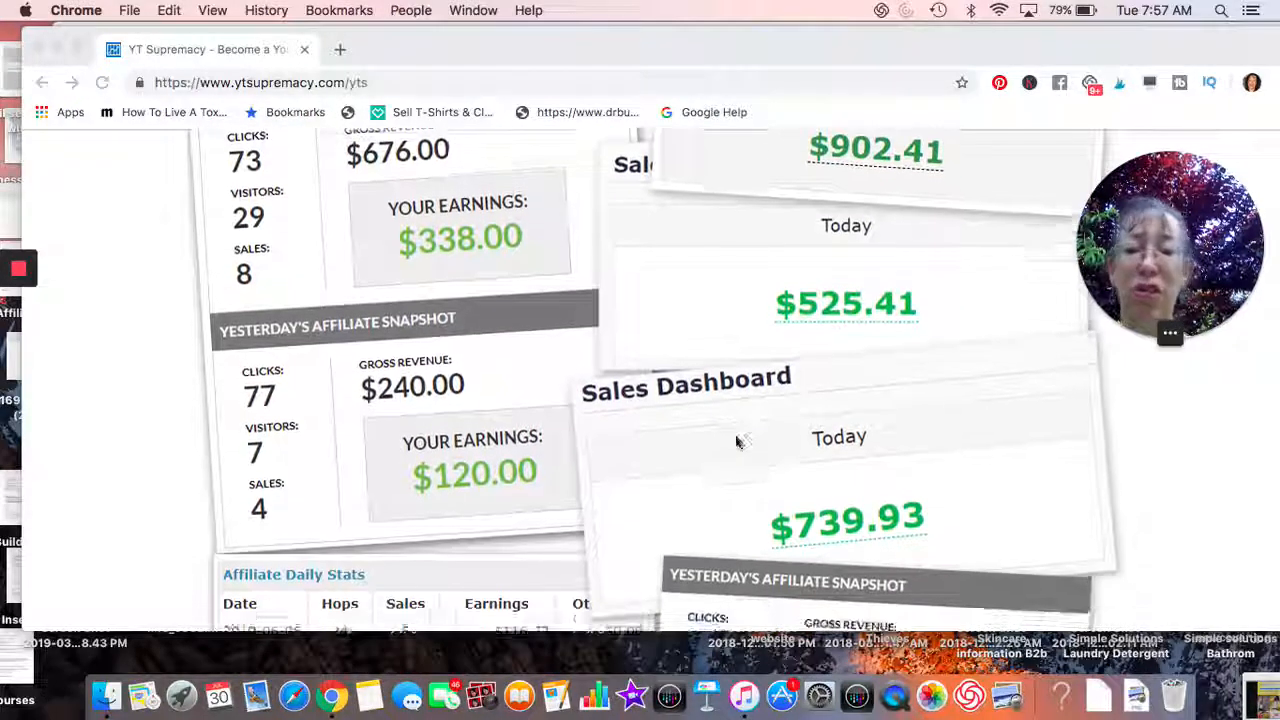
scroll(down, 3)
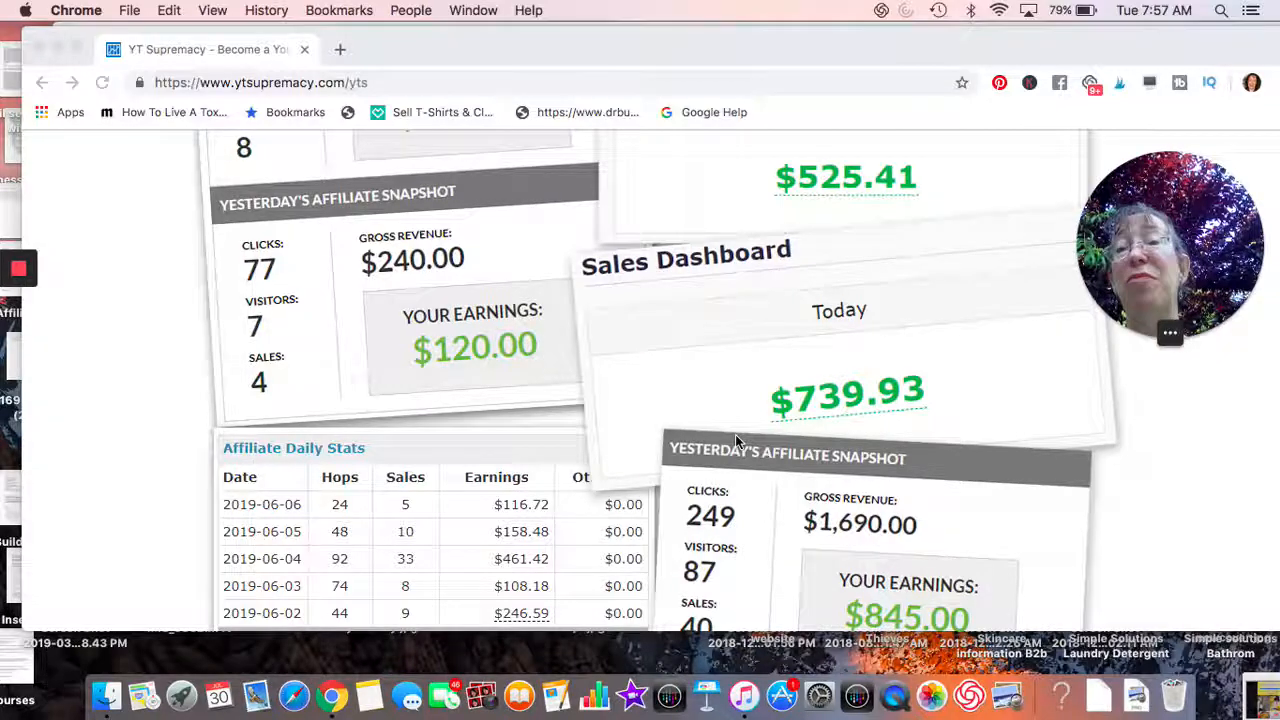
scroll(down, 3)
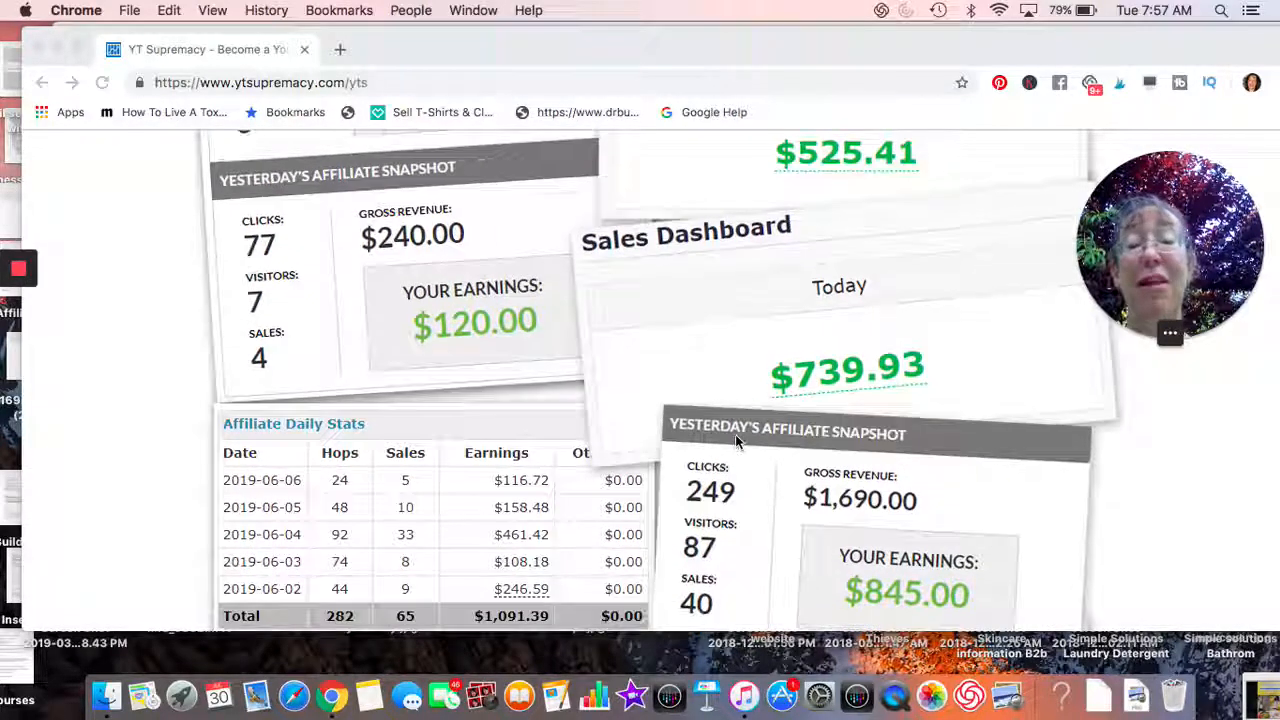
scroll(down, 3)
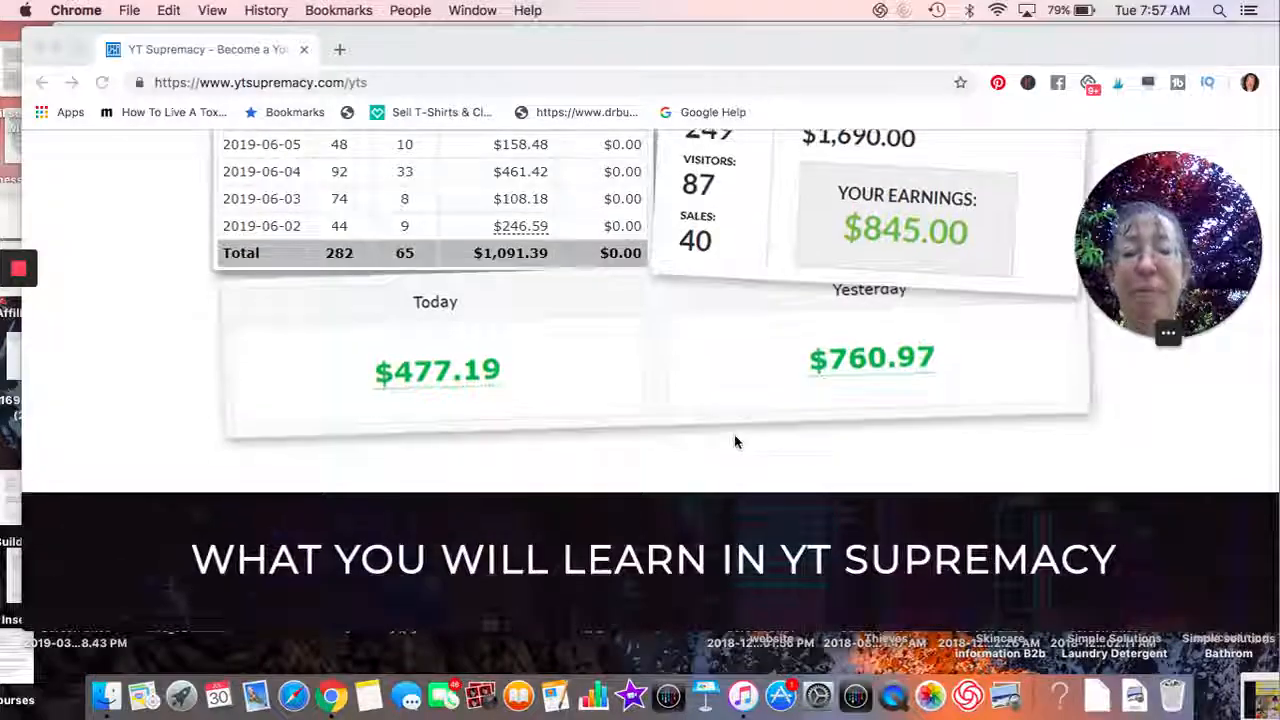
scroll(down, 3)
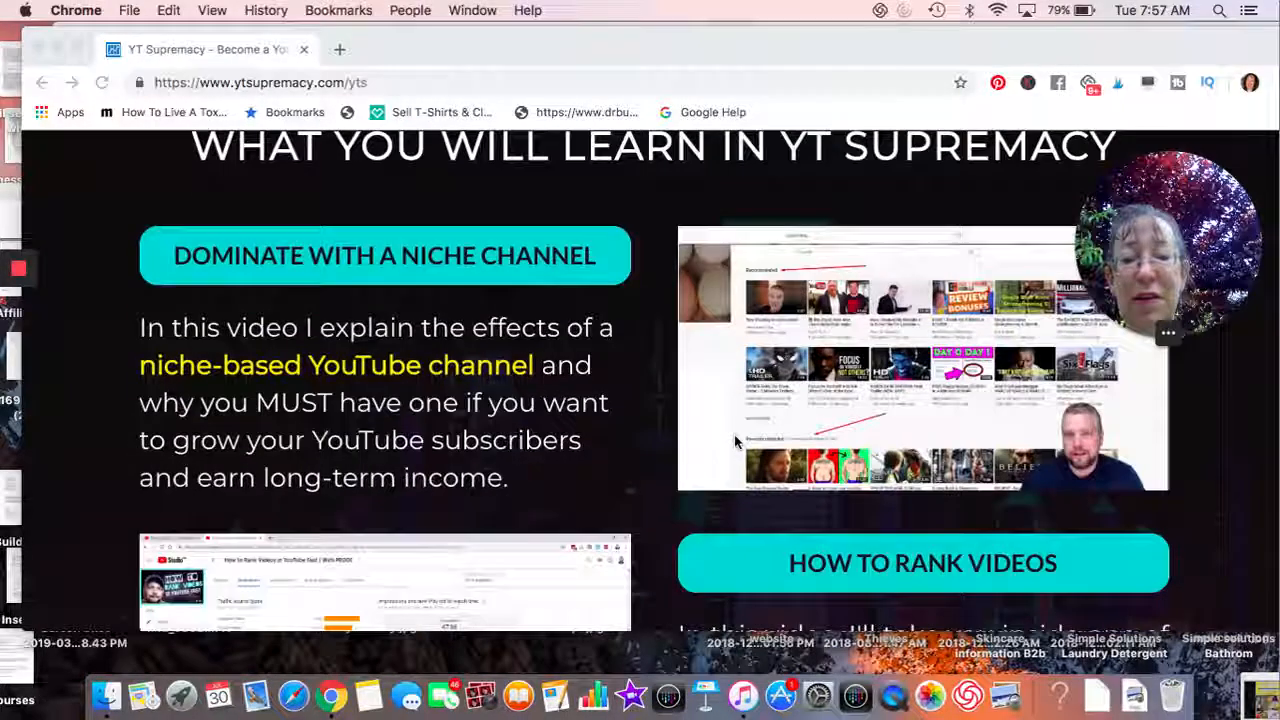
scroll(down, 3)
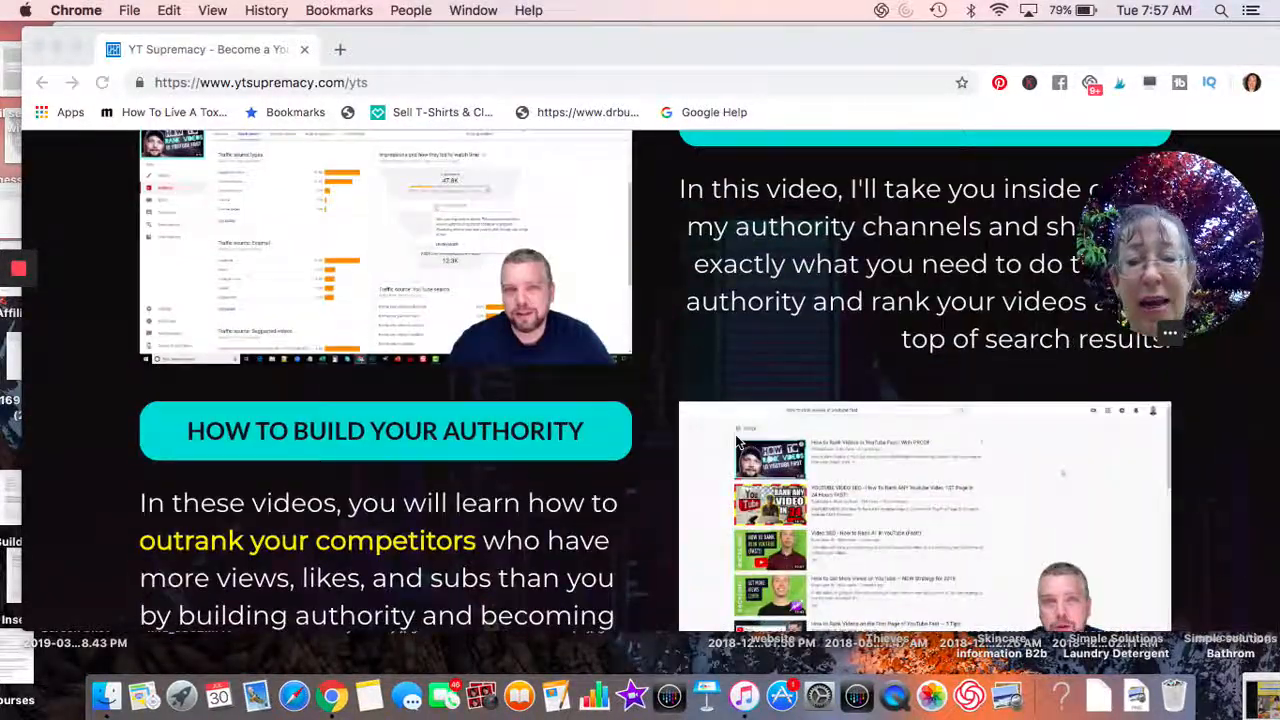
scroll(down, 3)
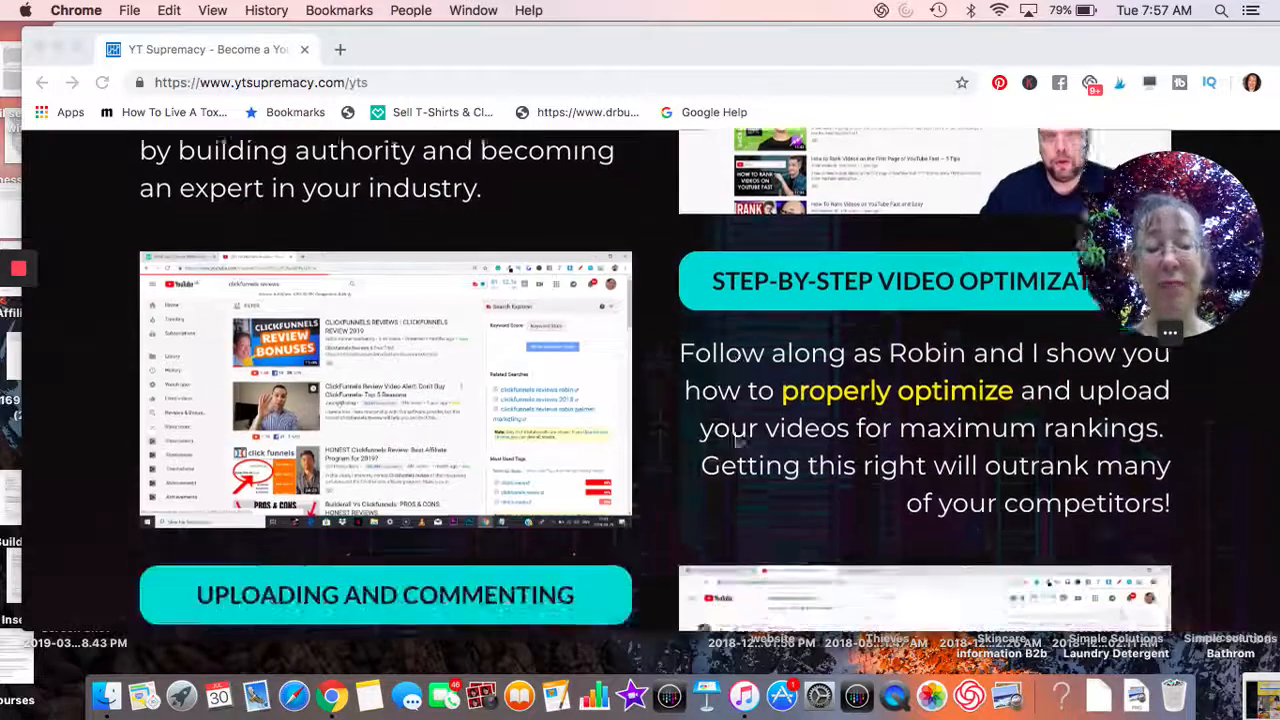
scroll(down, 3)
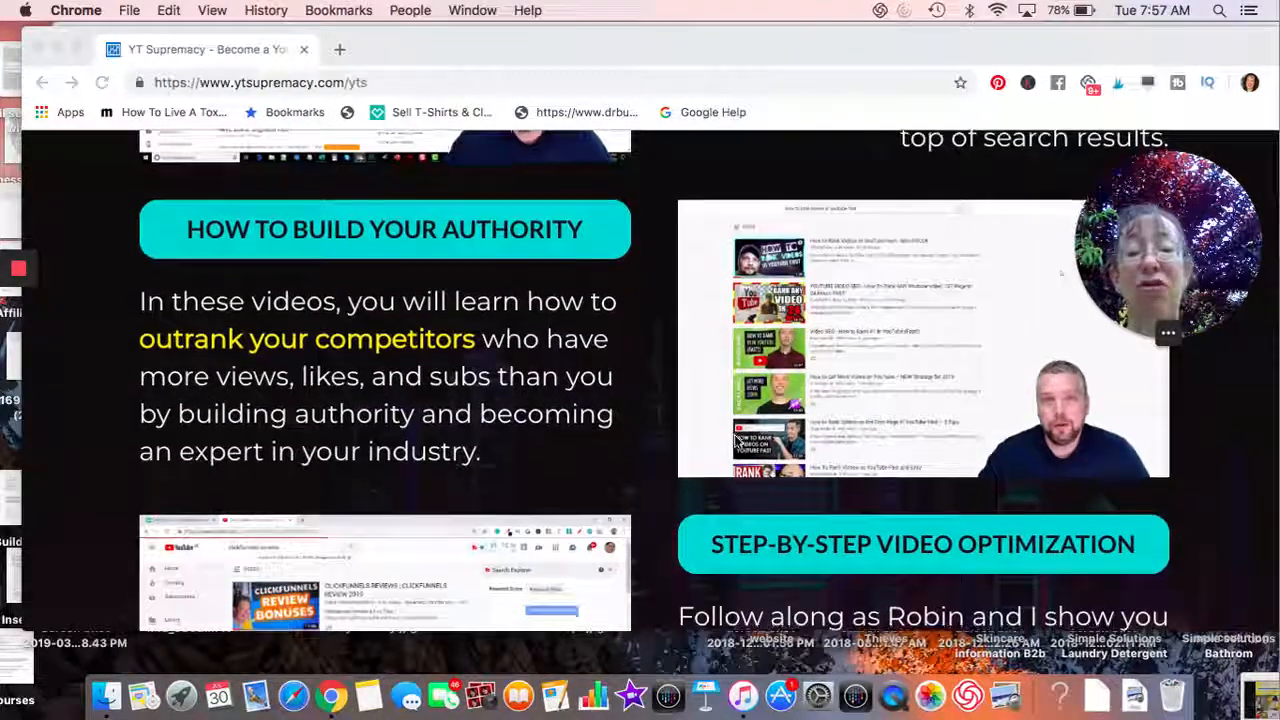
scroll(down, 3)
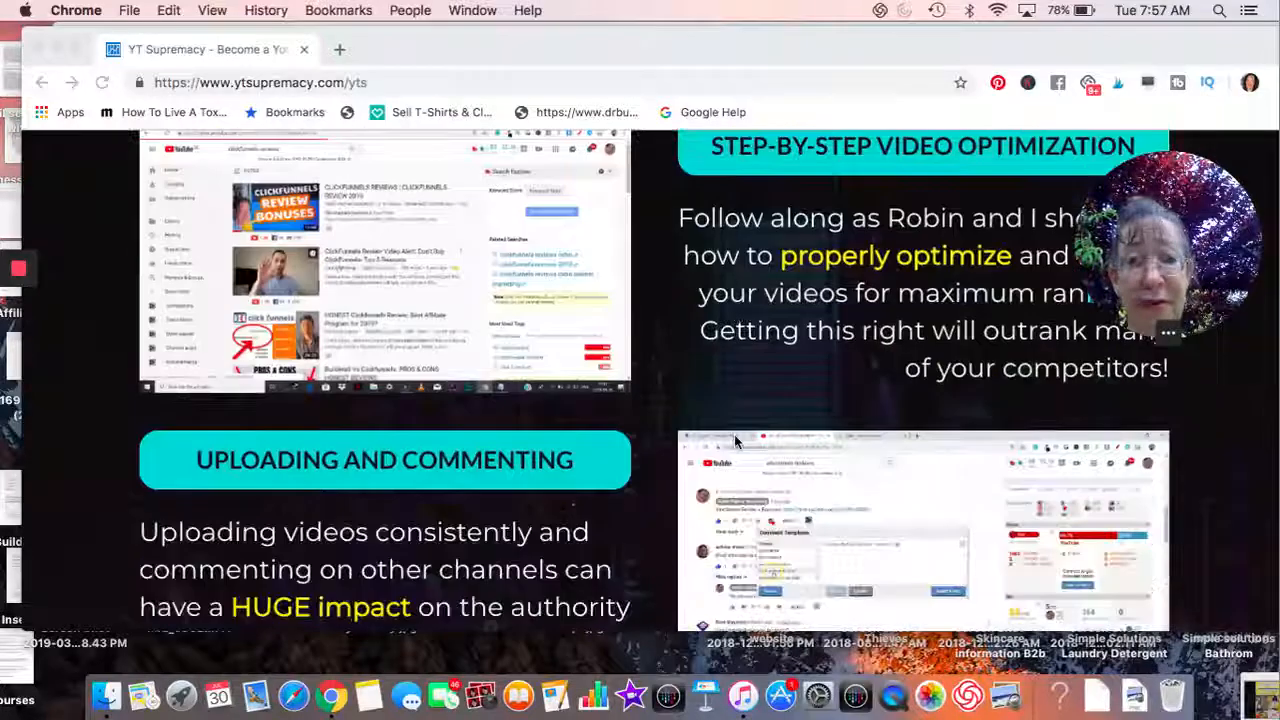
scroll(down, 3)
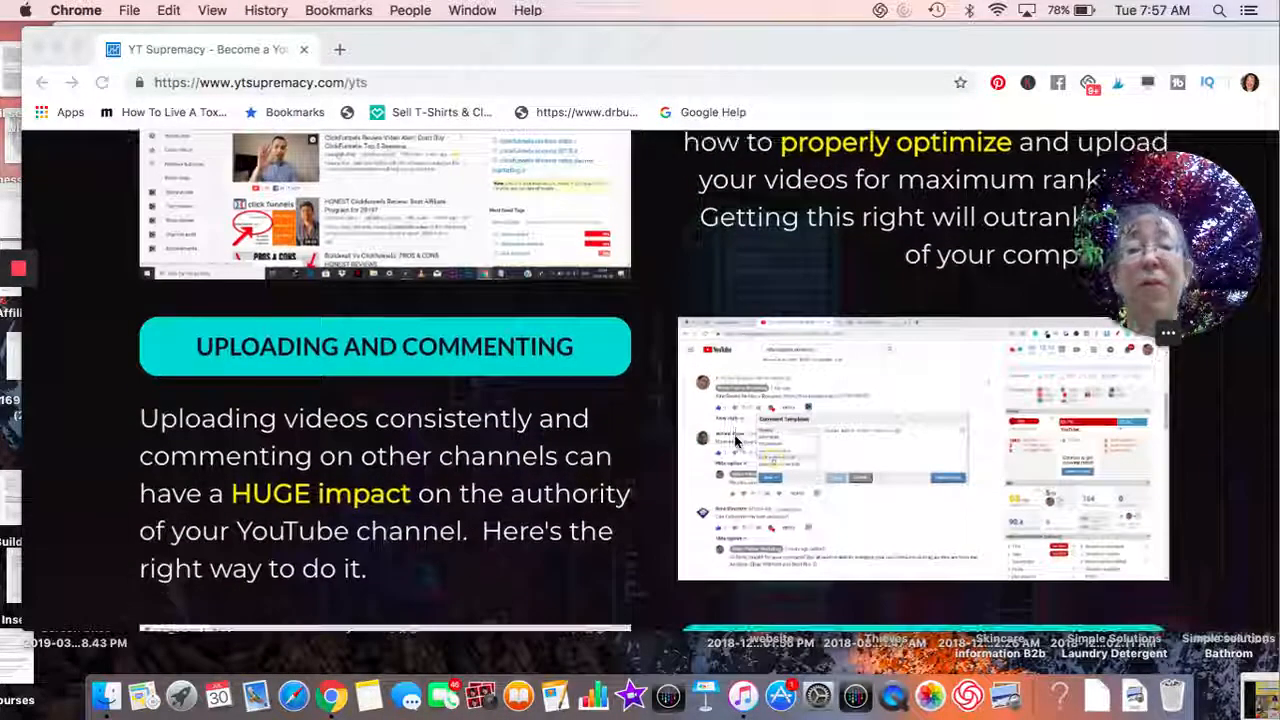
scroll(down, 3)
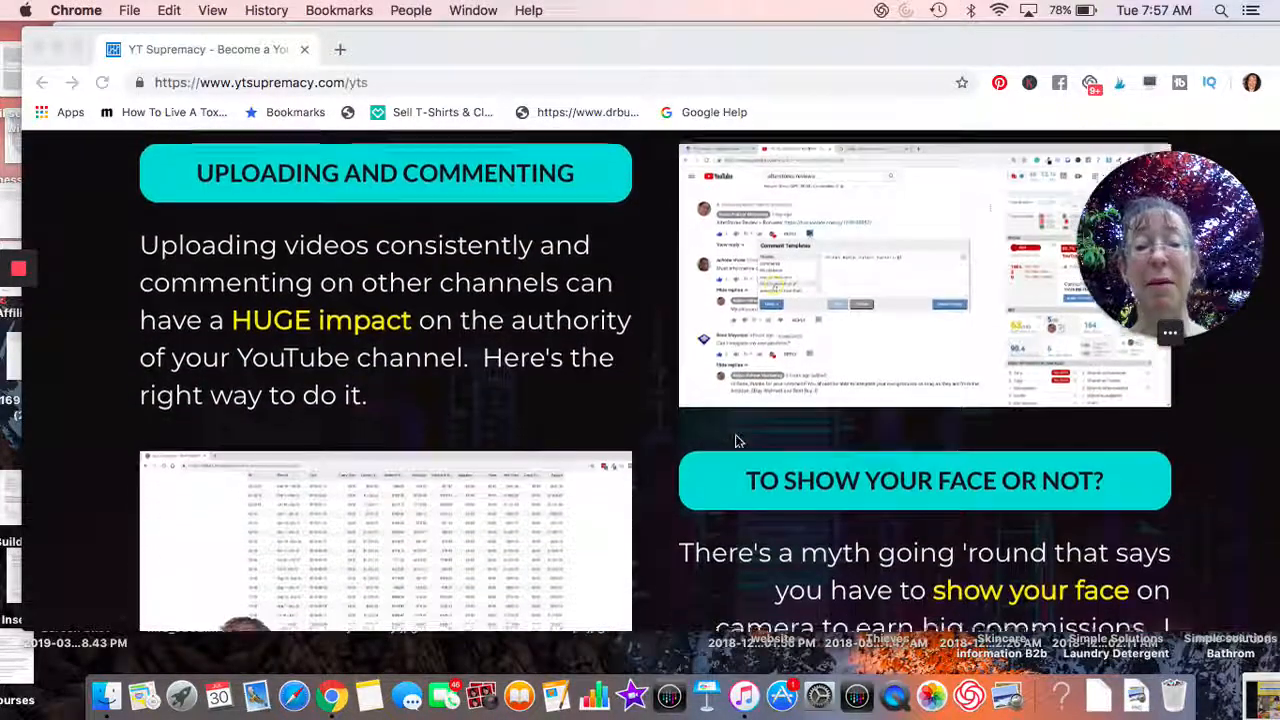
scroll(down, 3)
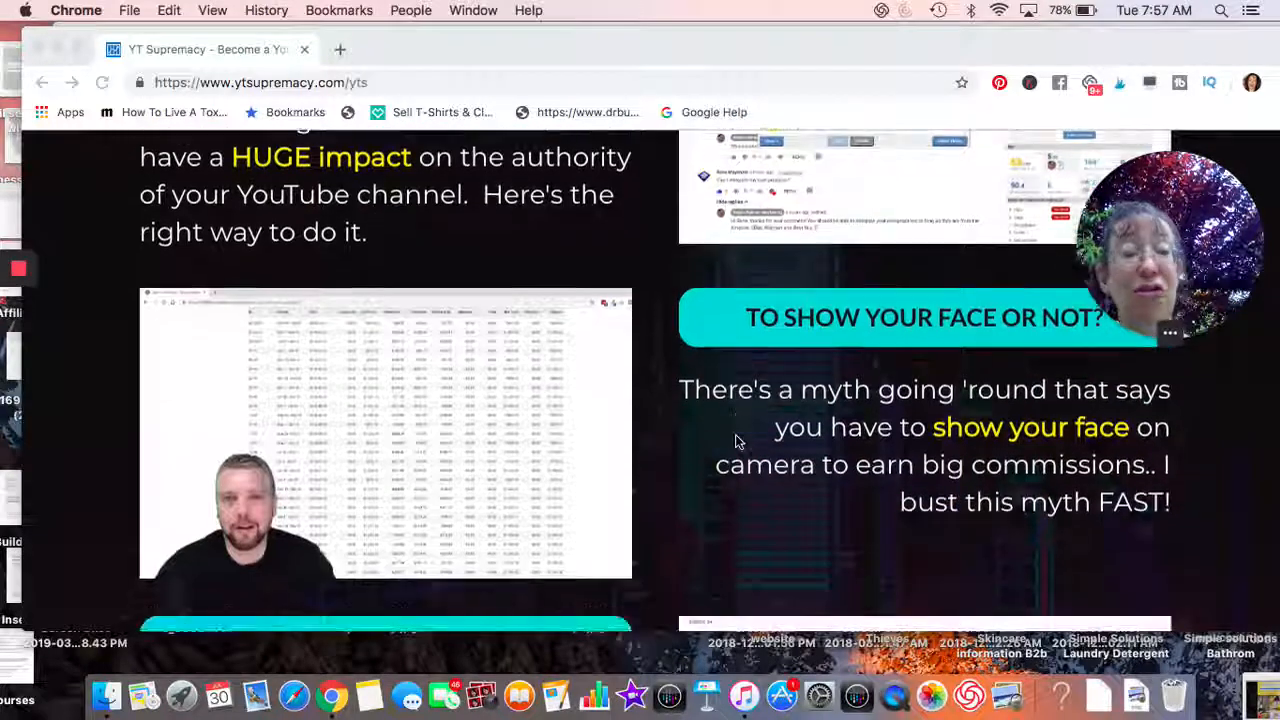
scroll(down, 3)
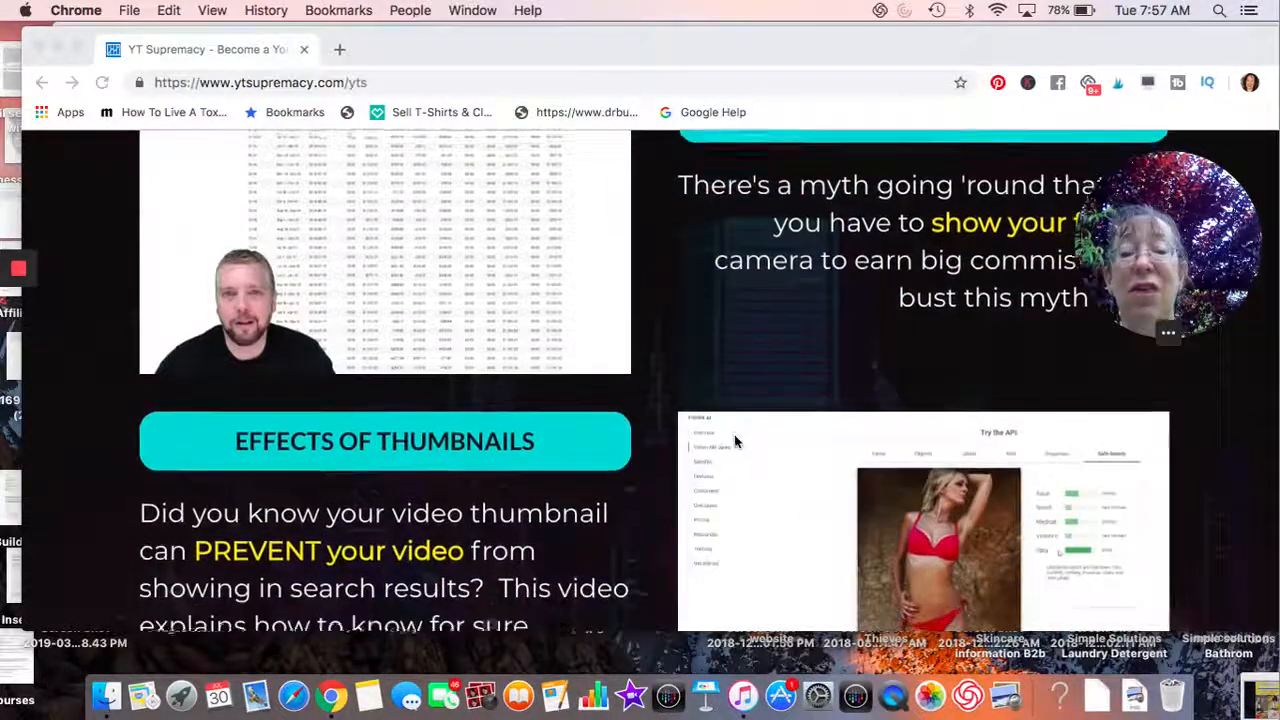
scroll(down, 3)
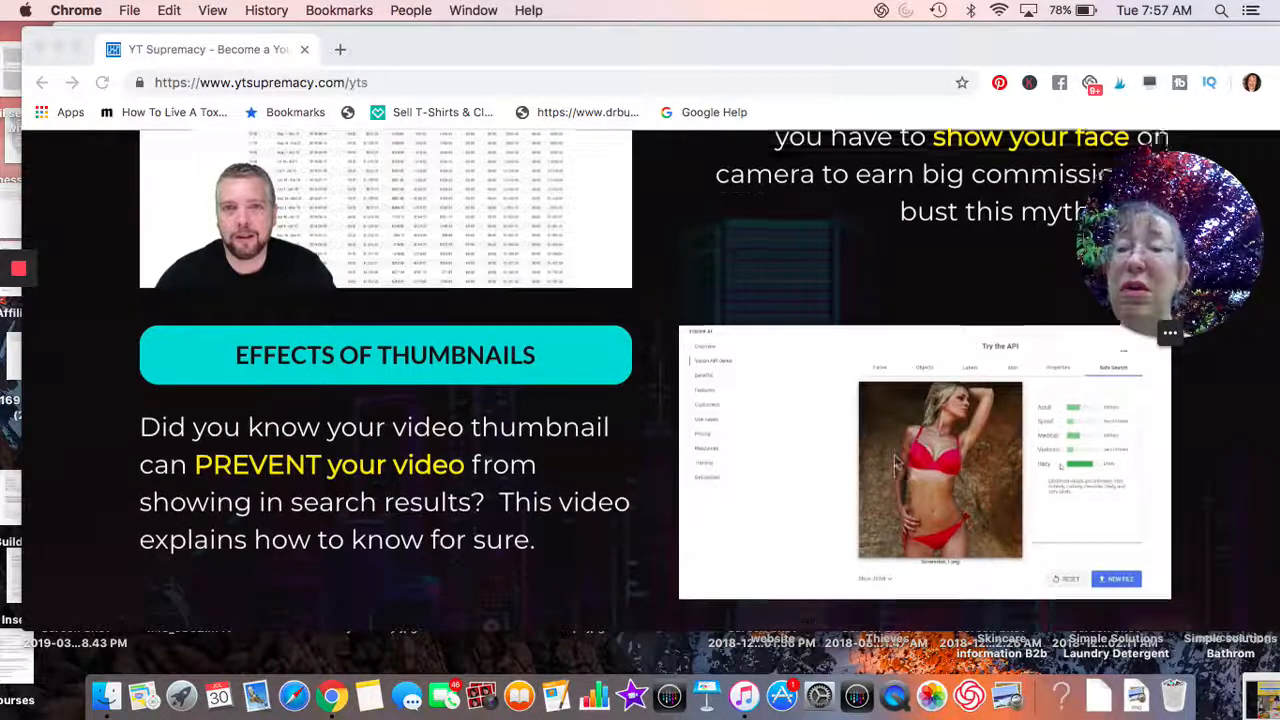
scroll(down, 3)
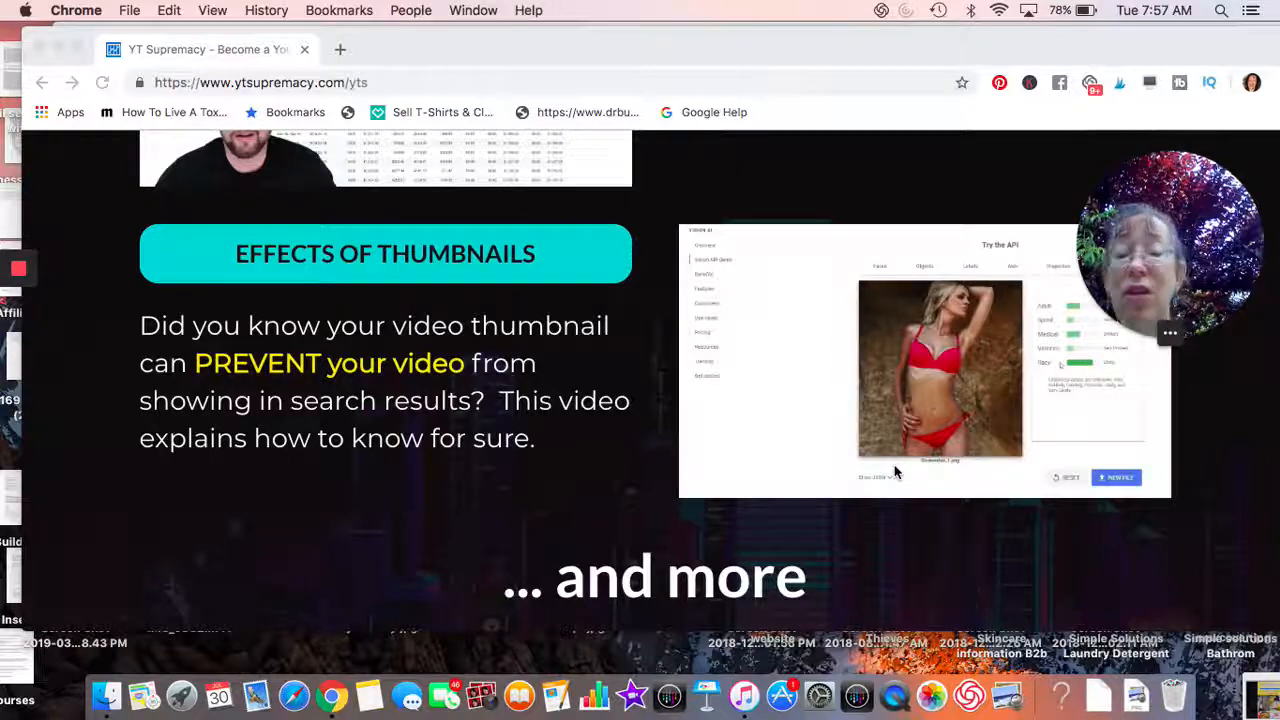
scroll(down, 3)
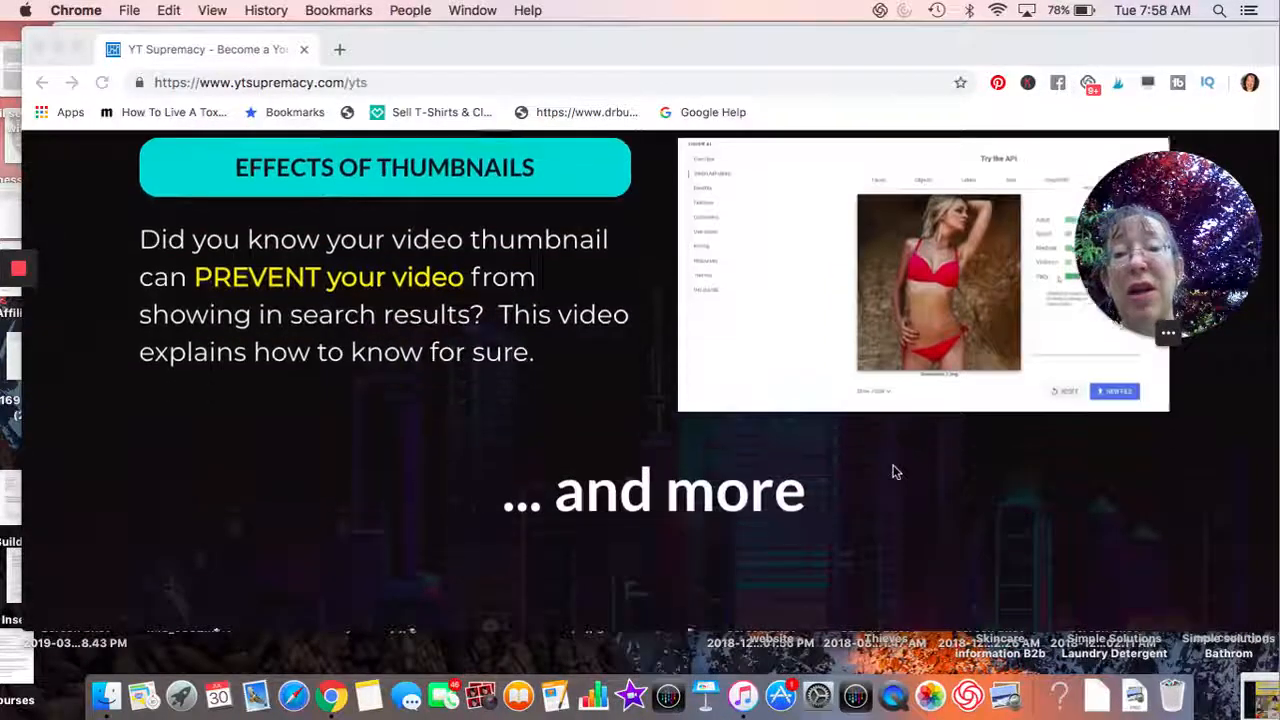
scroll(down, 3)
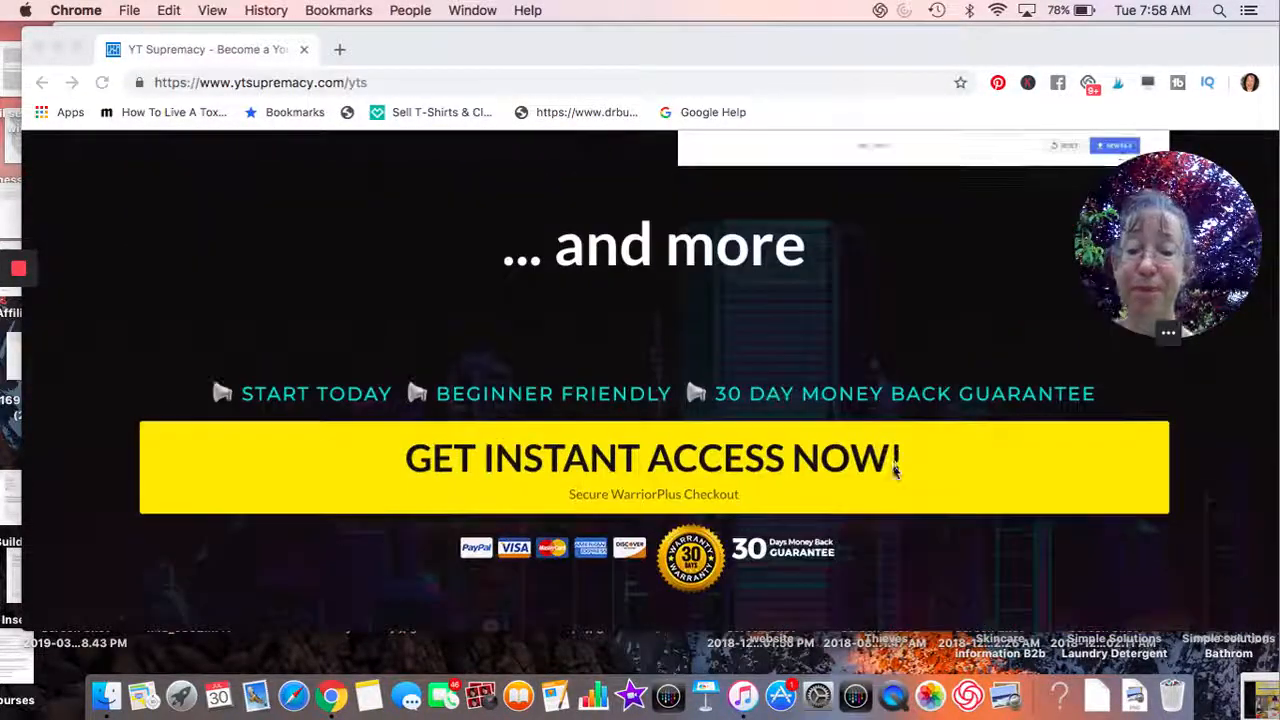
scroll(down, 3)
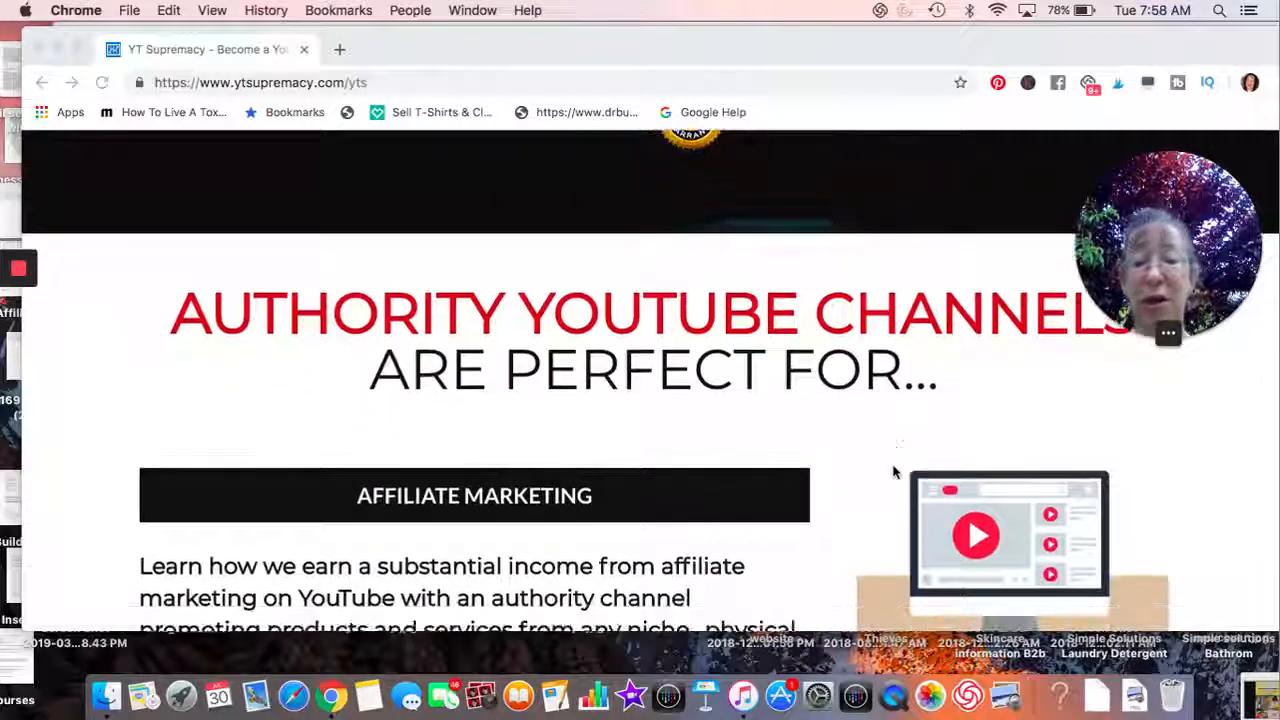
scroll(down, 3)
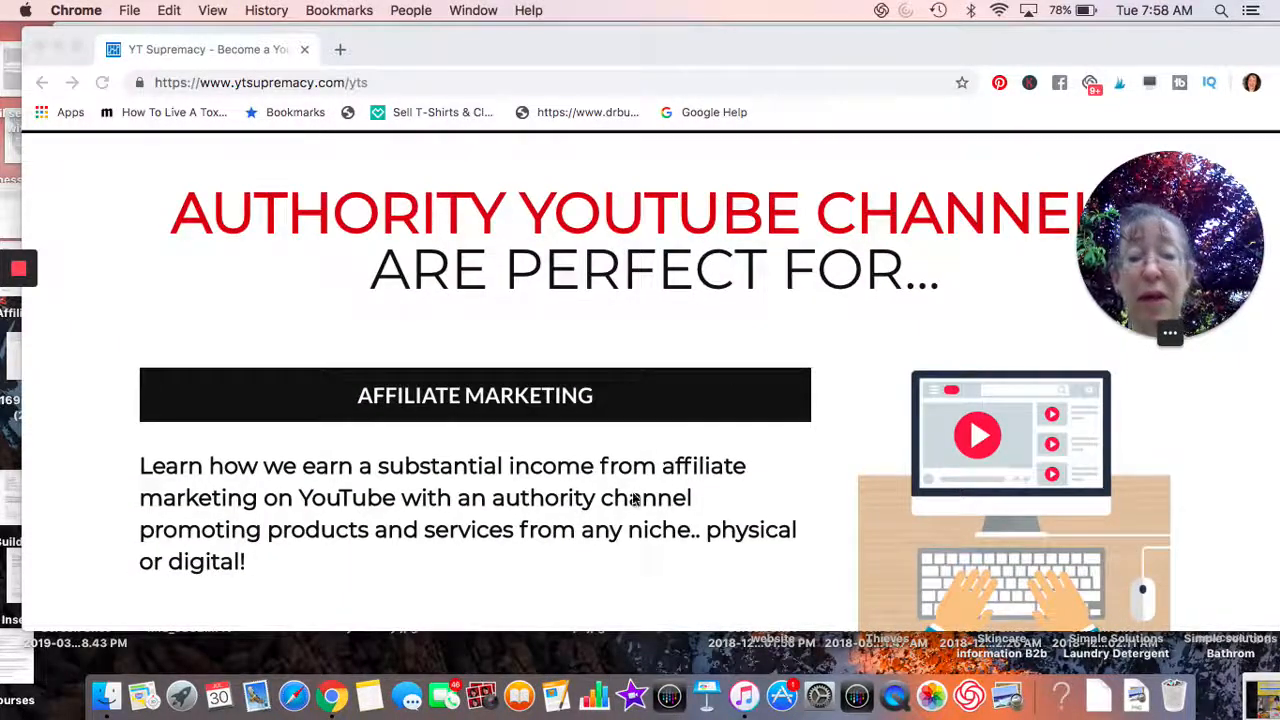
scroll(down, 3)
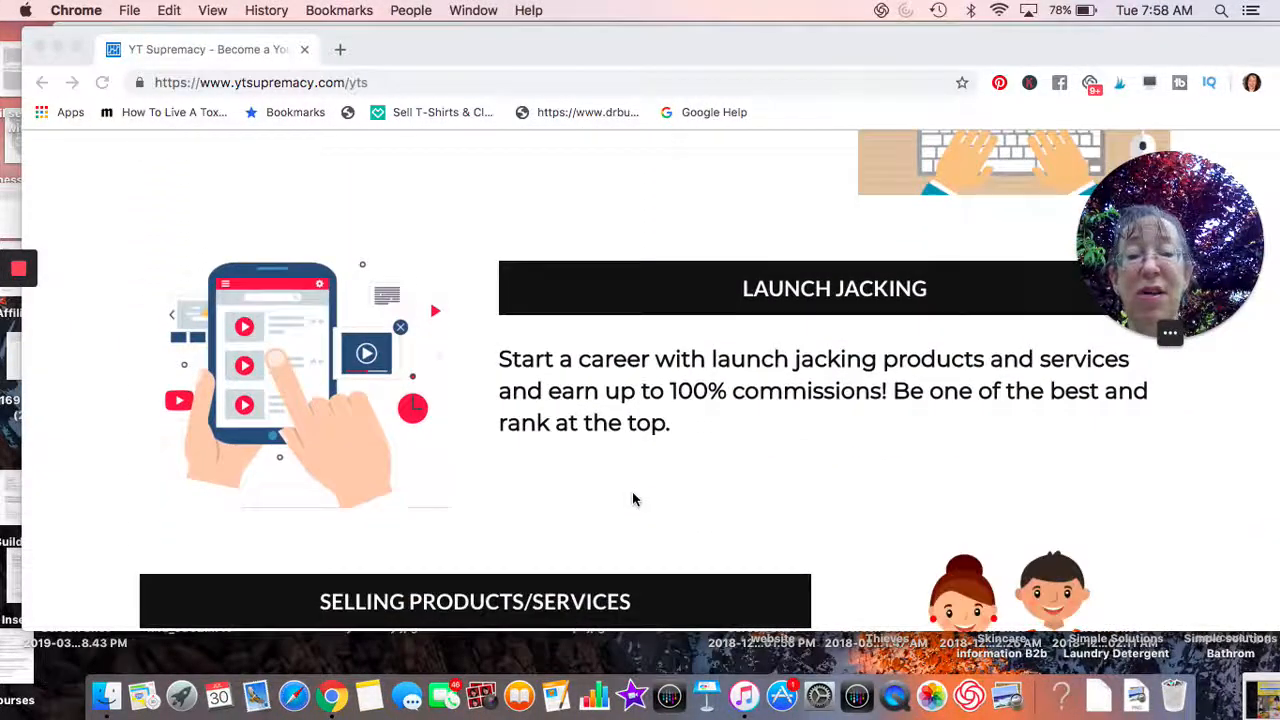
scroll(down, 3)
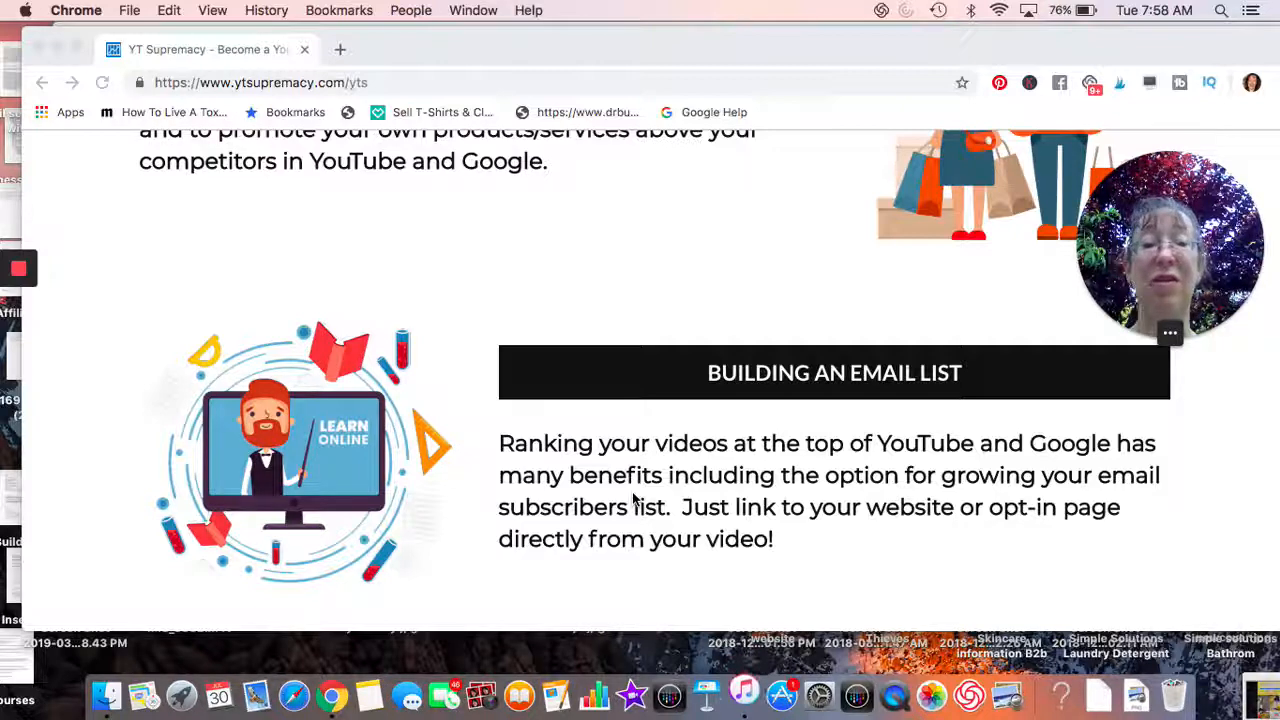
scroll(down, 3)
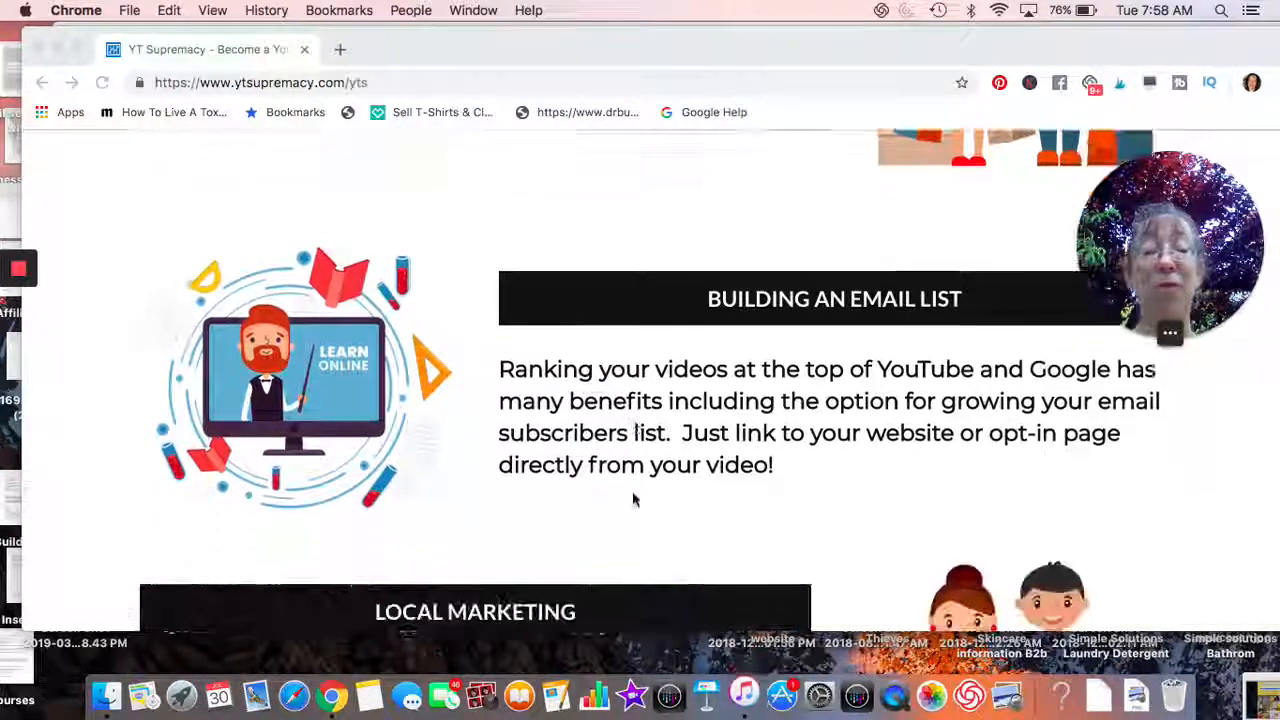
scroll(down, 3)
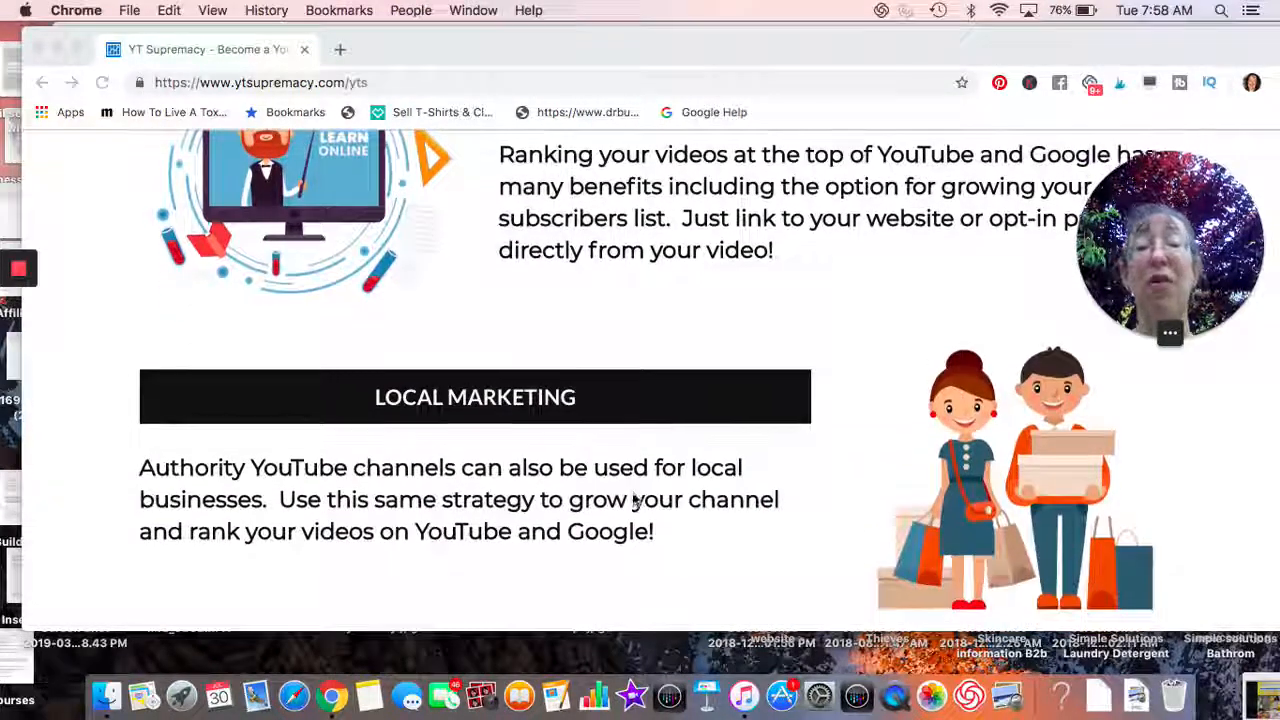
scroll(down, 3)
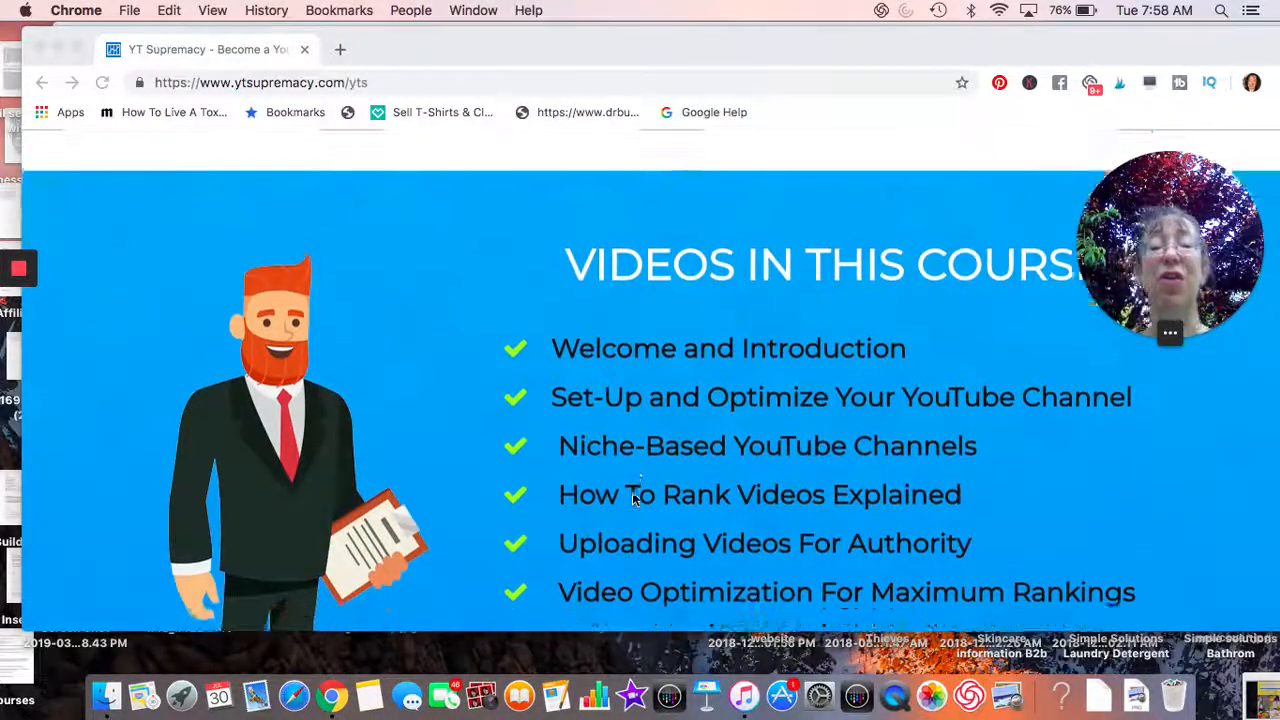
scroll(down, 3)
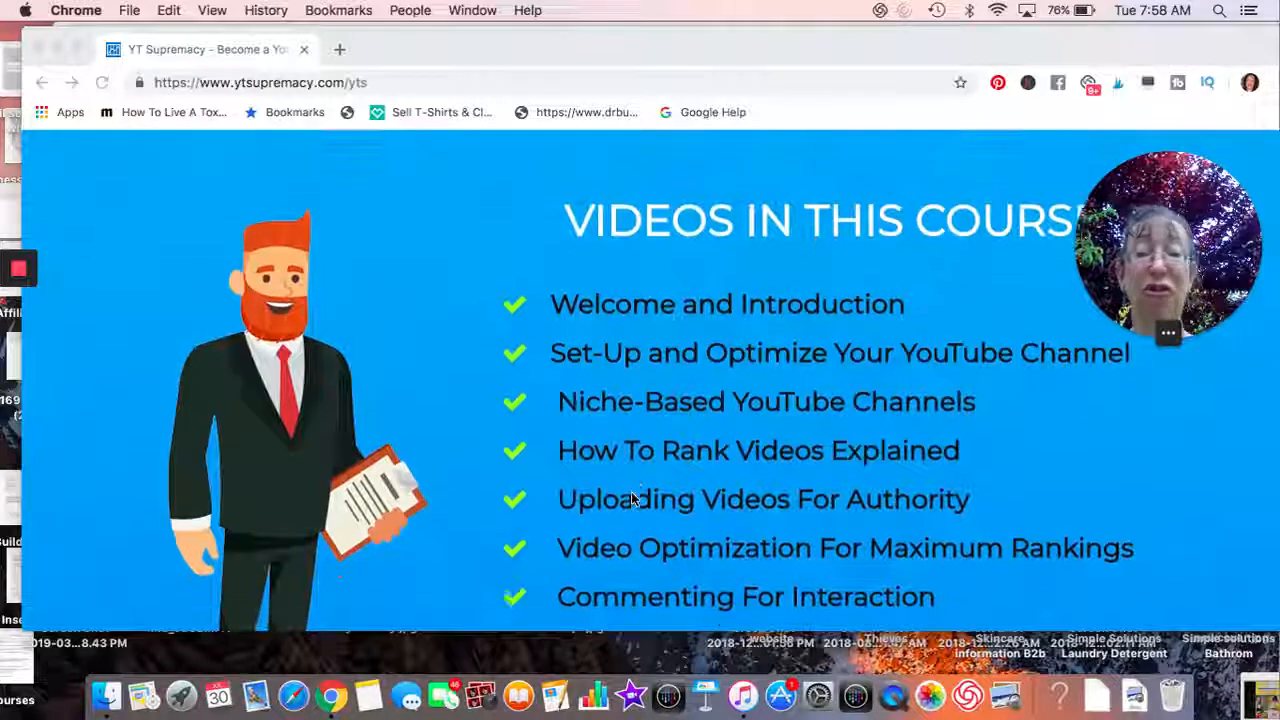
scroll(down, 3)
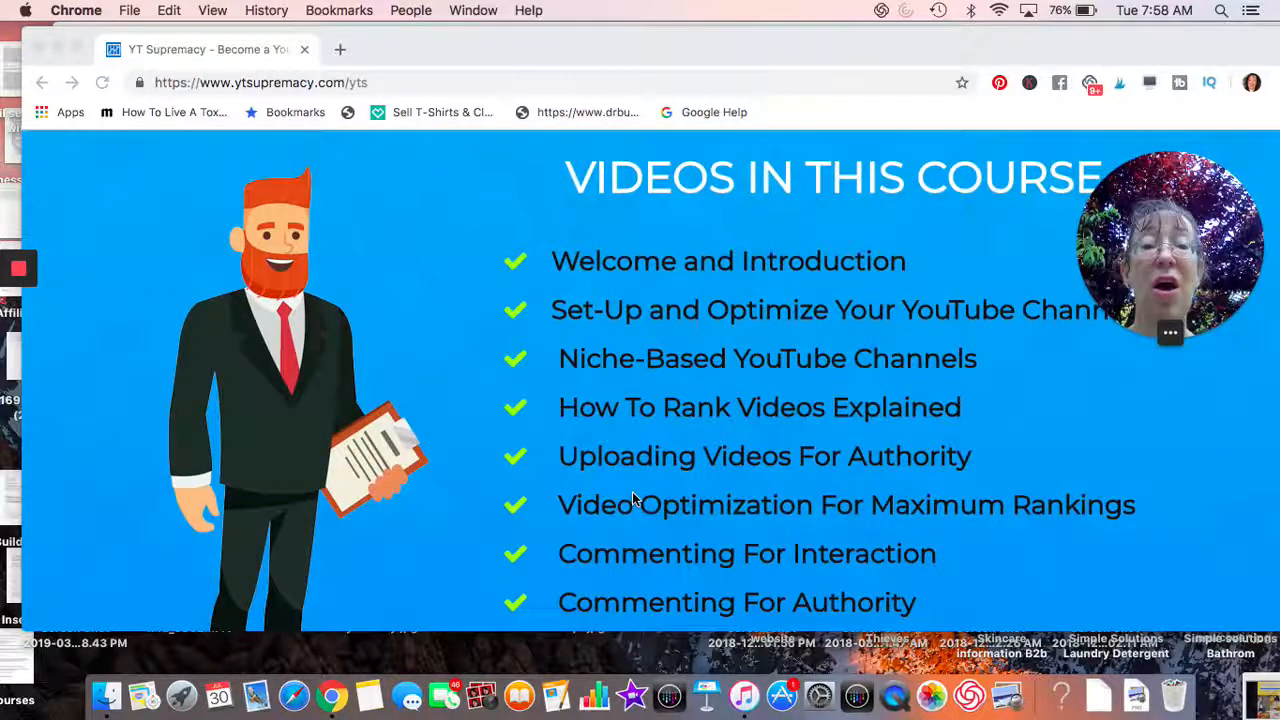
scroll(down, 3)
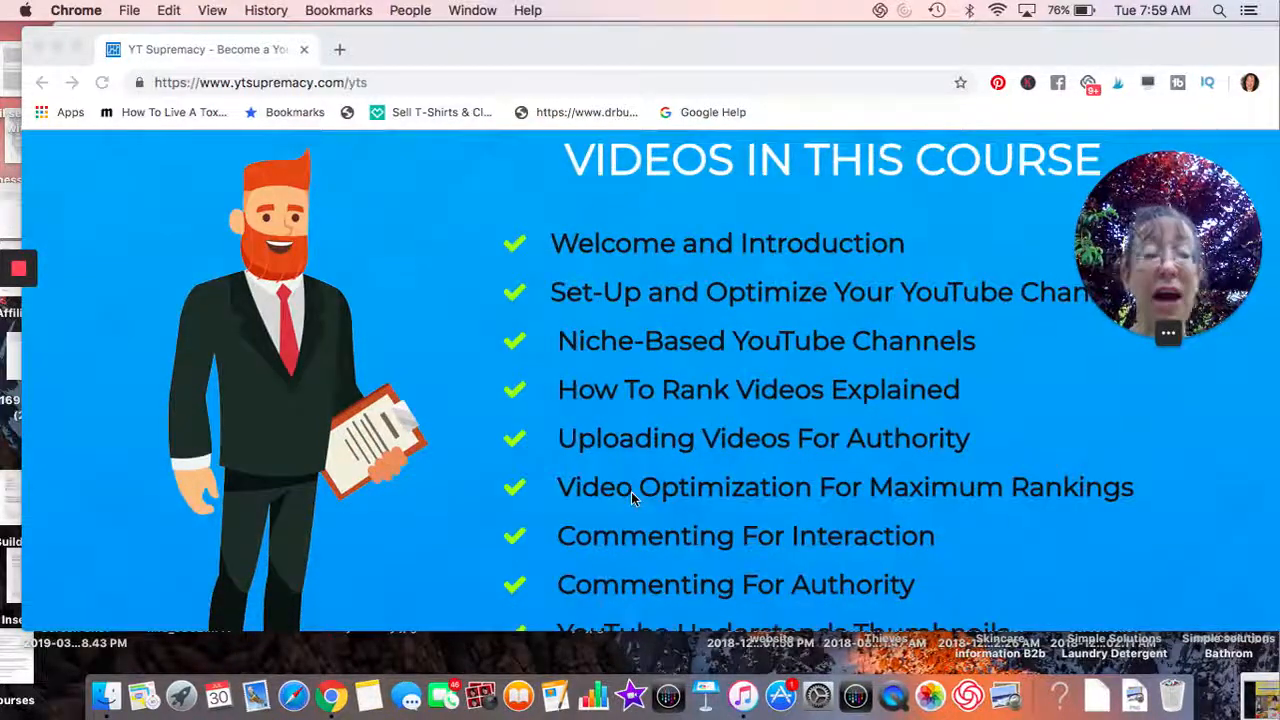
scroll(down, 3)
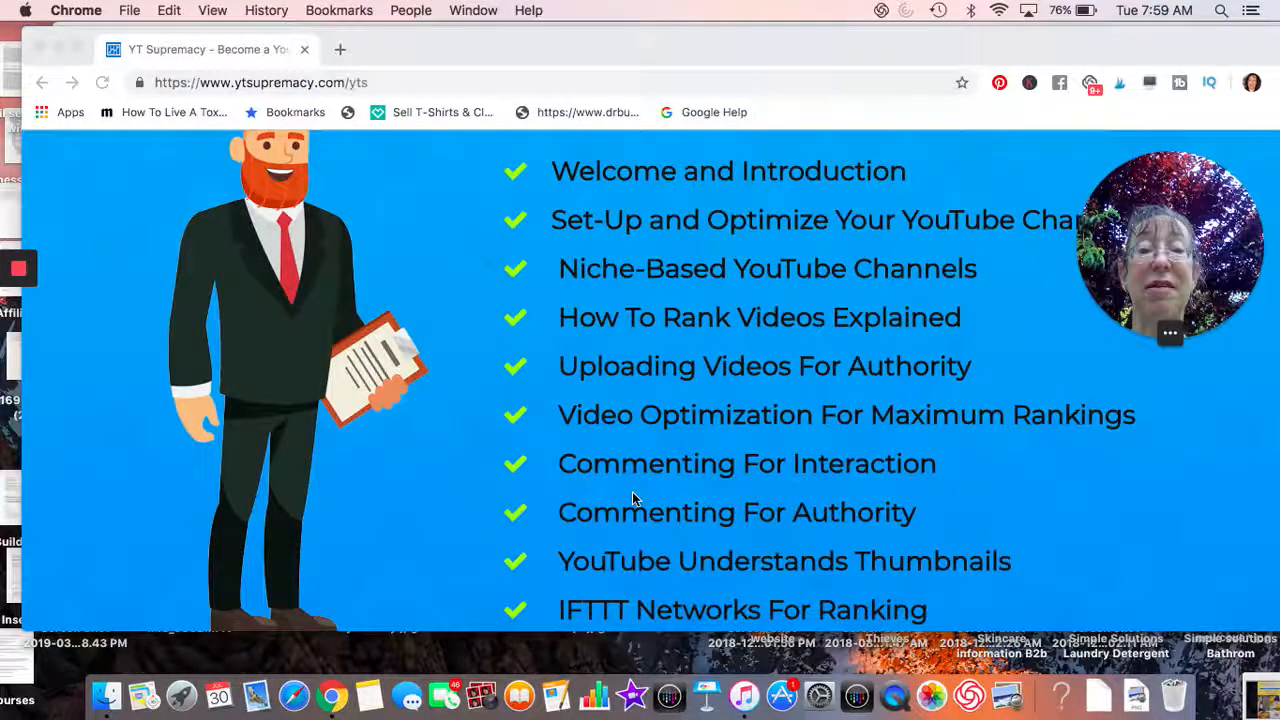
scroll(down, 3)
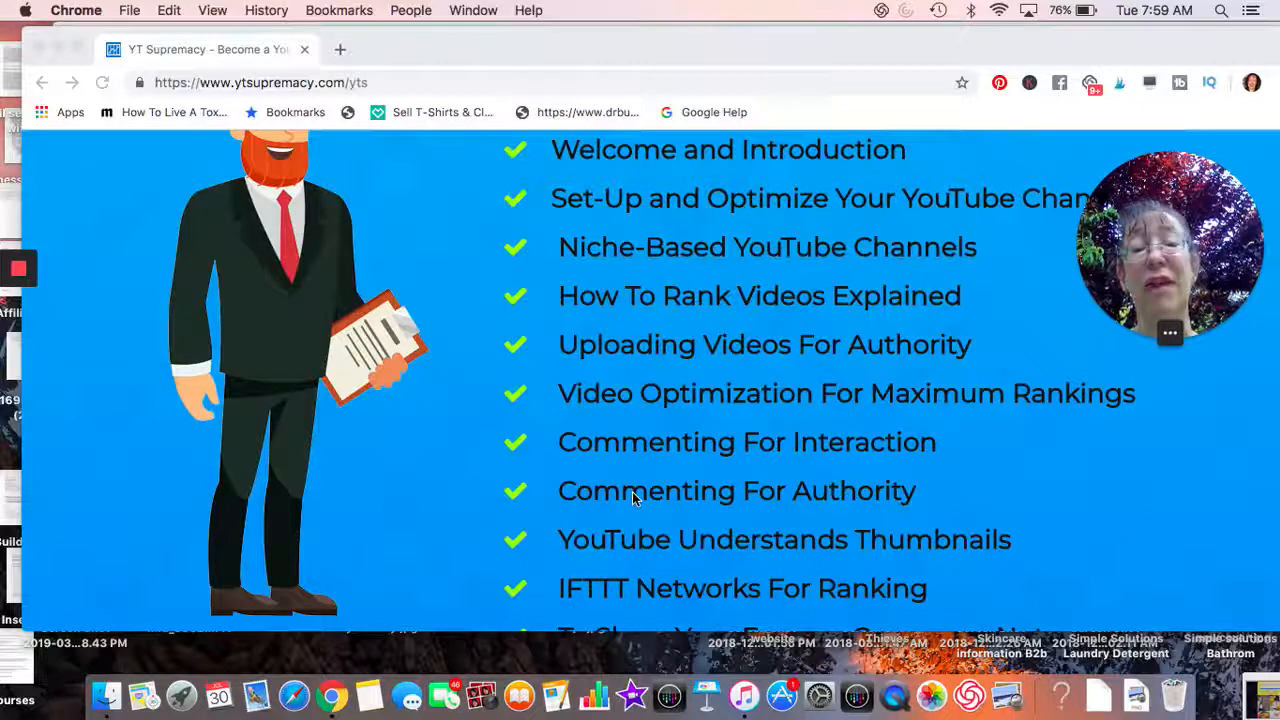
scroll(down, 3)
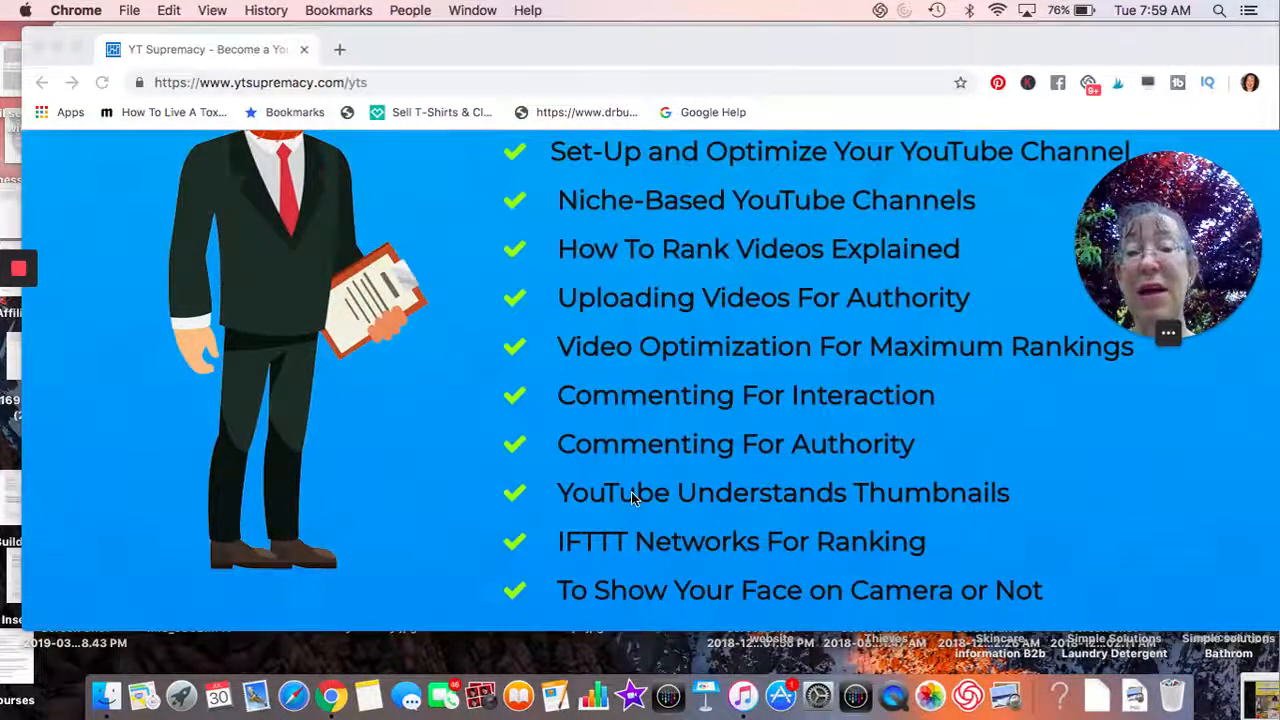
scroll(down, 3)
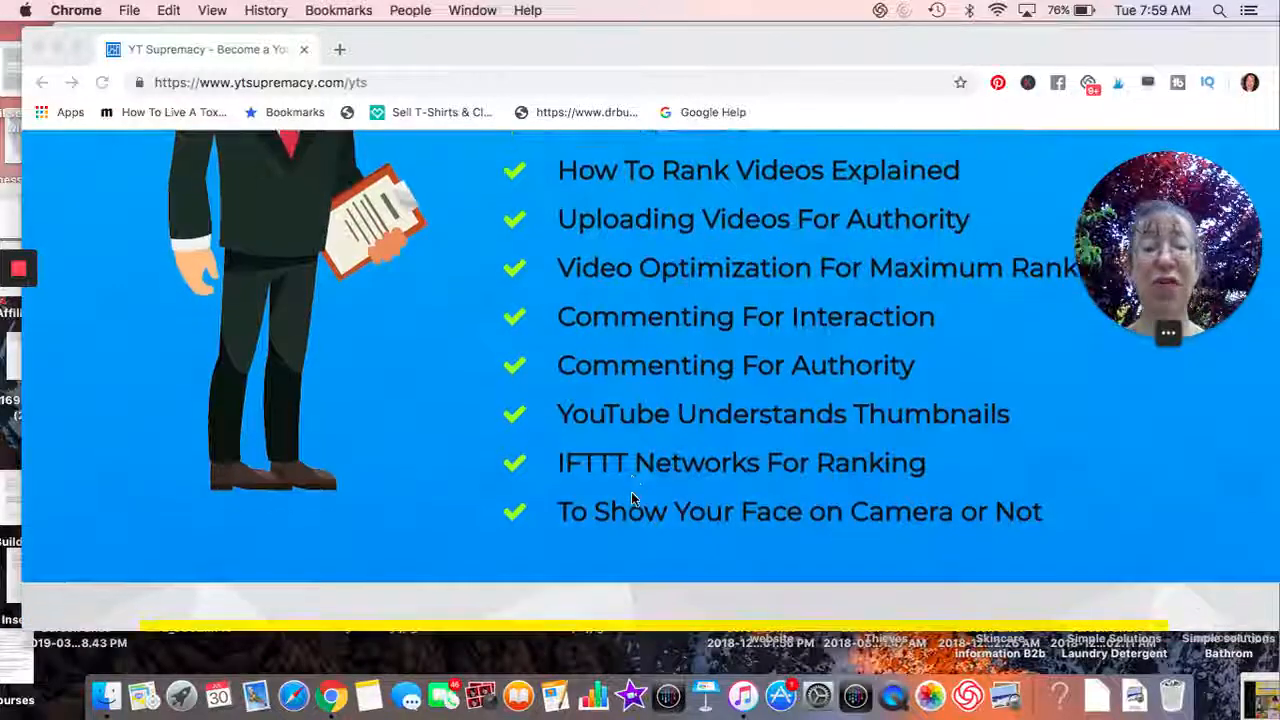
scroll(down, 3)
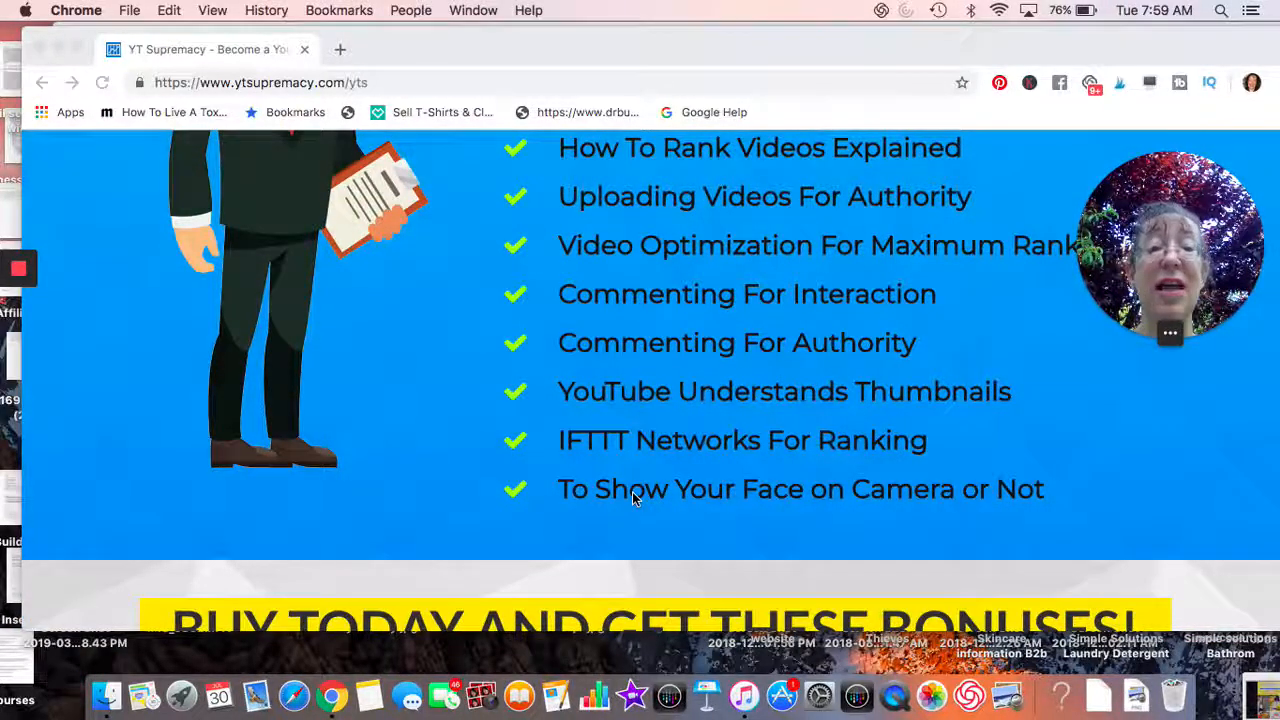
scroll(down, 3)
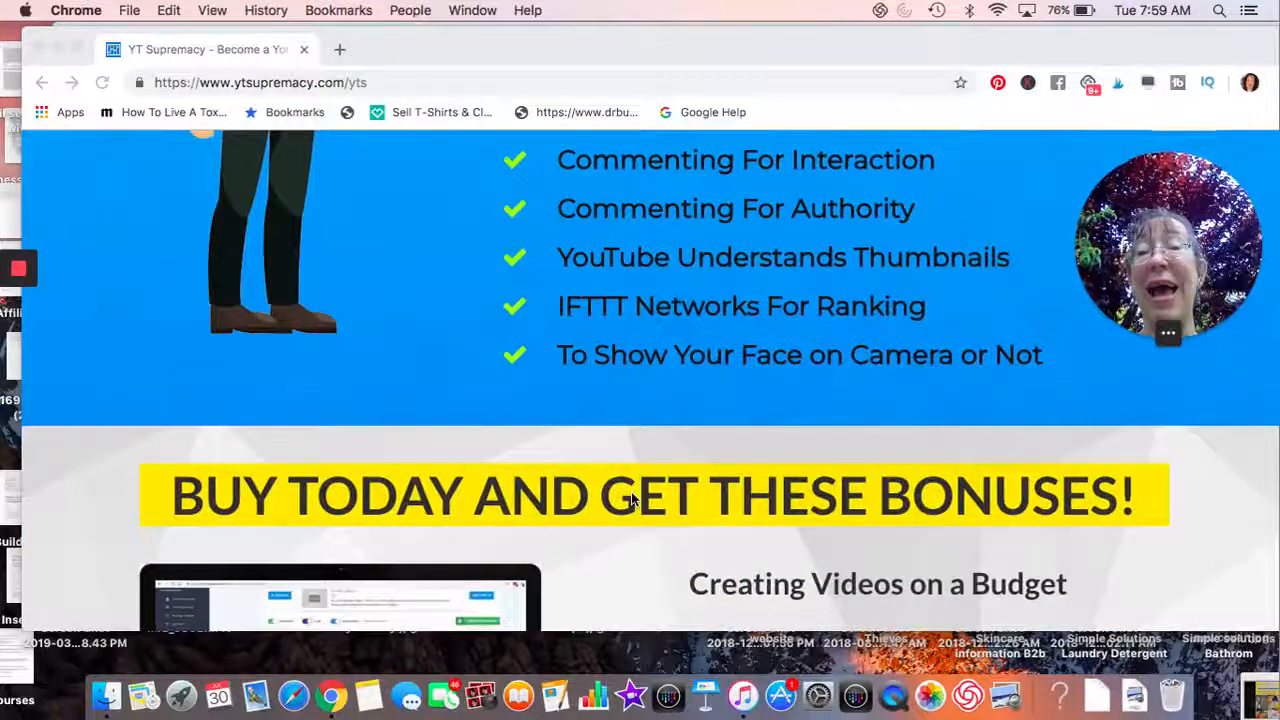
scroll(down, 3)
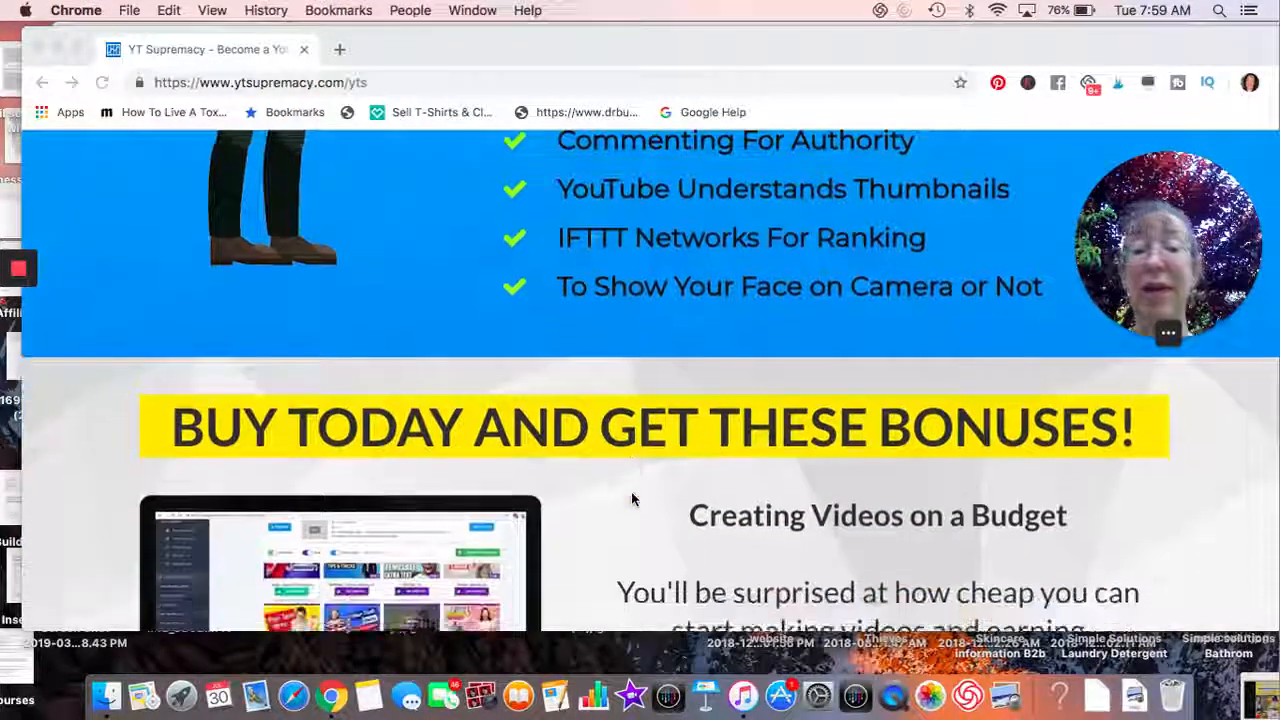
scroll(down, 3)
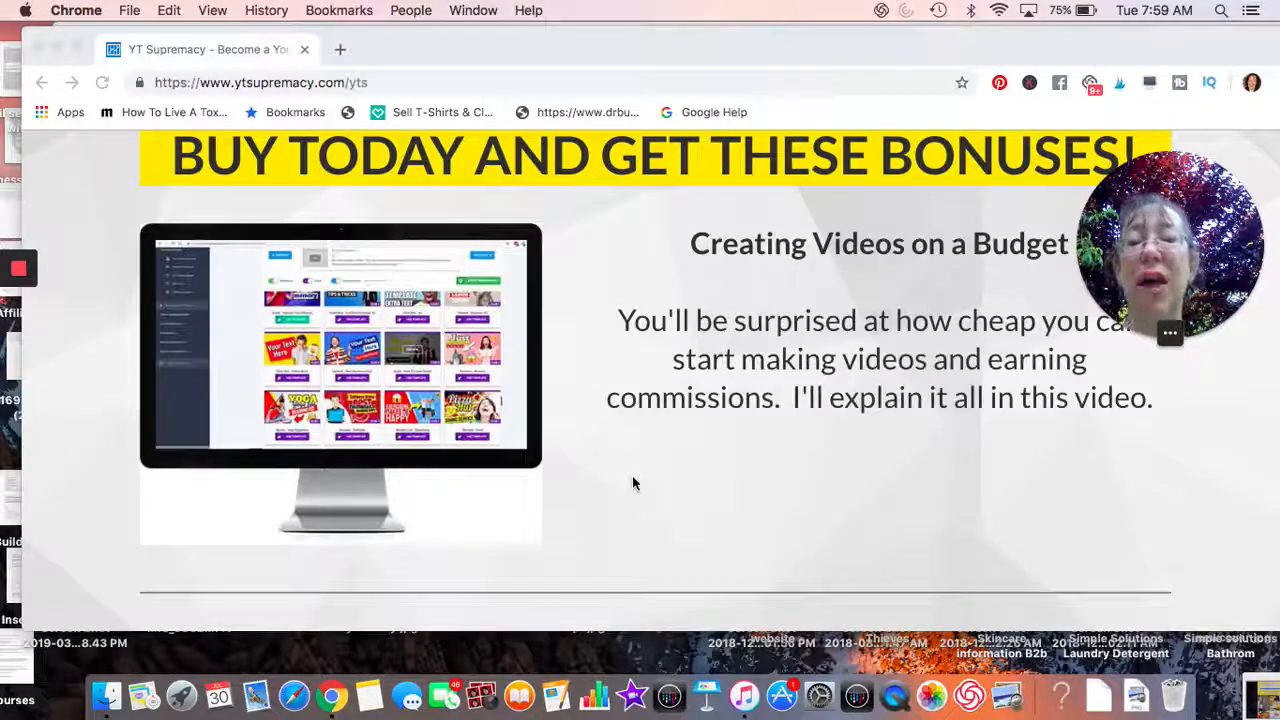
scroll(down, 3)
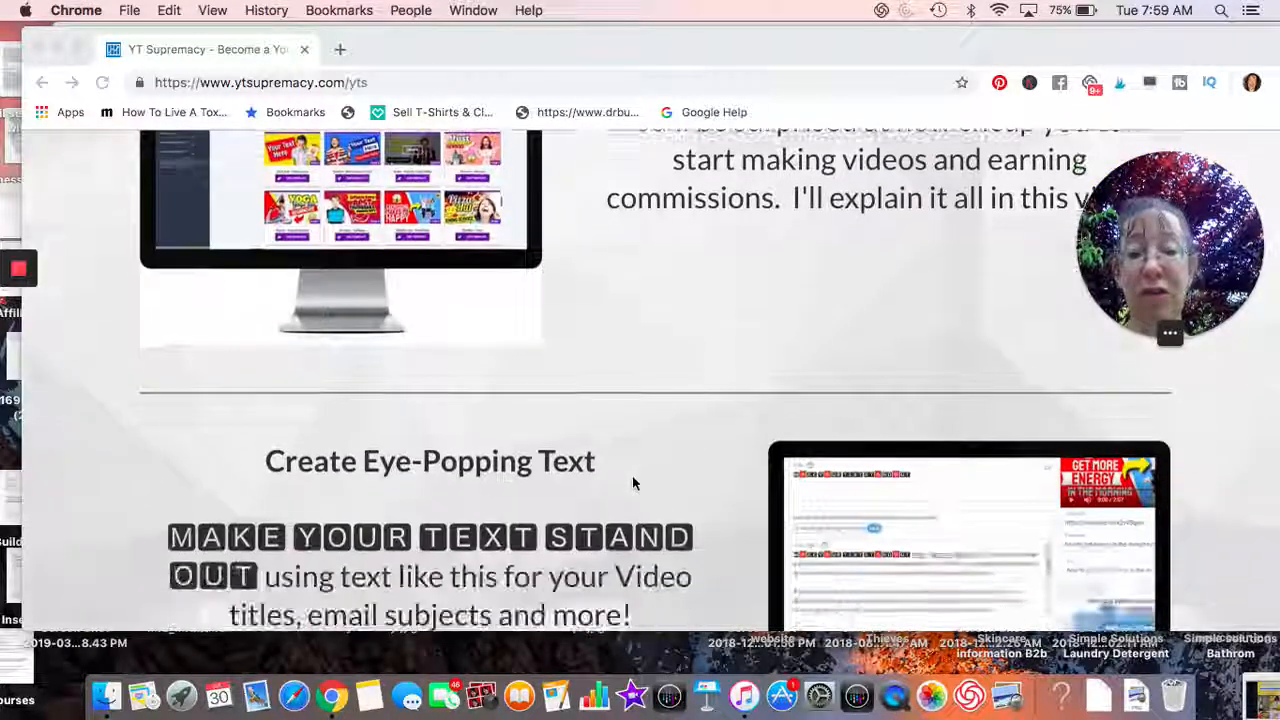
scroll(down, 3)
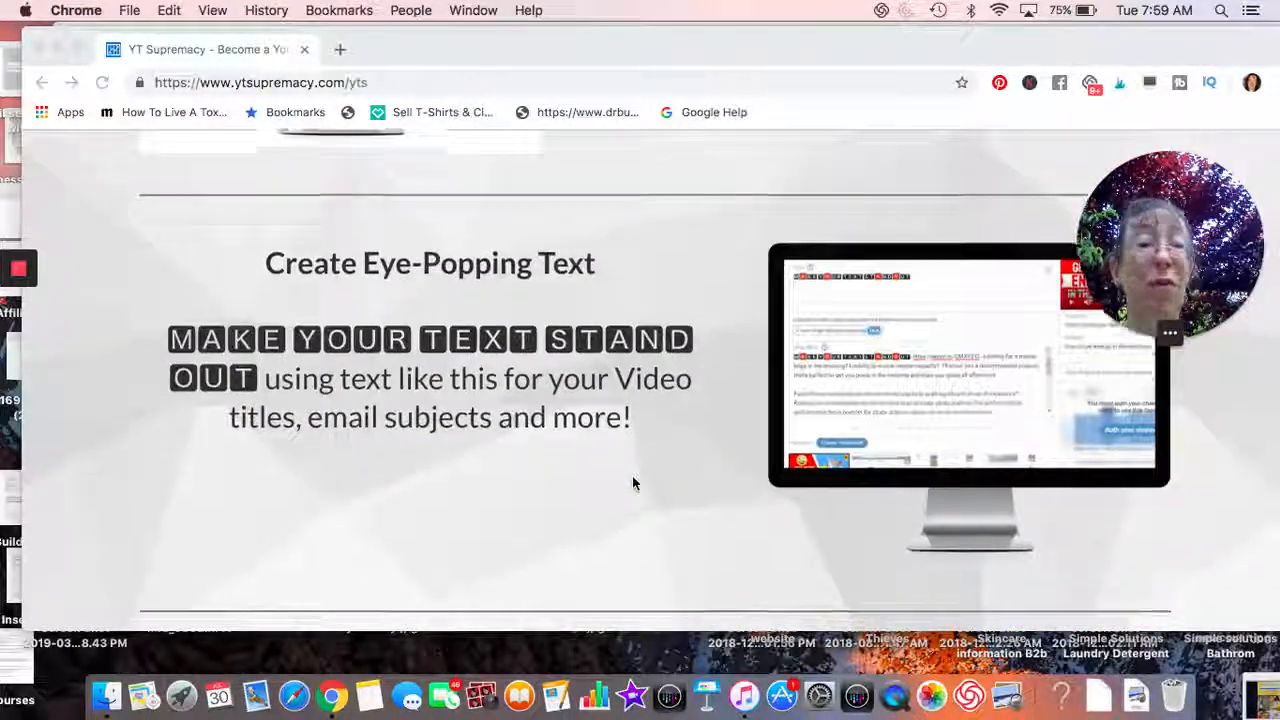
scroll(down, 3)
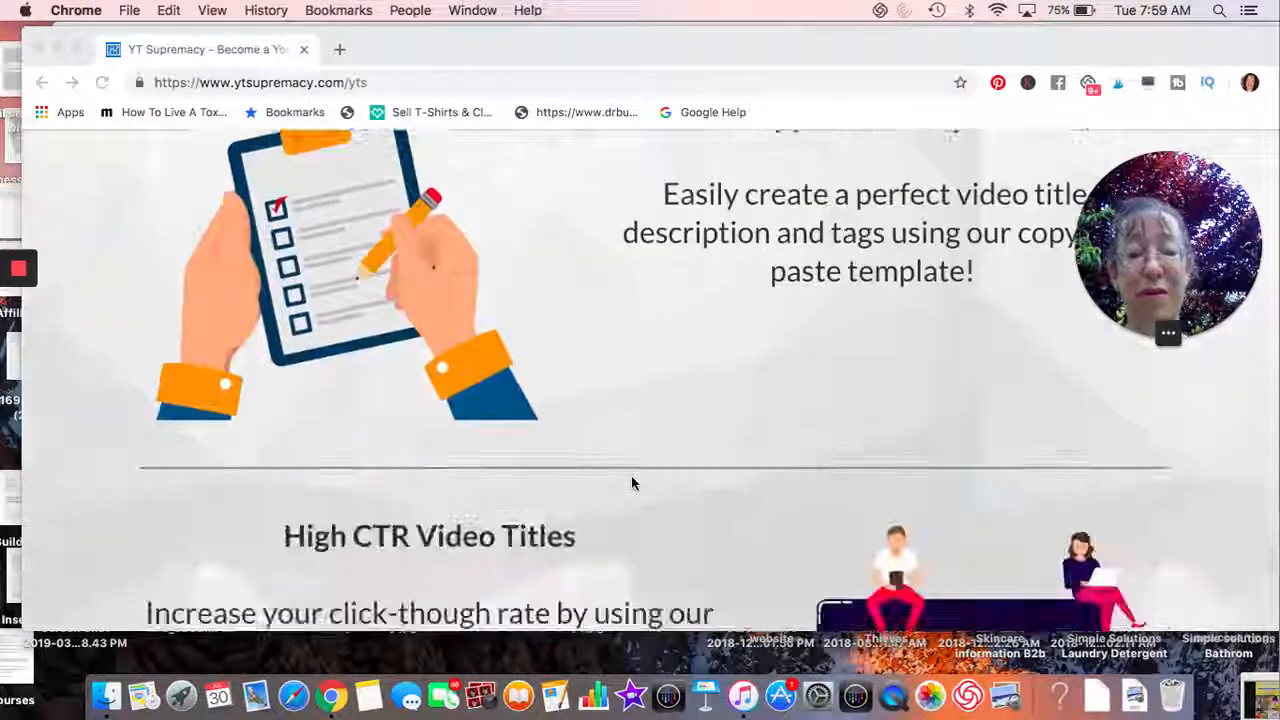
scroll(down, 3)
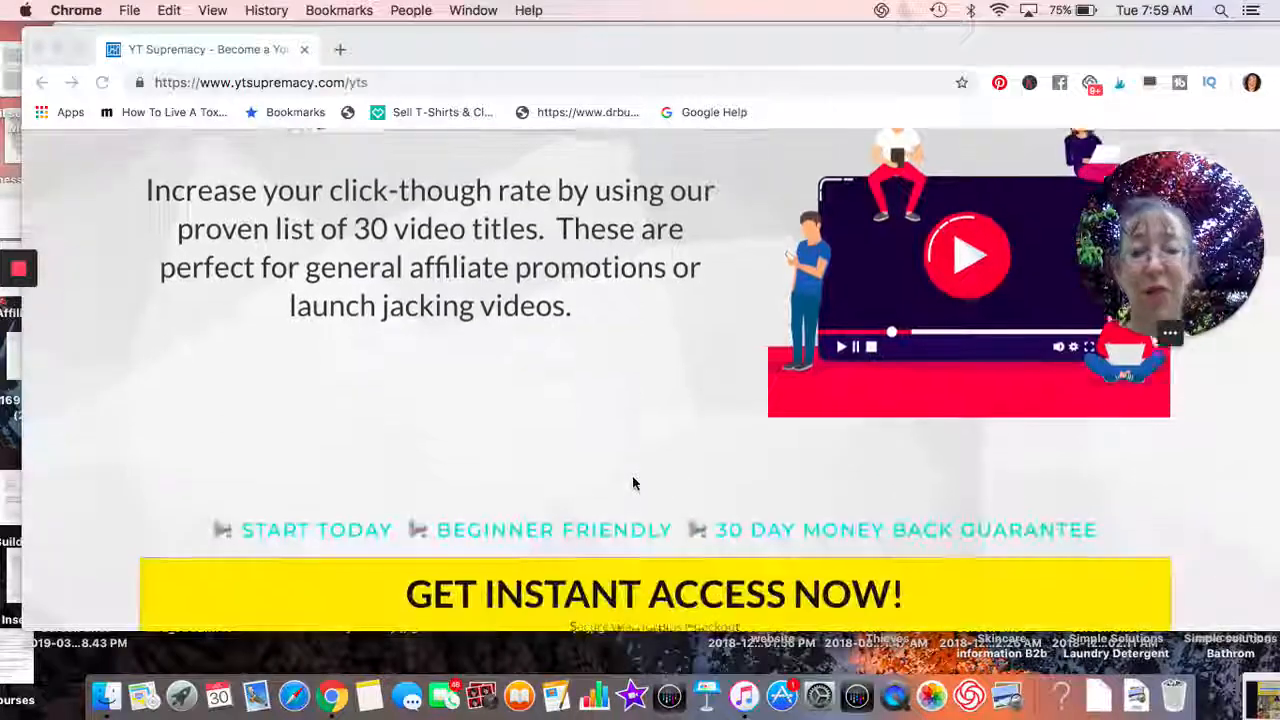
scroll(down, 3)
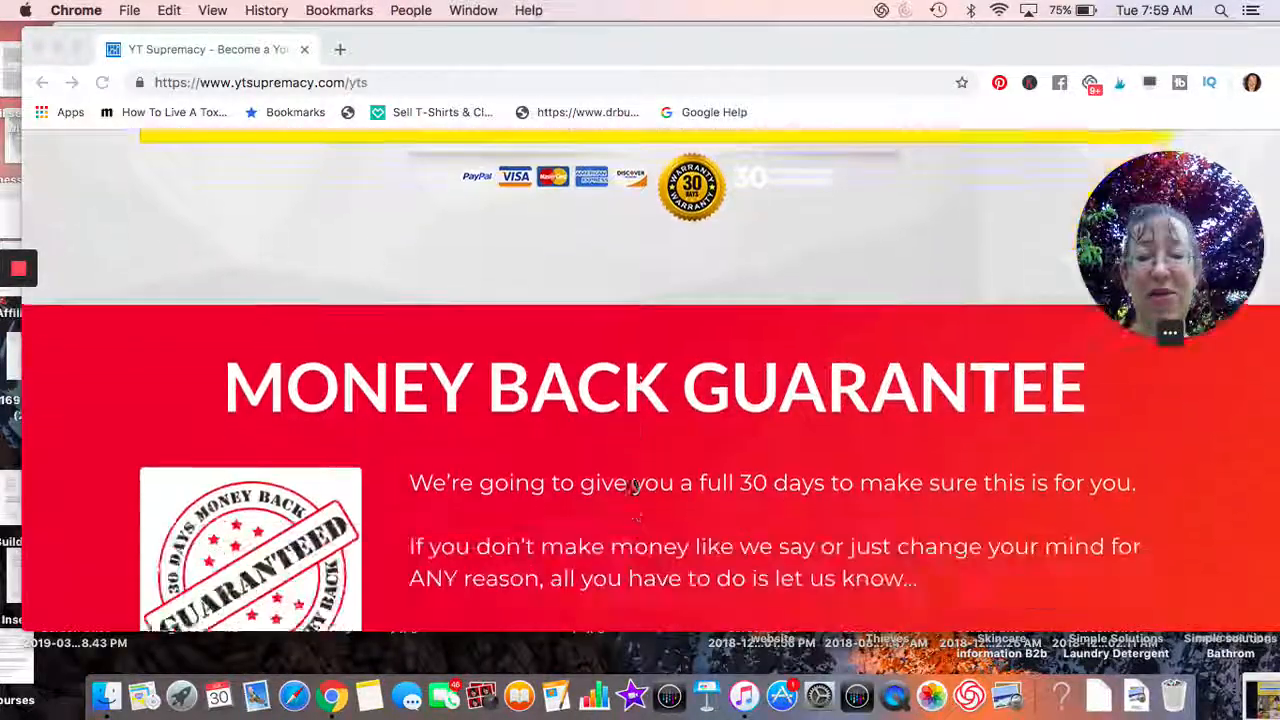
scroll(down, 3)
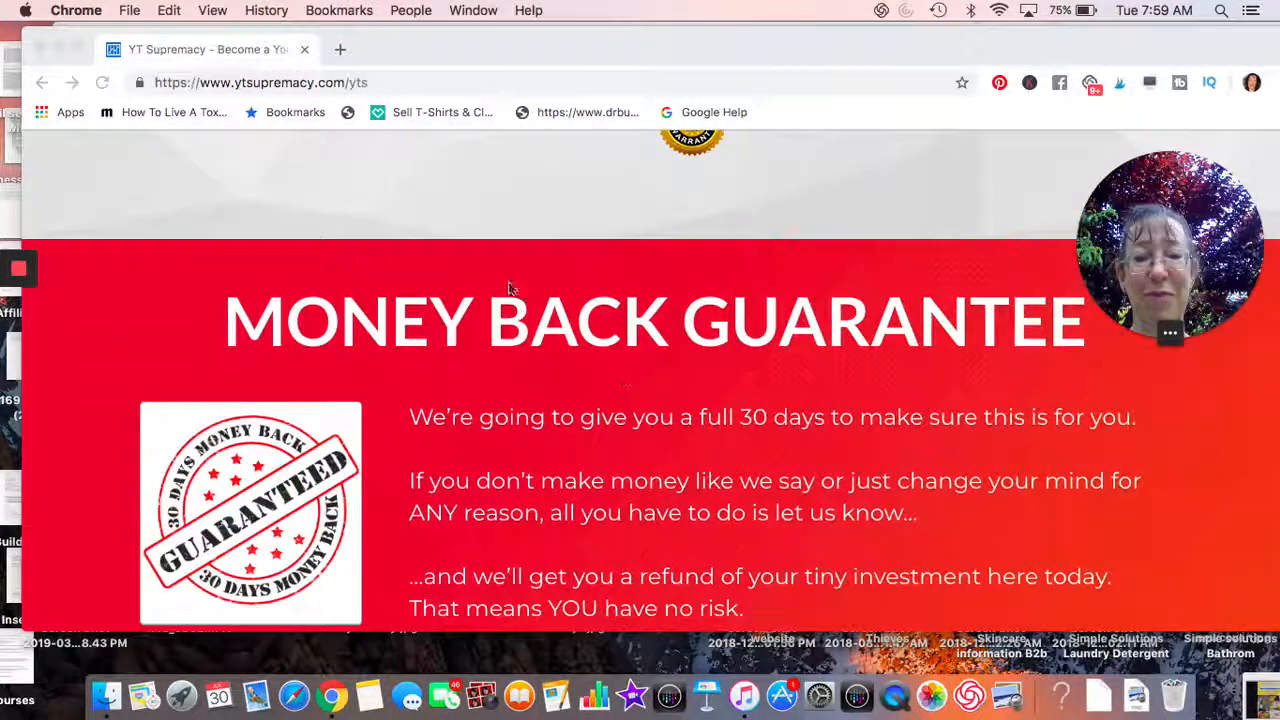
scroll(down, 3)
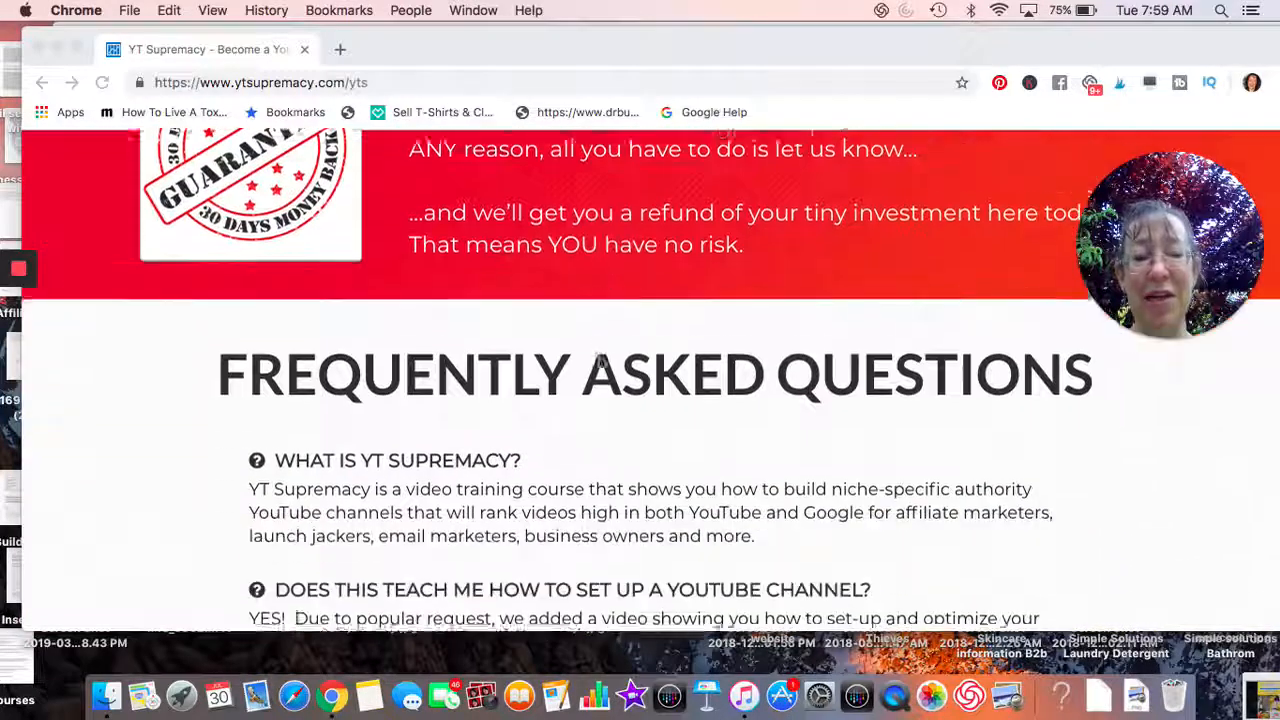
scroll(down, 3)
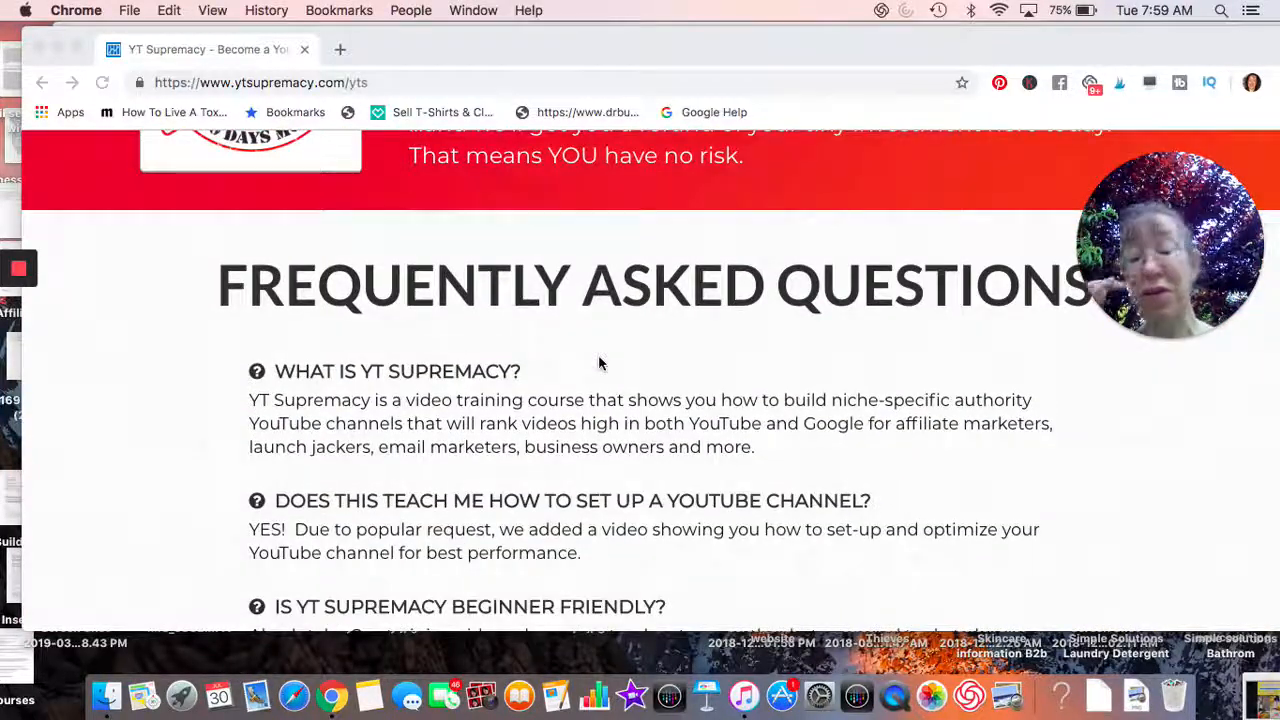
scroll(down, 3)
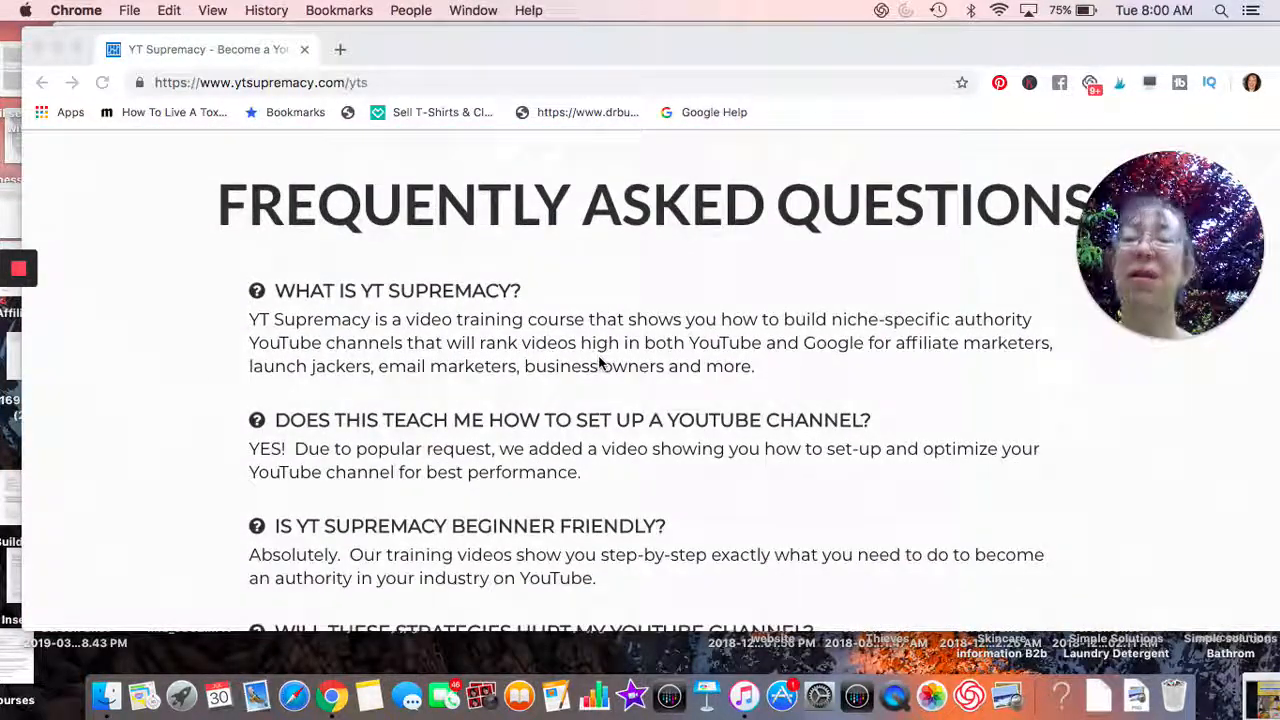
scroll(down, 3)
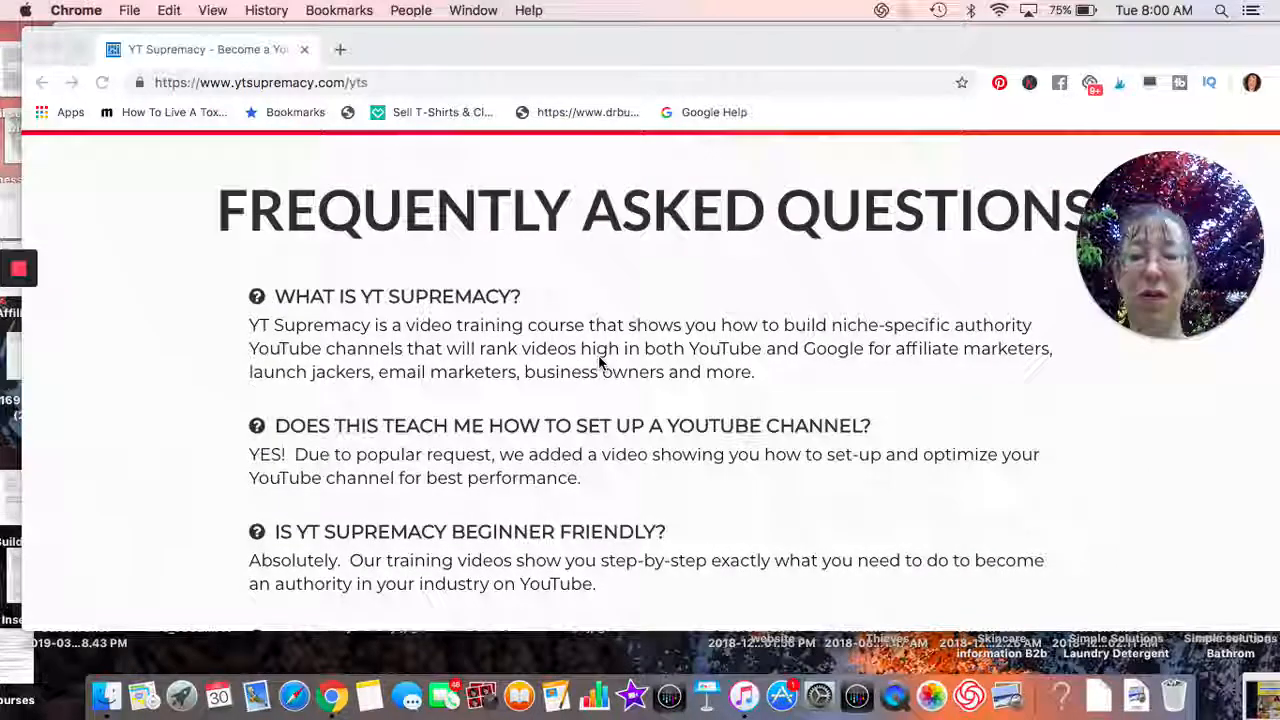
scroll(down, 3)
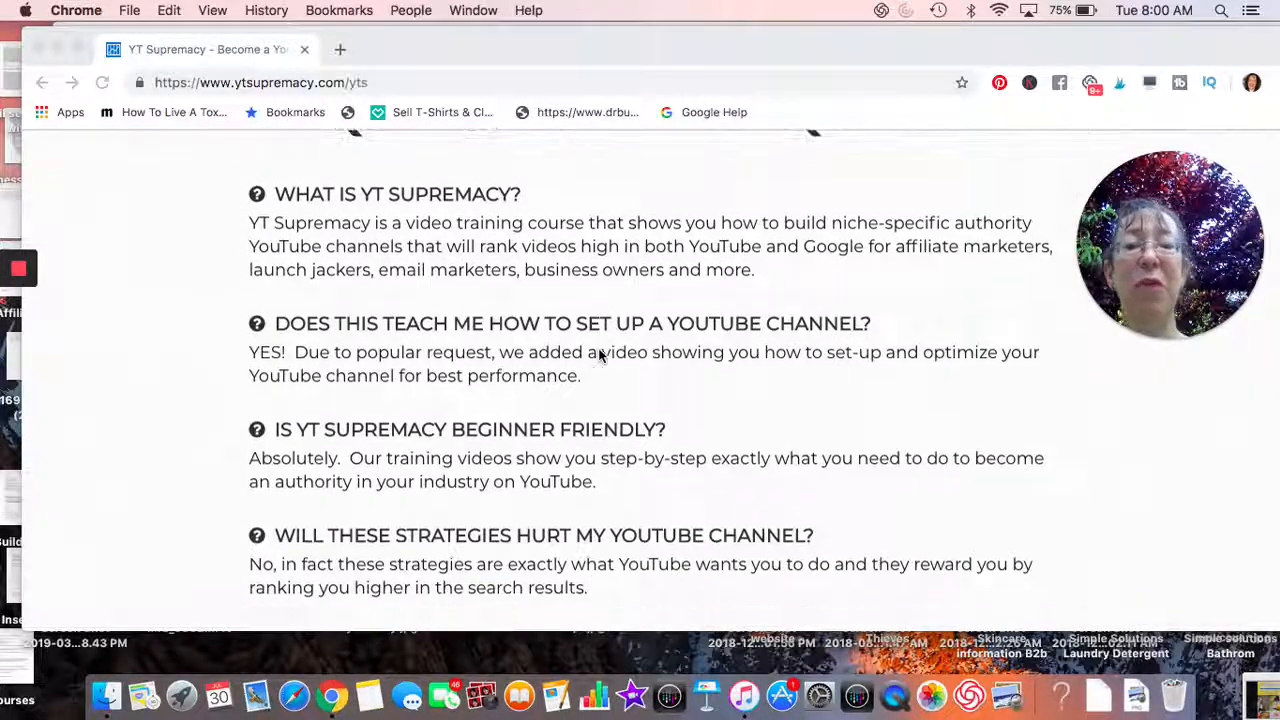
scroll(down, 3)
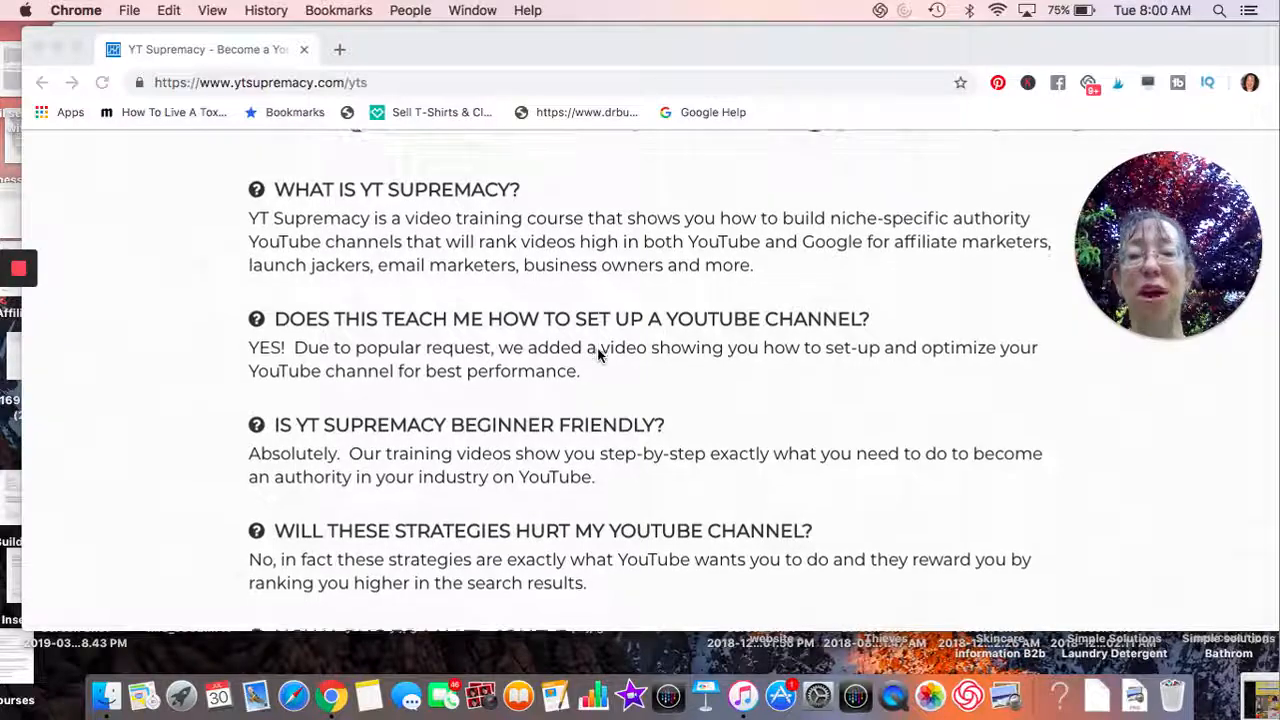
scroll(down, 3)
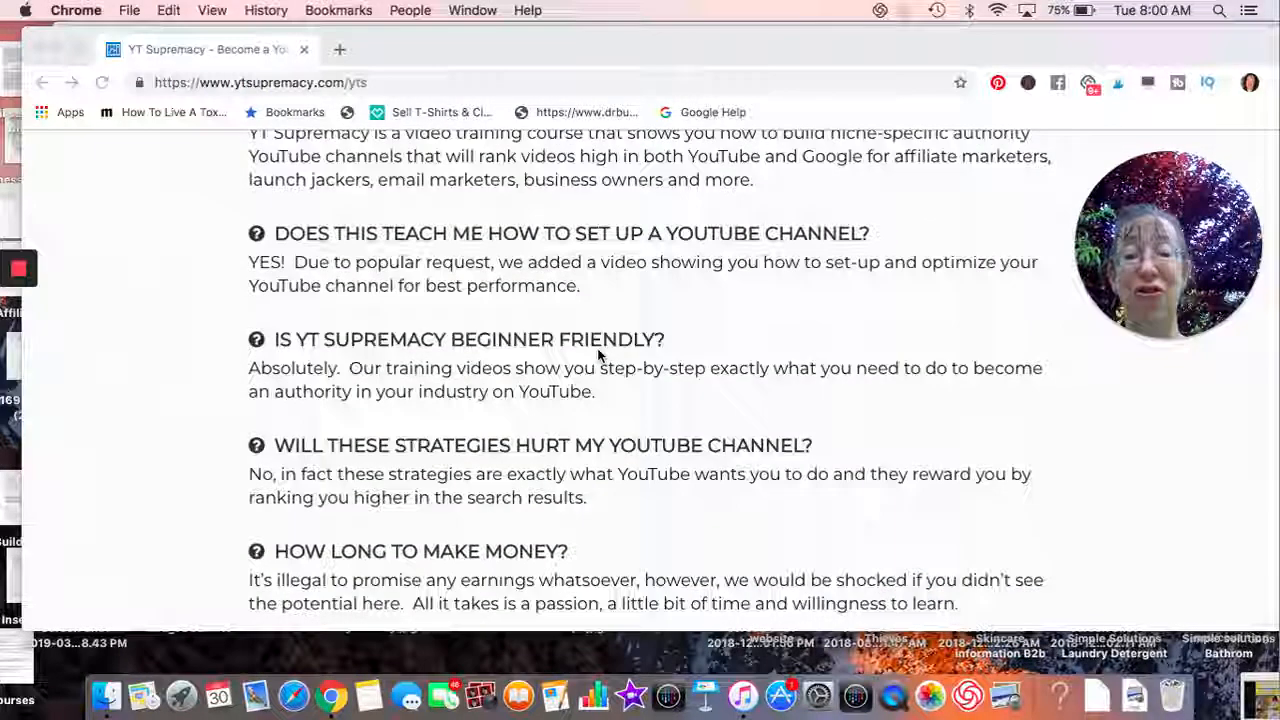
scroll(down, 3)
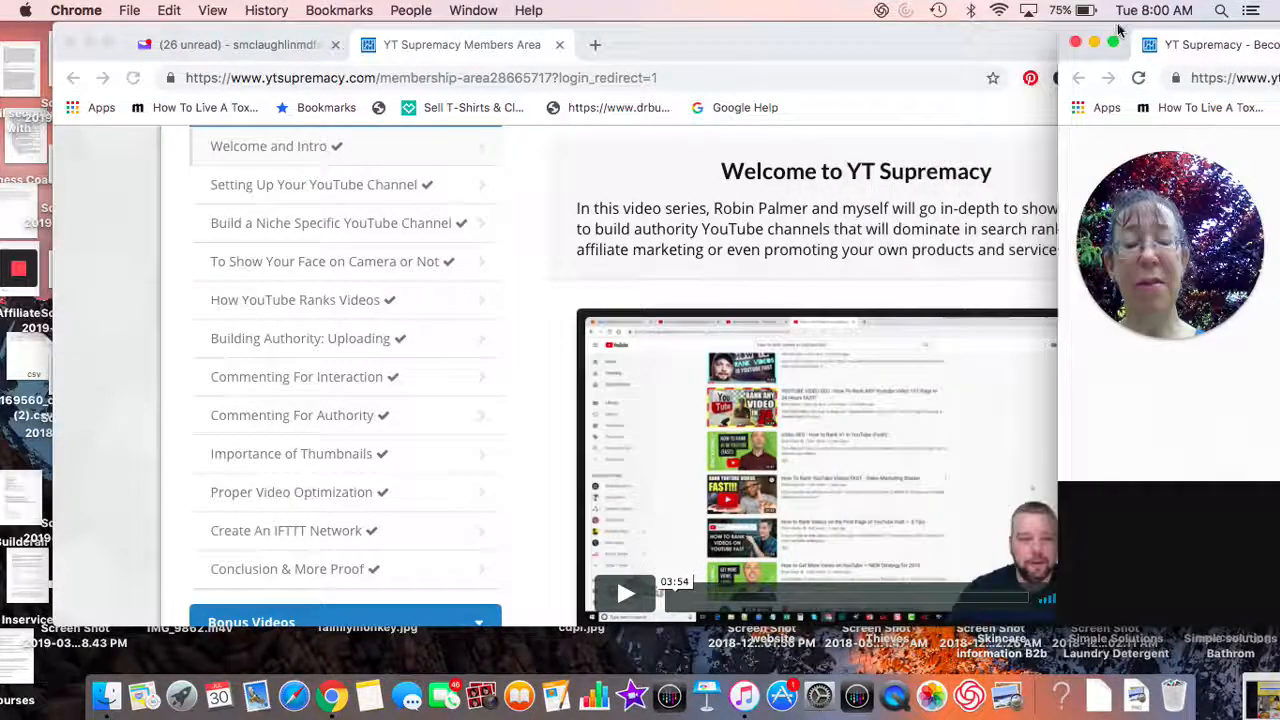
mouse_move(512, 276)
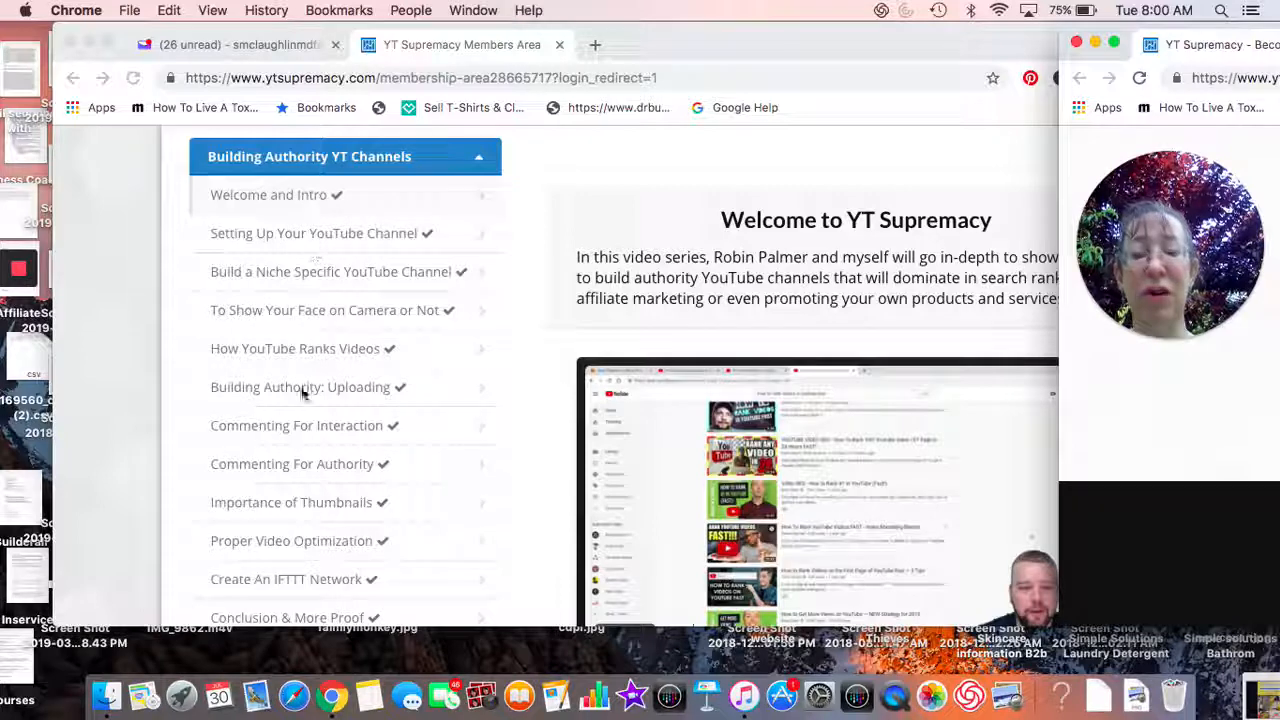
mouse_move(290, 518)
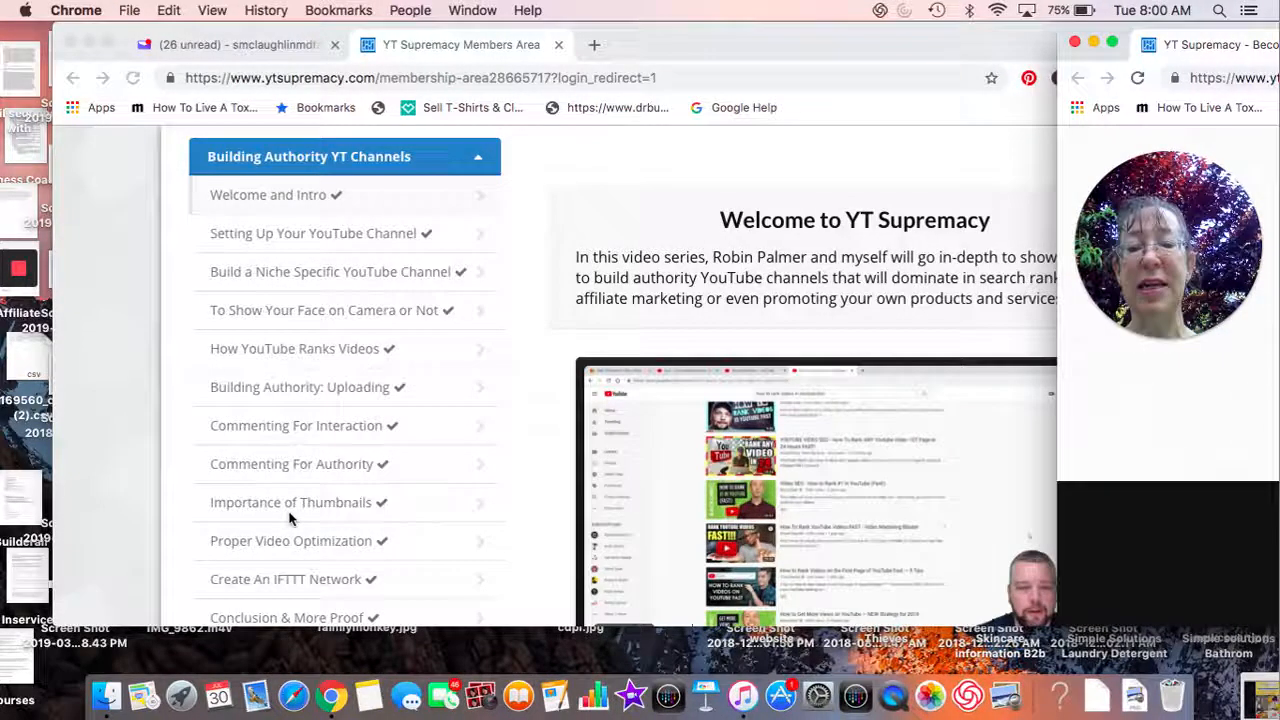
scroll(down, 3)
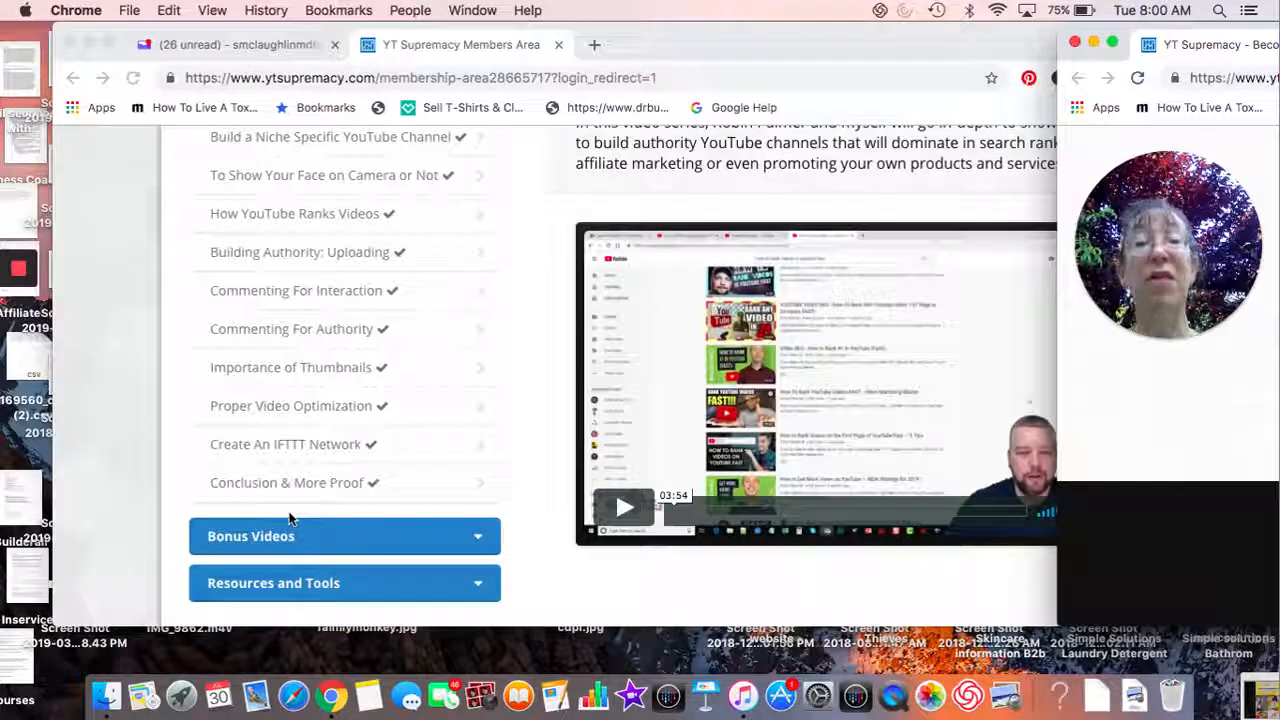
scroll(down, 3)
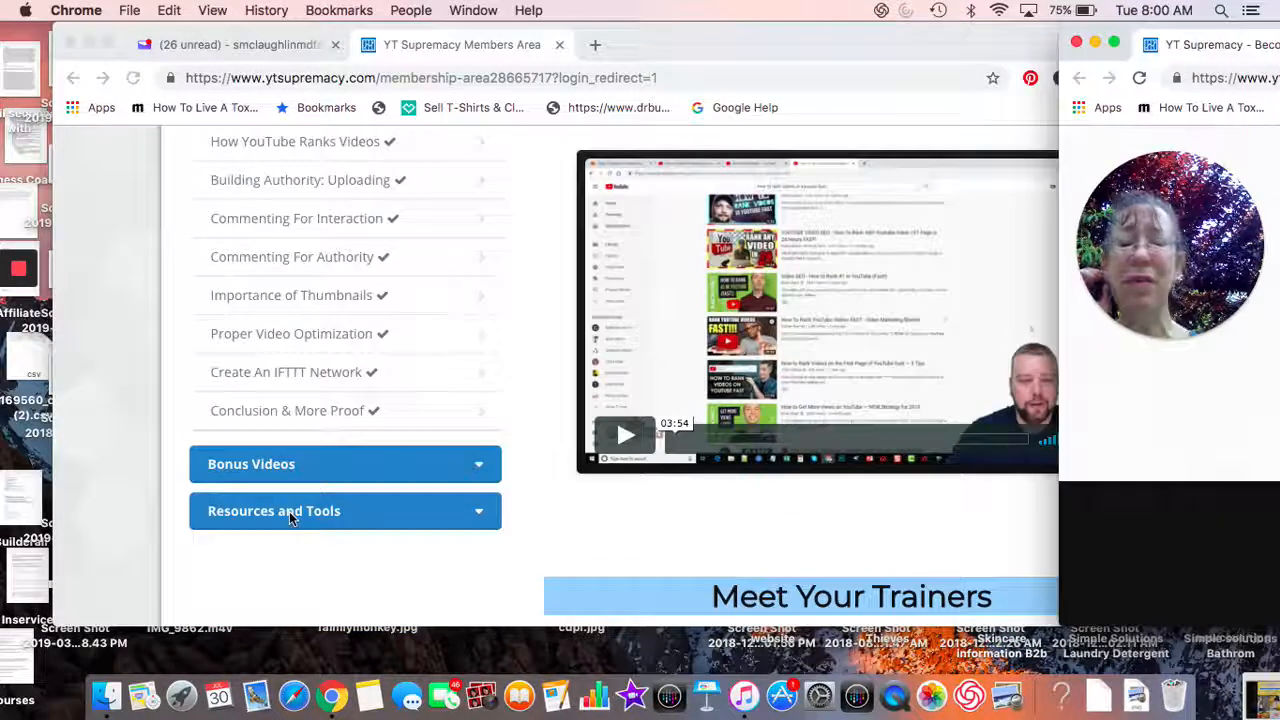
scroll(down, 3)
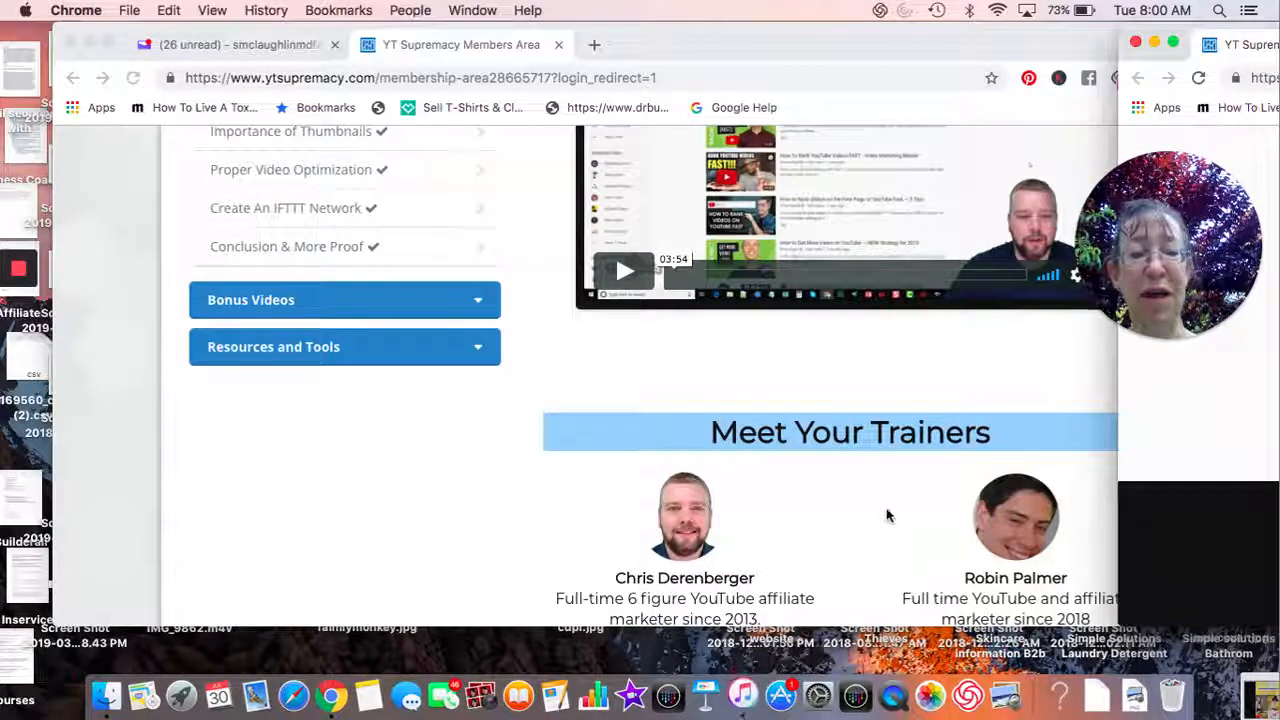
scroll(down, 3)
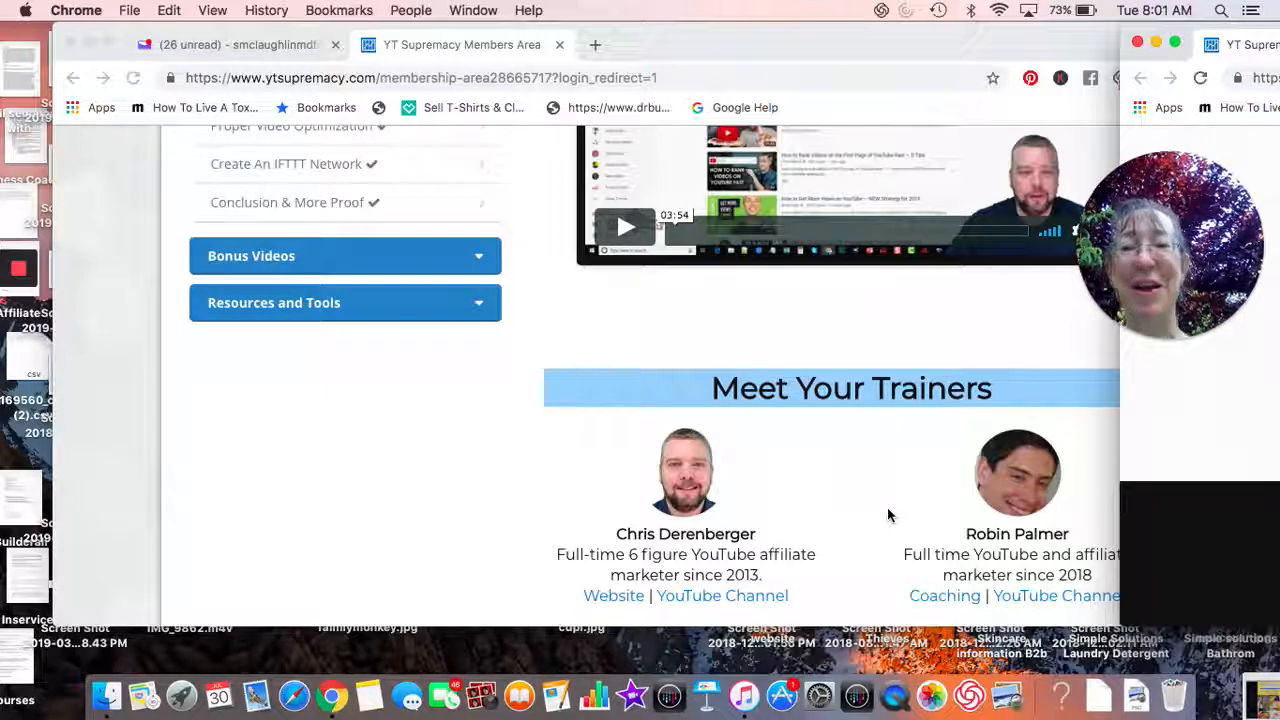
mouse_move(242, 344)
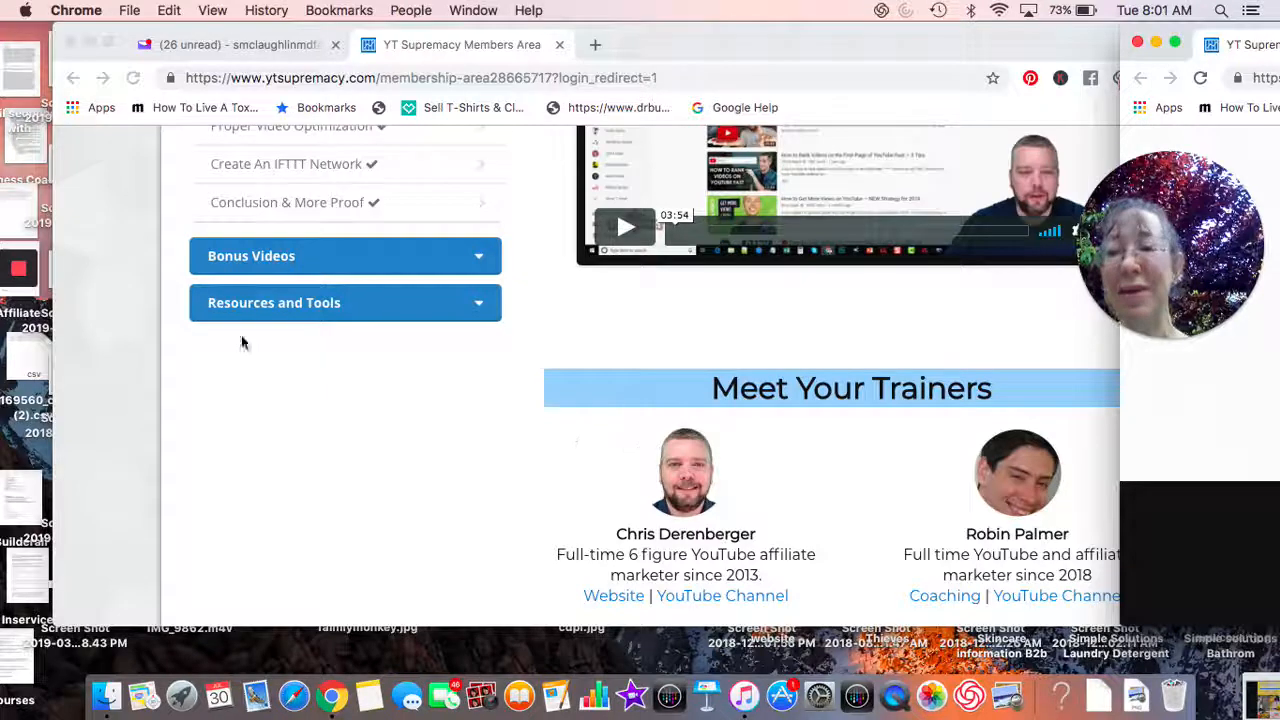
mouse_move(128, 304)
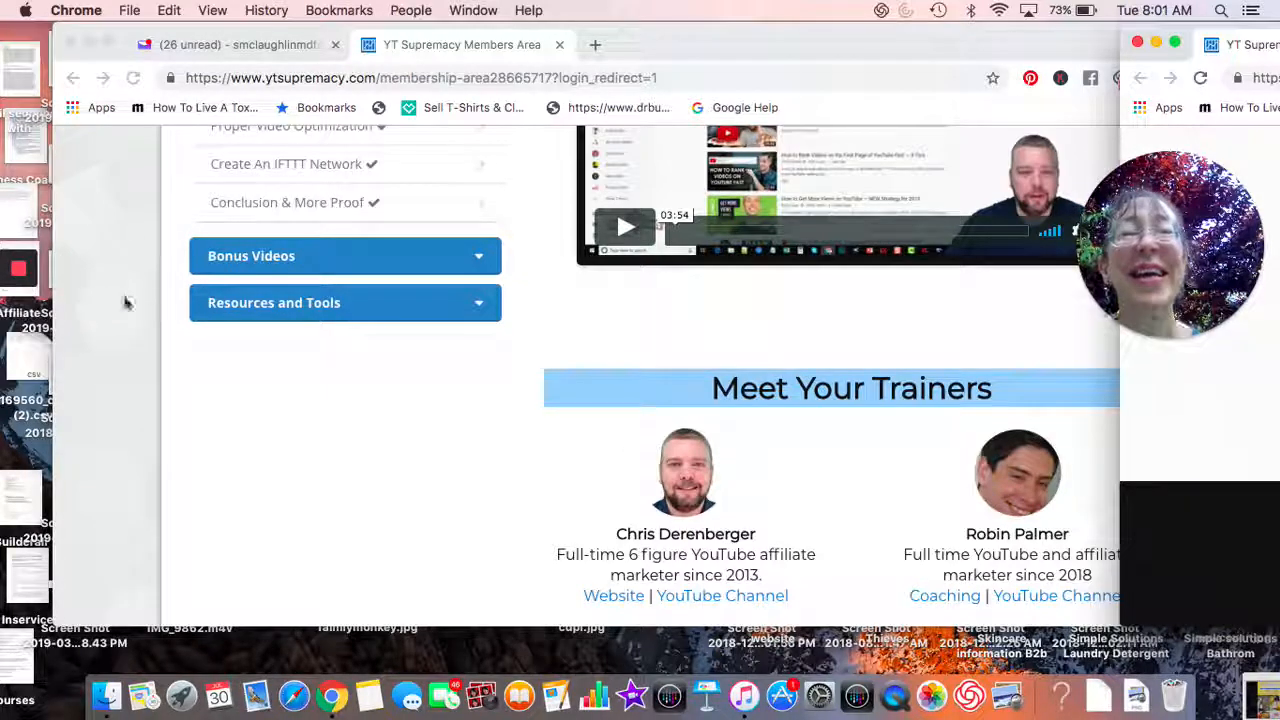
mouse_move(164, 304)
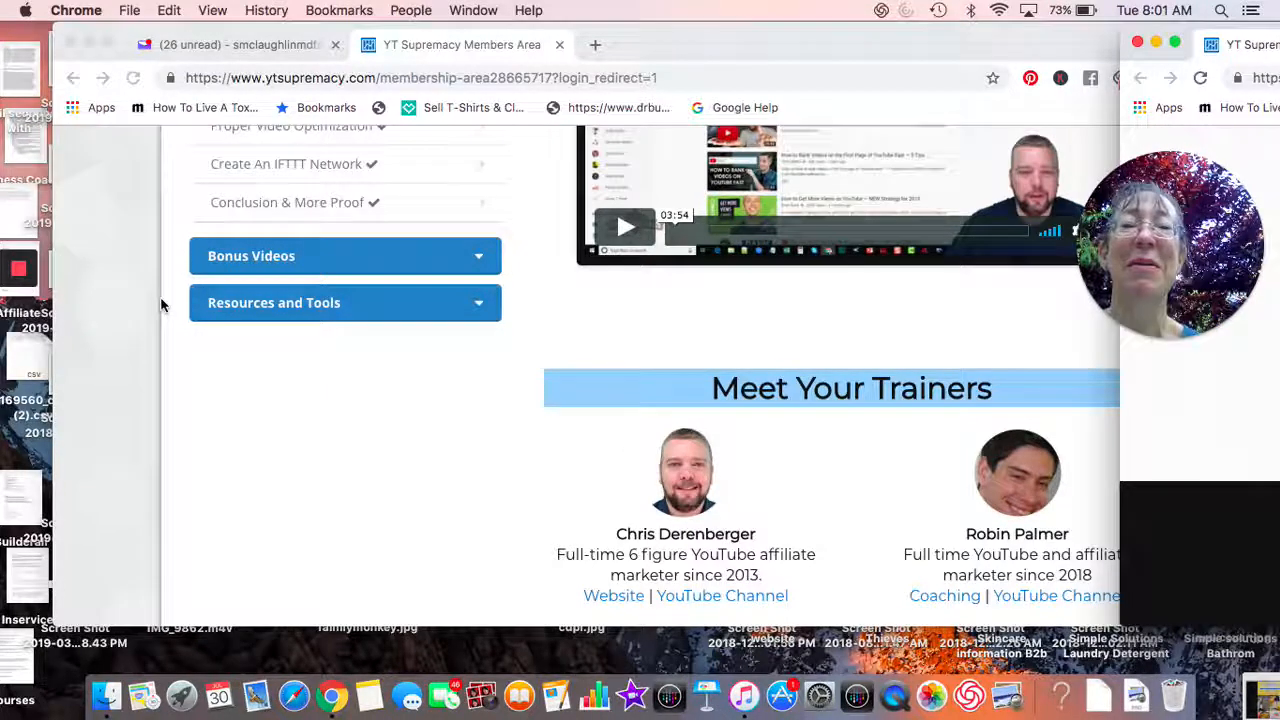